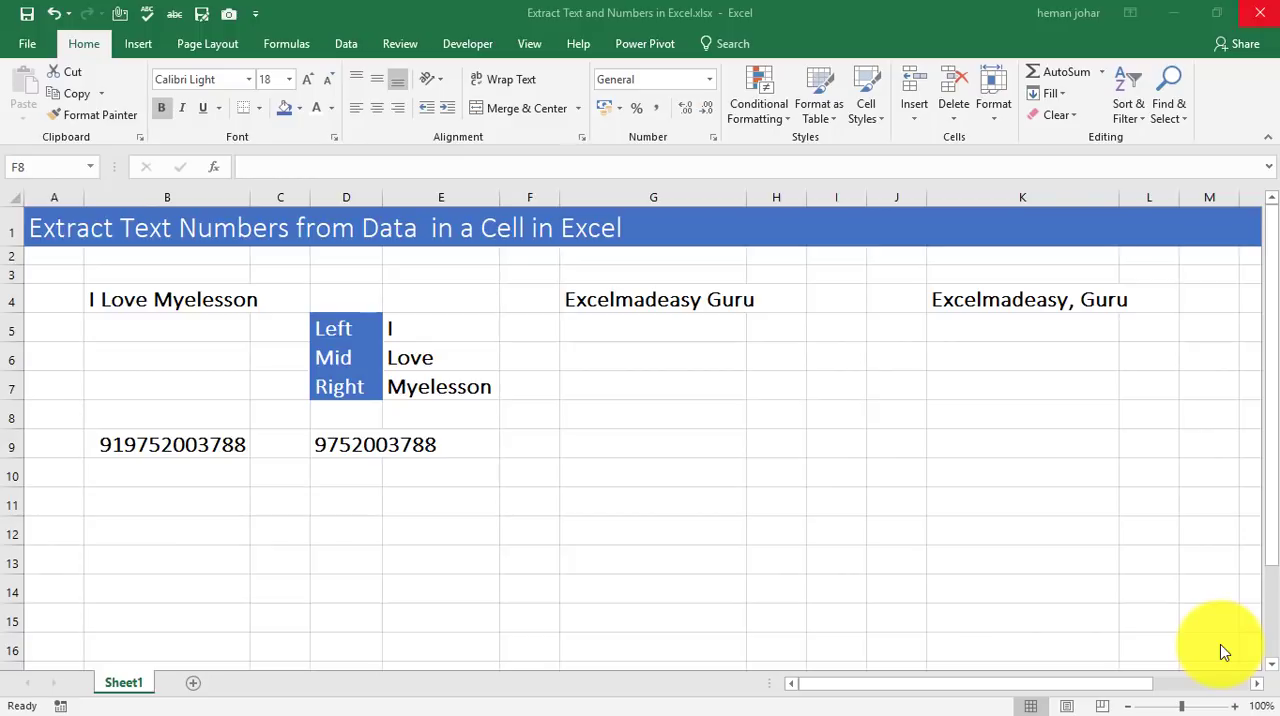
mouse_move(160, 240)
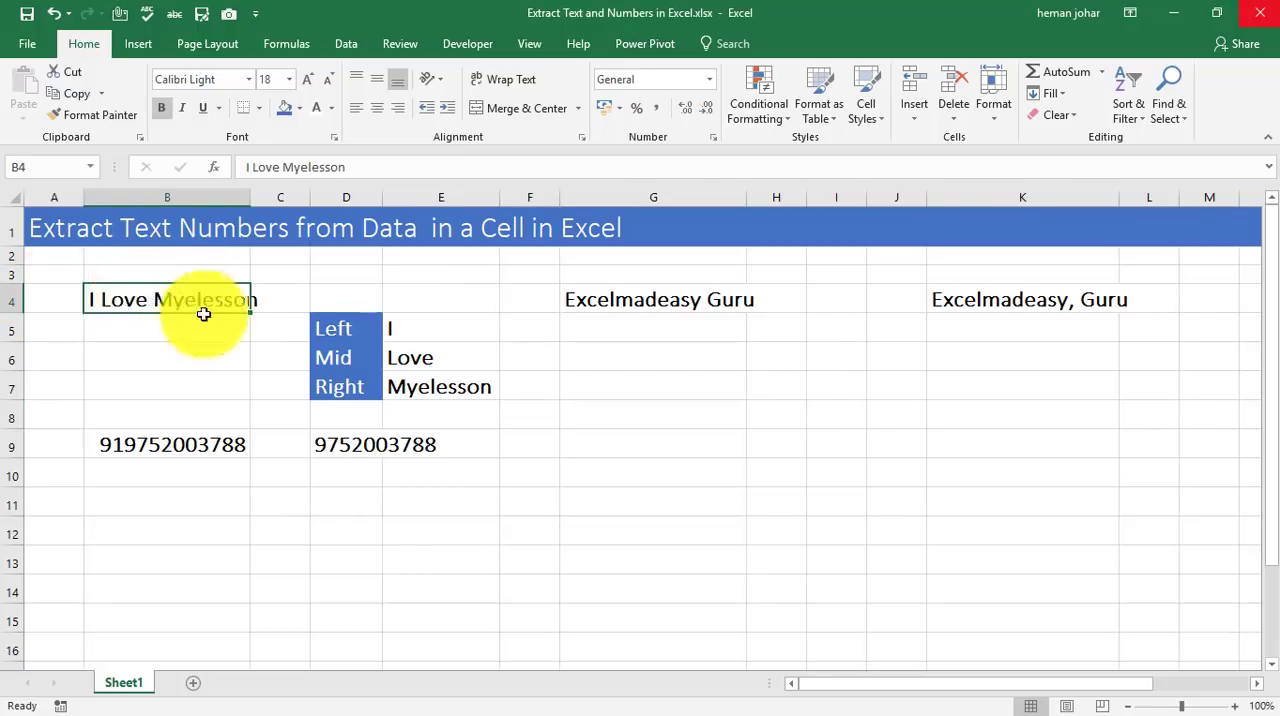
Step: Review the sentence in B4, the extraction rows, the phone number and the G4/K4 sample texts
left_click(346, 328)
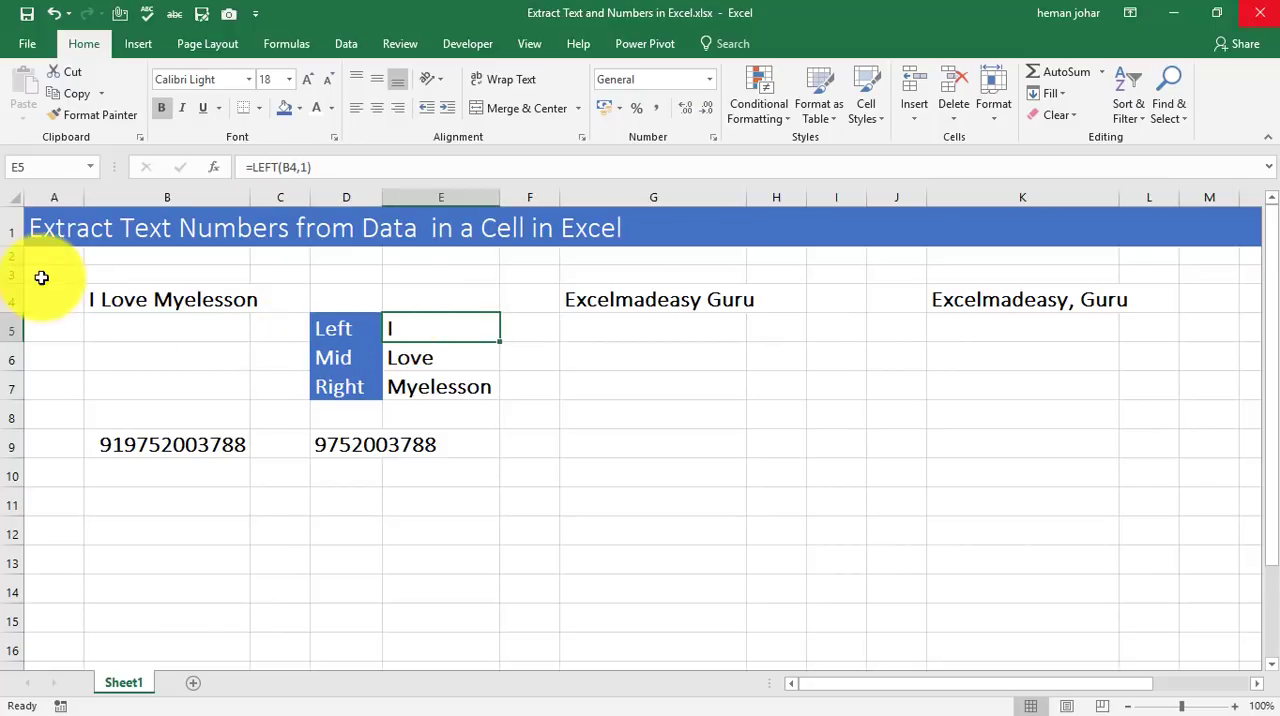
mouse_move(440, 335)
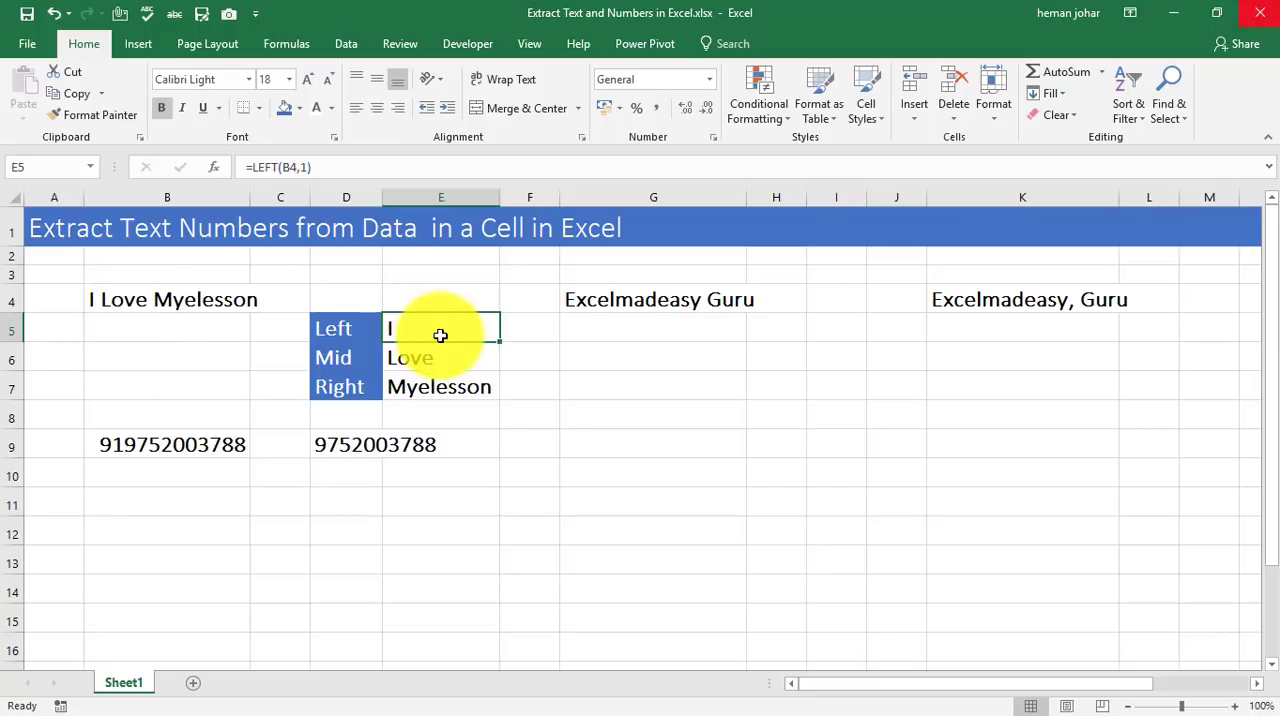
left_click(346, 358)
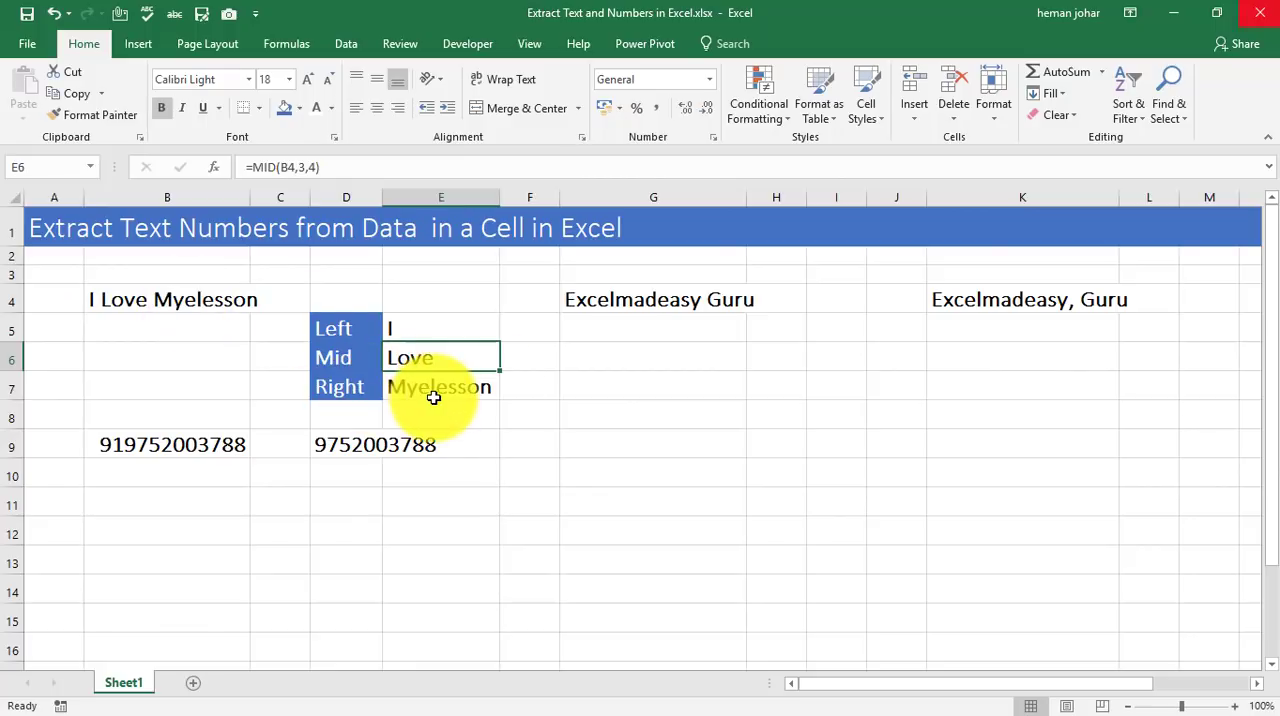
left_click(345, 387)
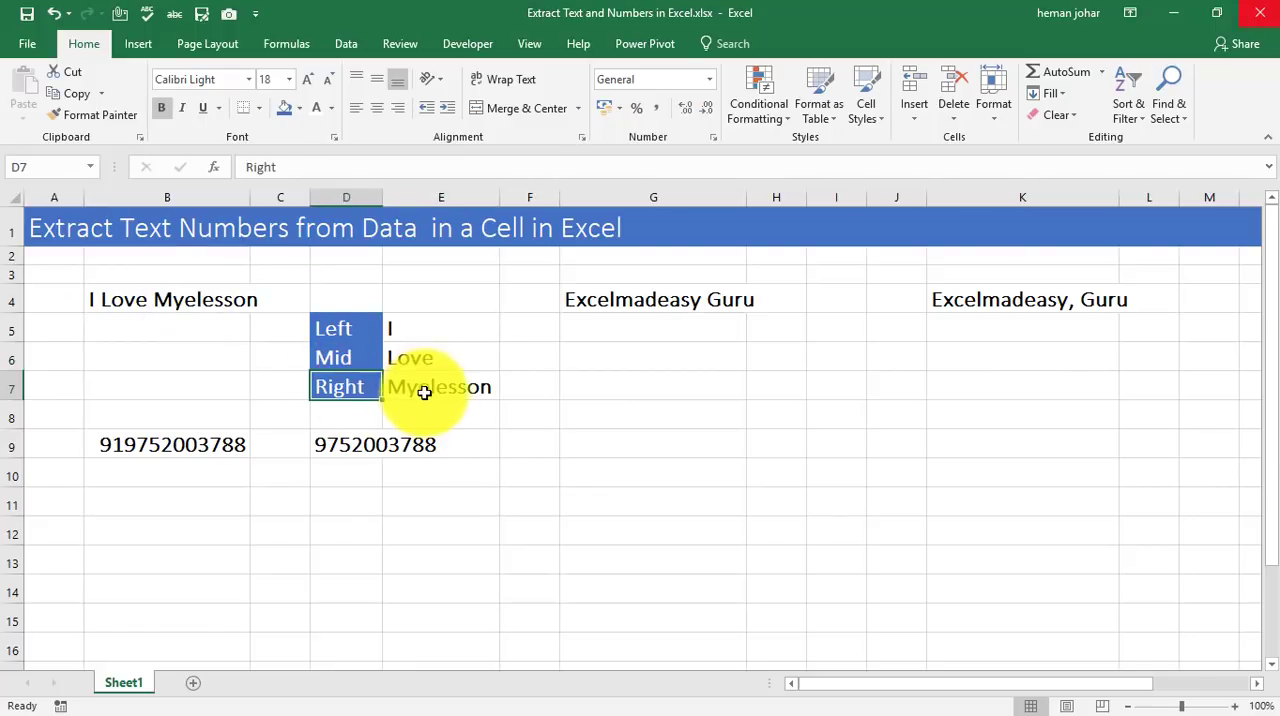
left_click(440, 387)
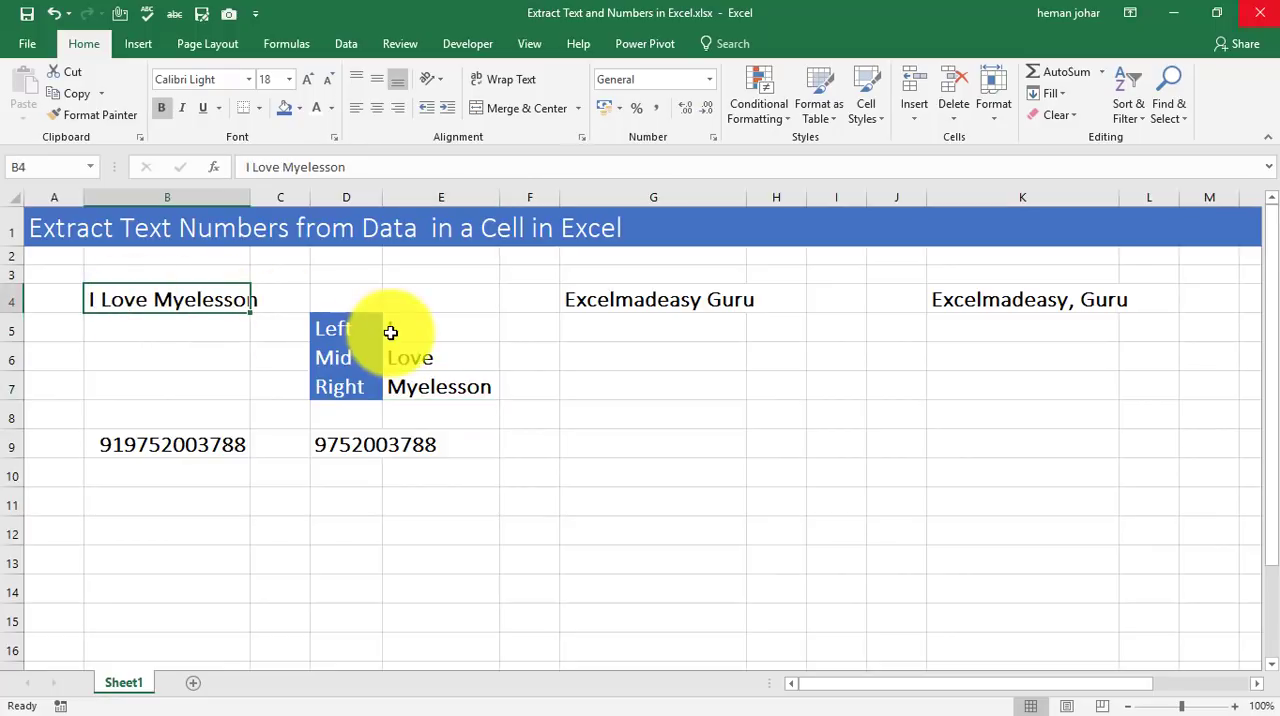
left_click(441, 328)
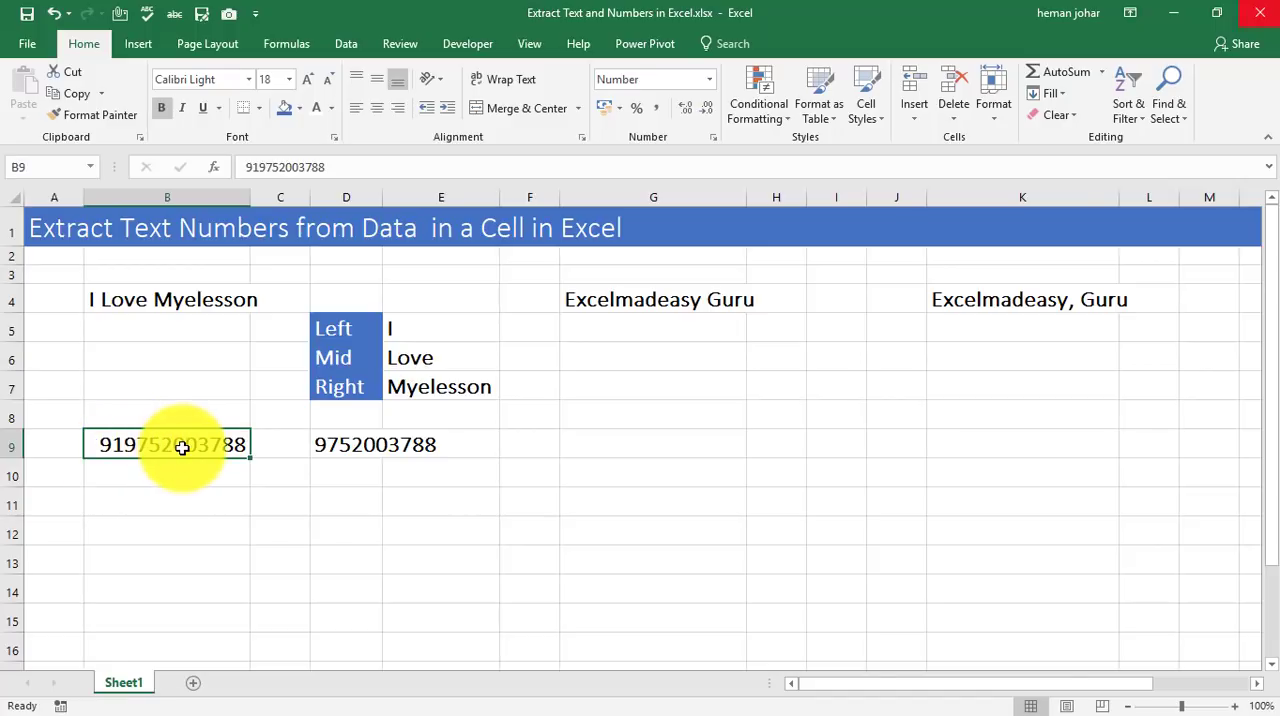
mouse_move(125, 444)
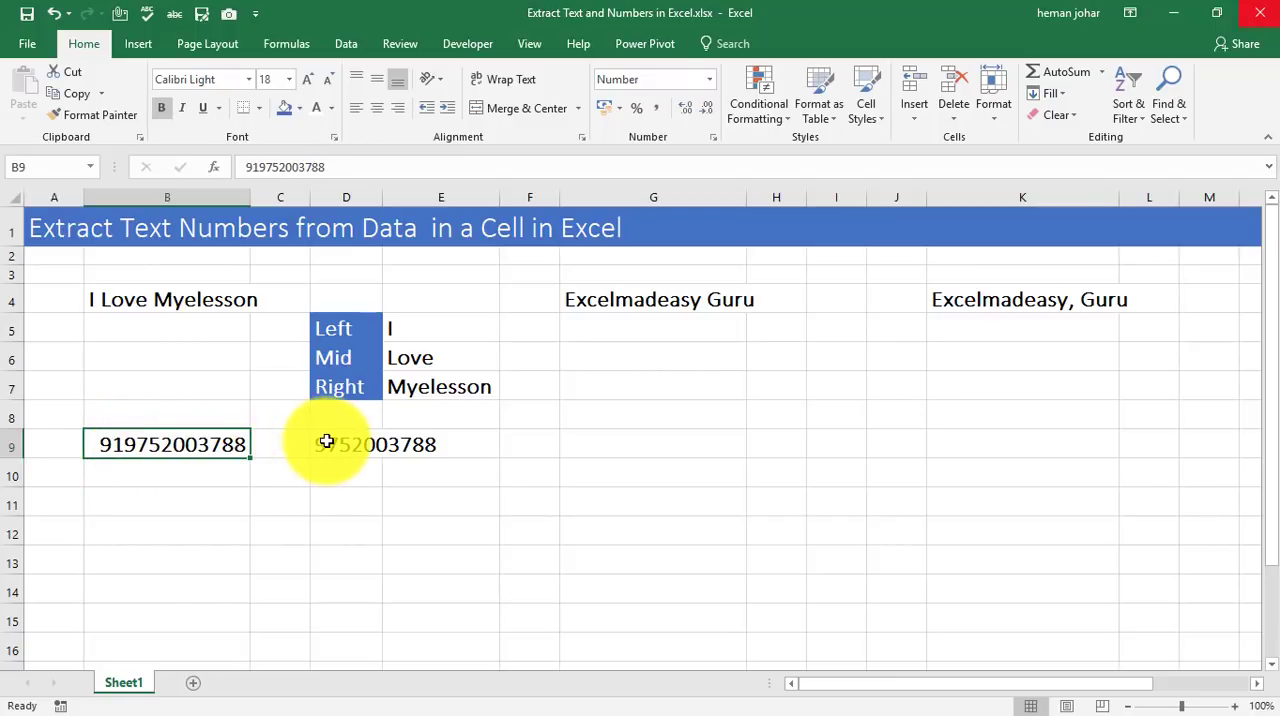
left_click(346, 444)
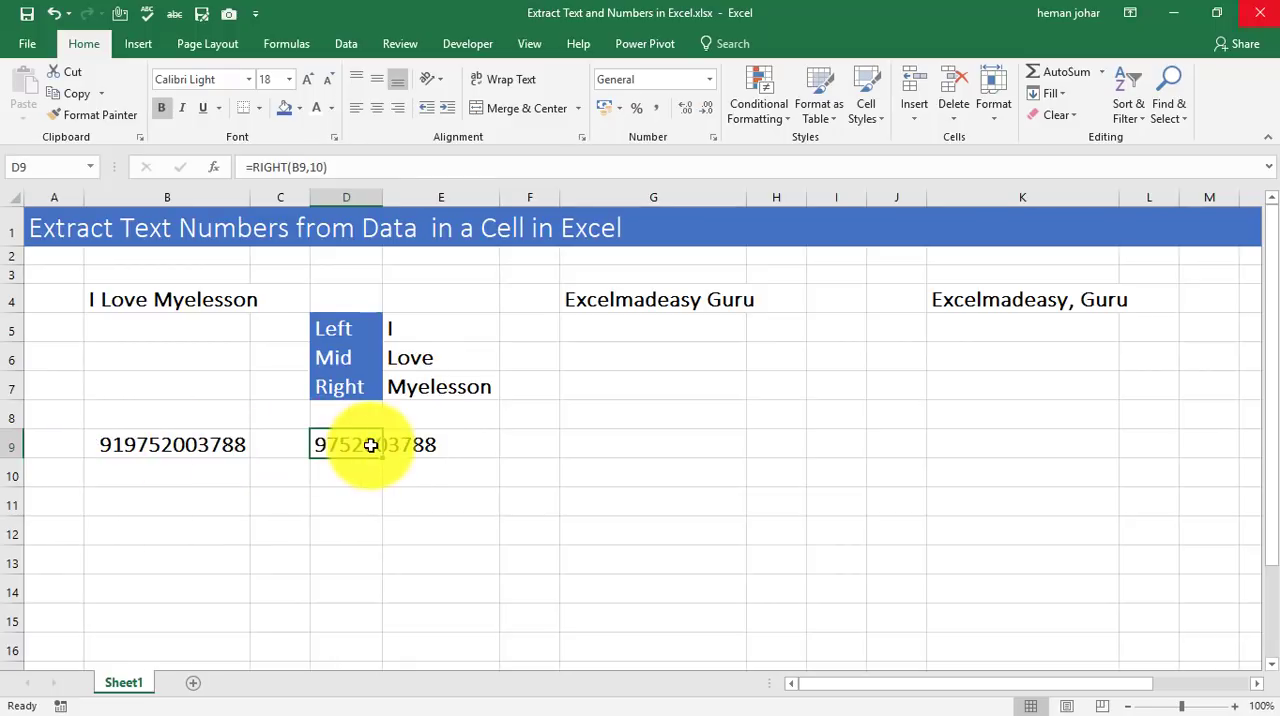
mouse_move(671, 317)
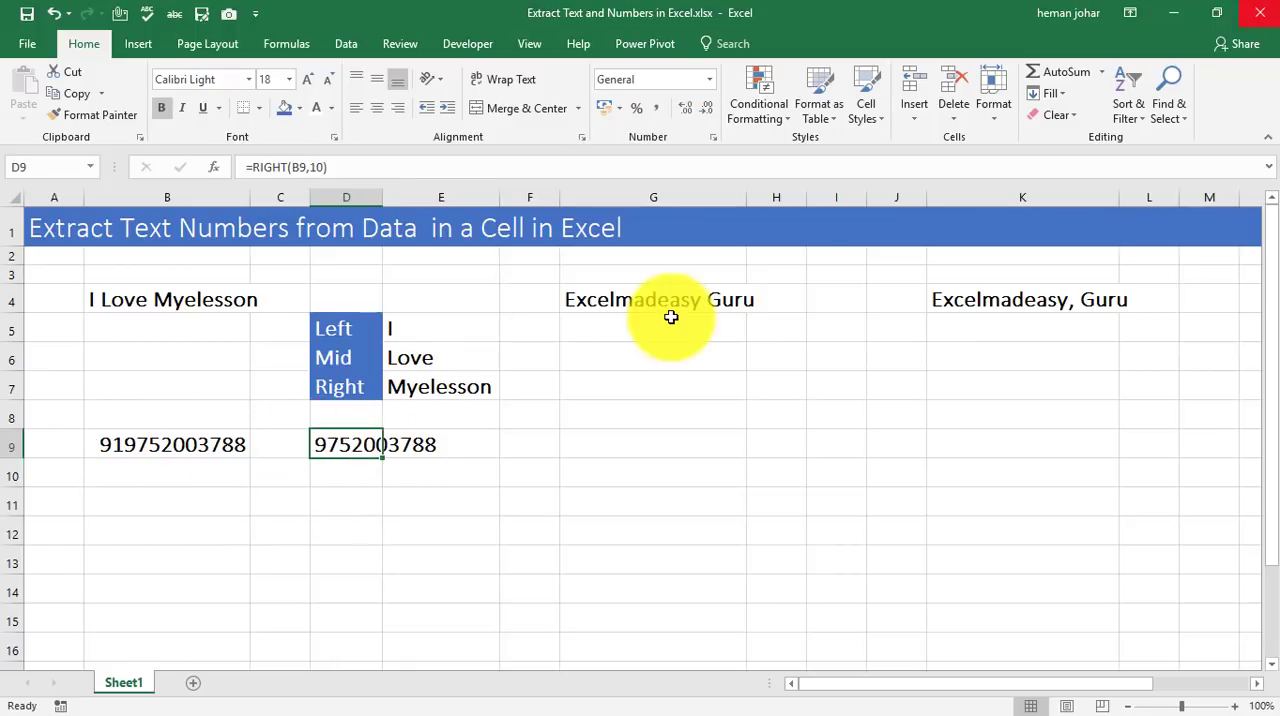
left_click(653, 299)
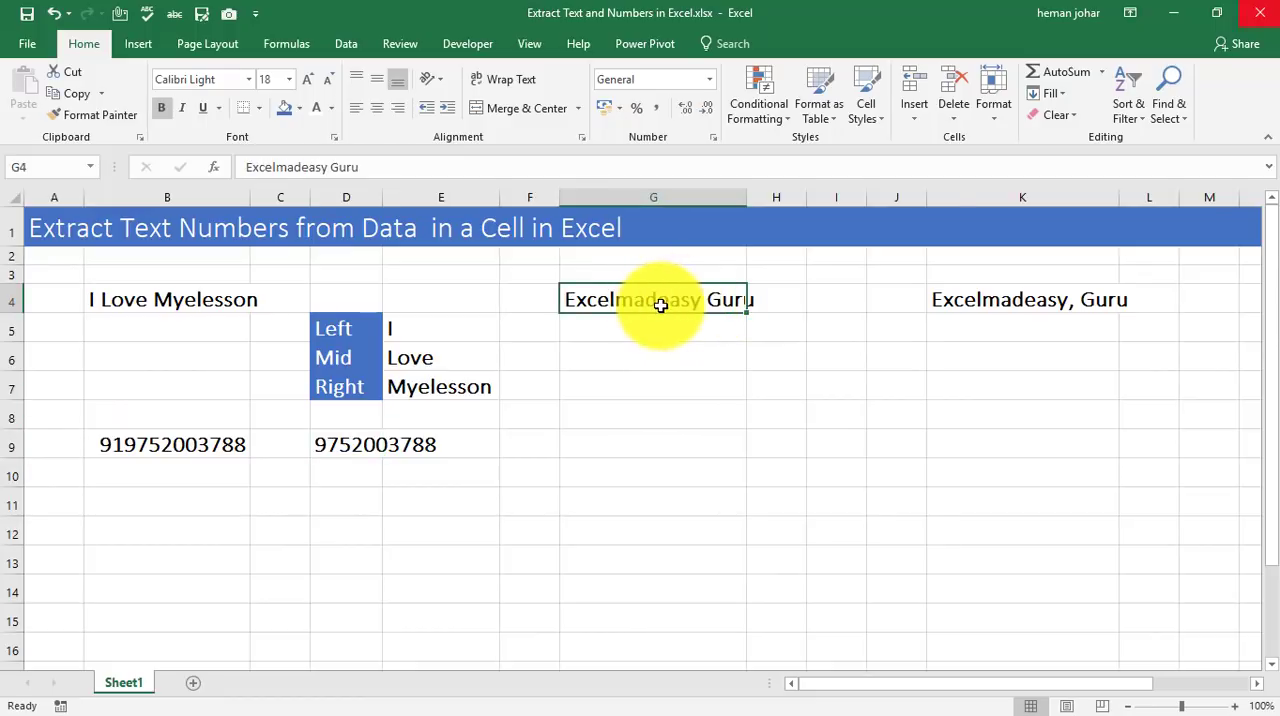
mouse_move(1020, 303)
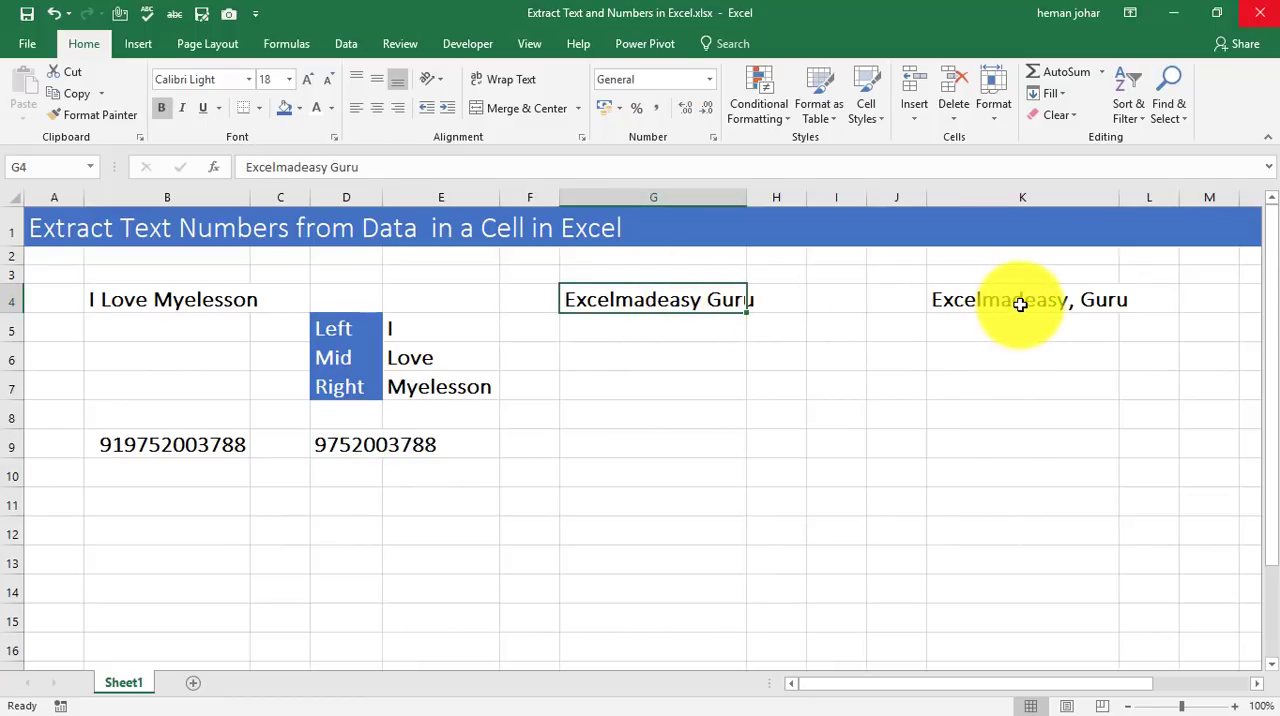
left_click(1029, 299)
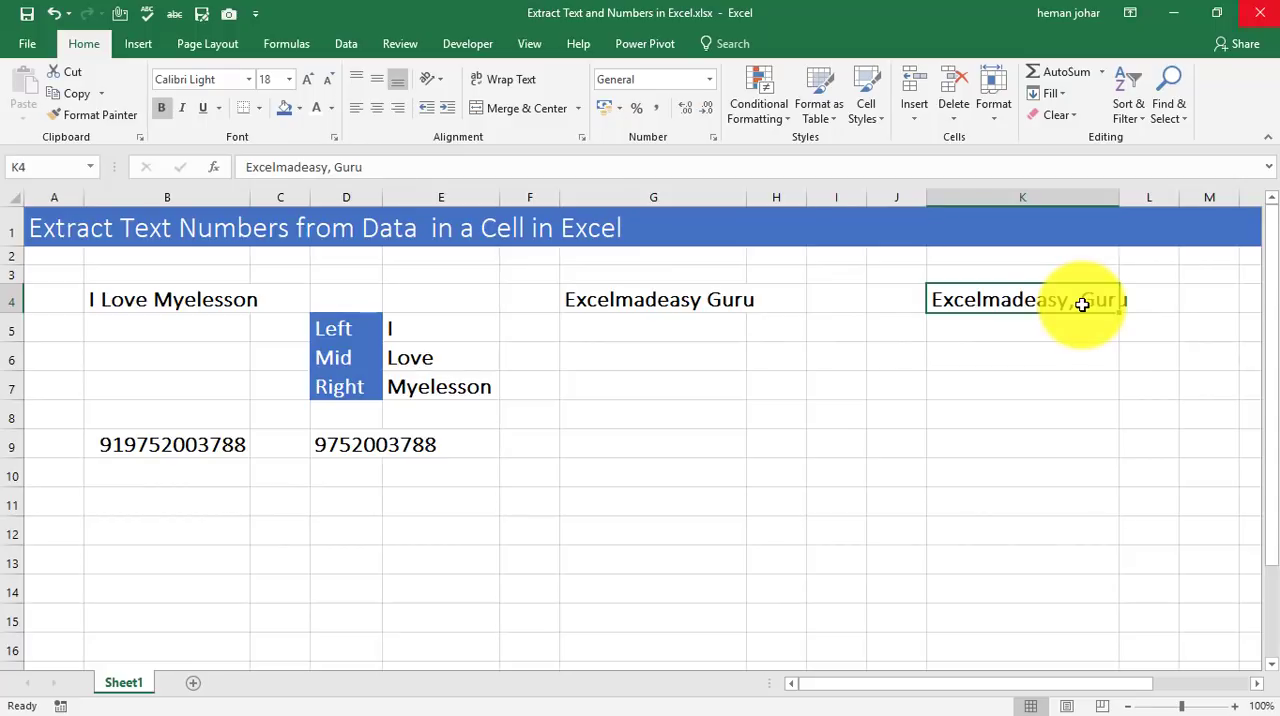
mouse_move(664, 307)
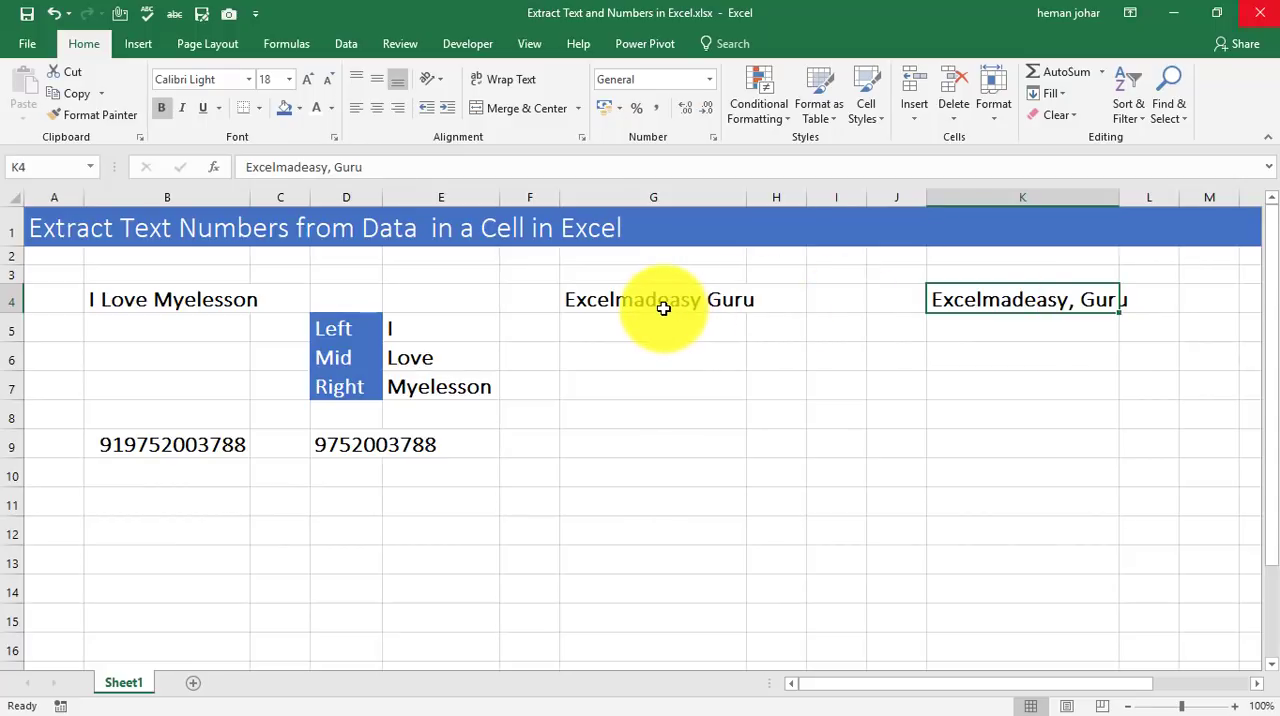
mouse_move(751, 308)
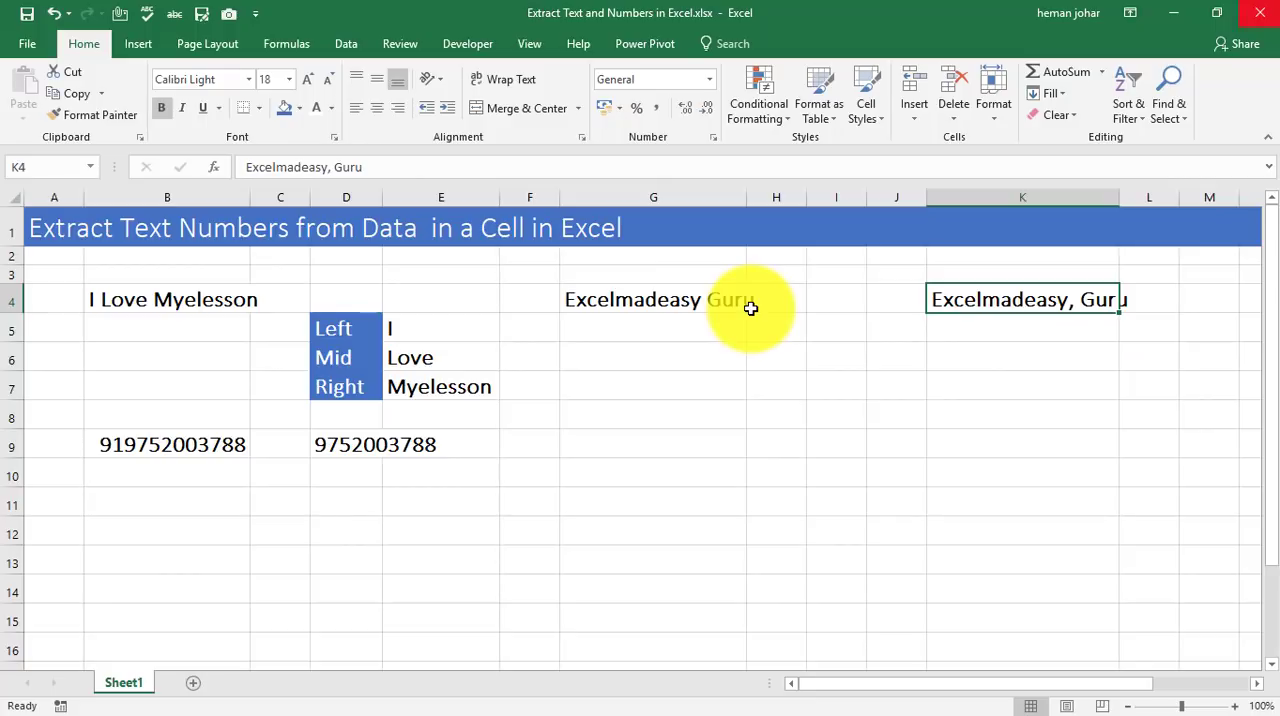
left_click(440, 328)
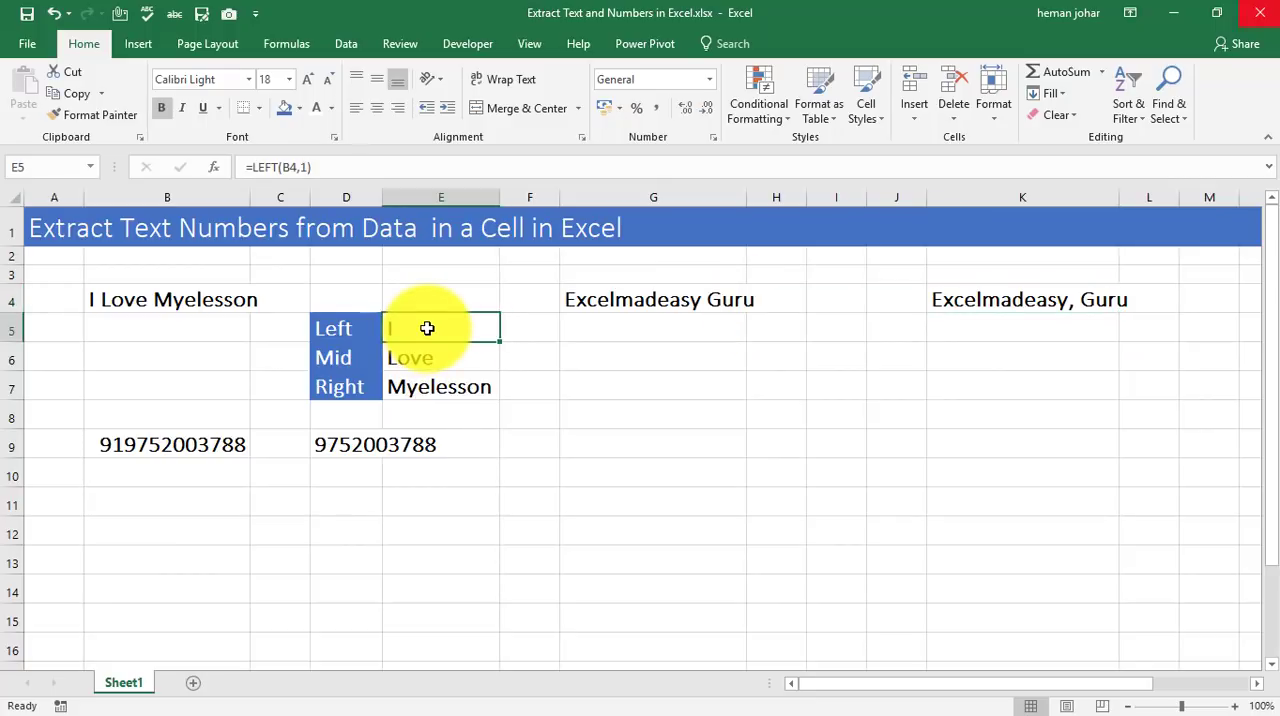
Step: Clear E5:E7 and start a LEFT formula in E5 on B4, returning I
left_click_drag(440, 328, 440, 387)
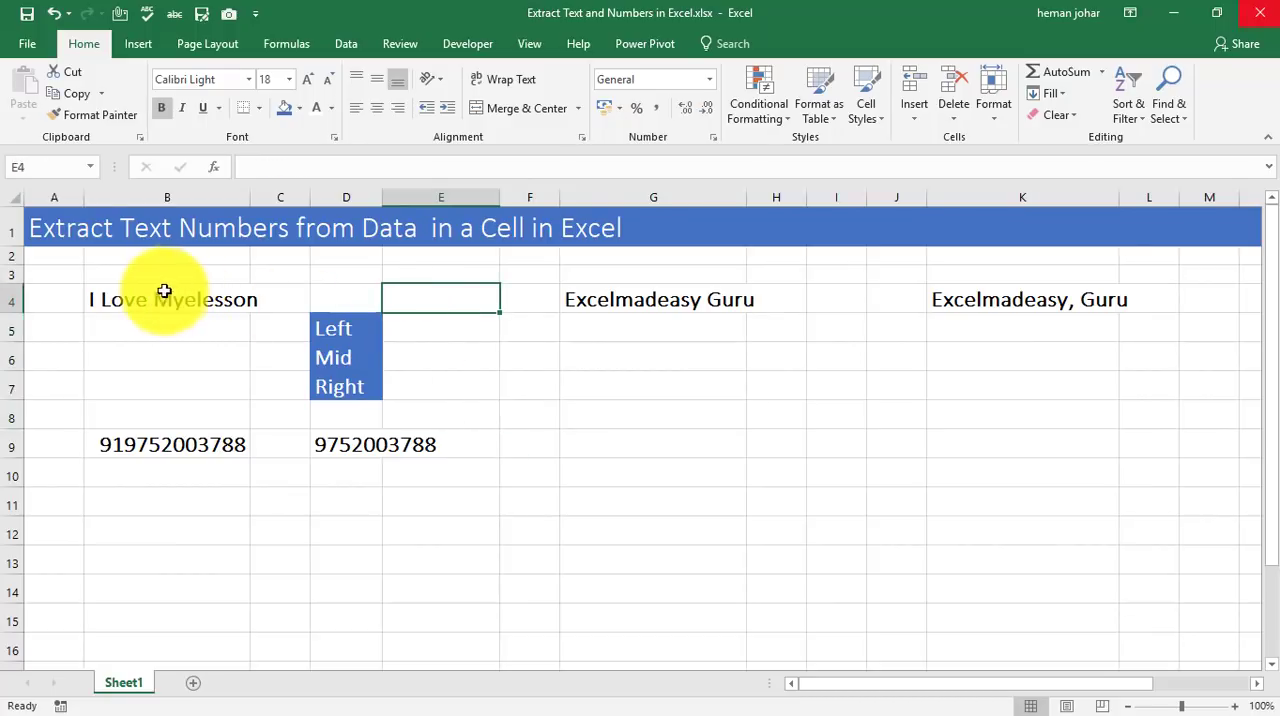
left_click(167, 299)
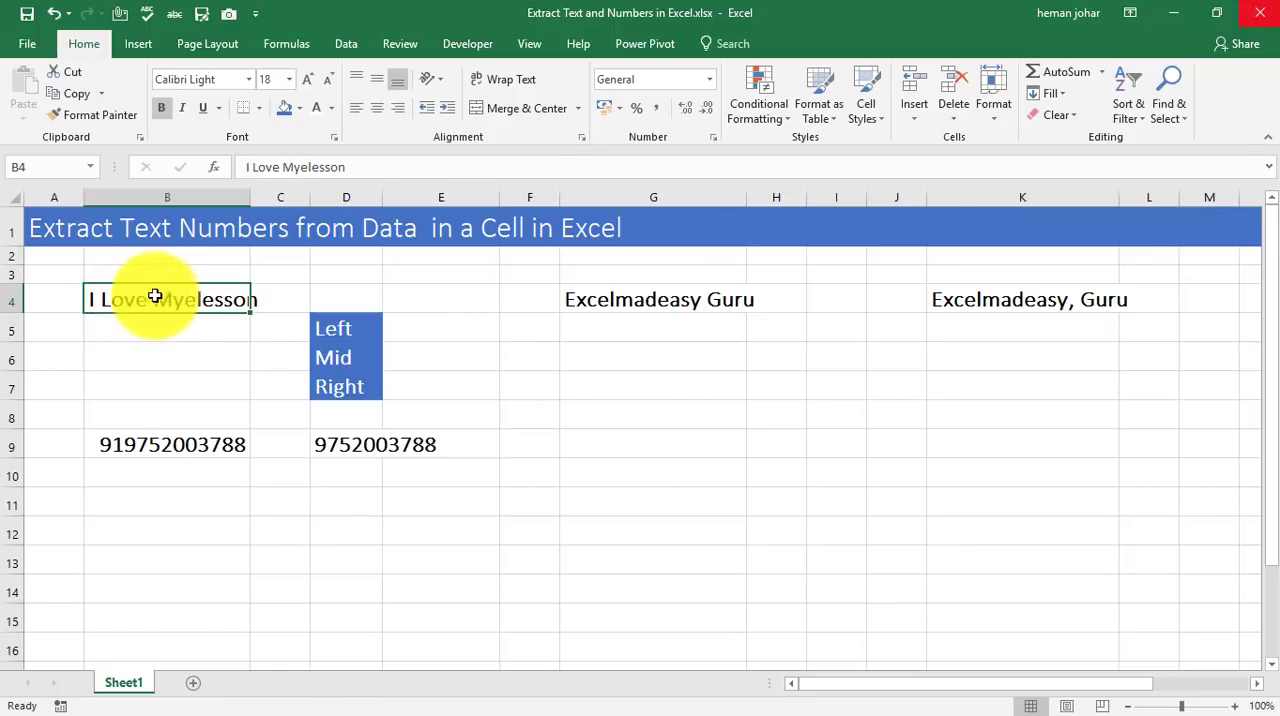
left_click(440, 328)
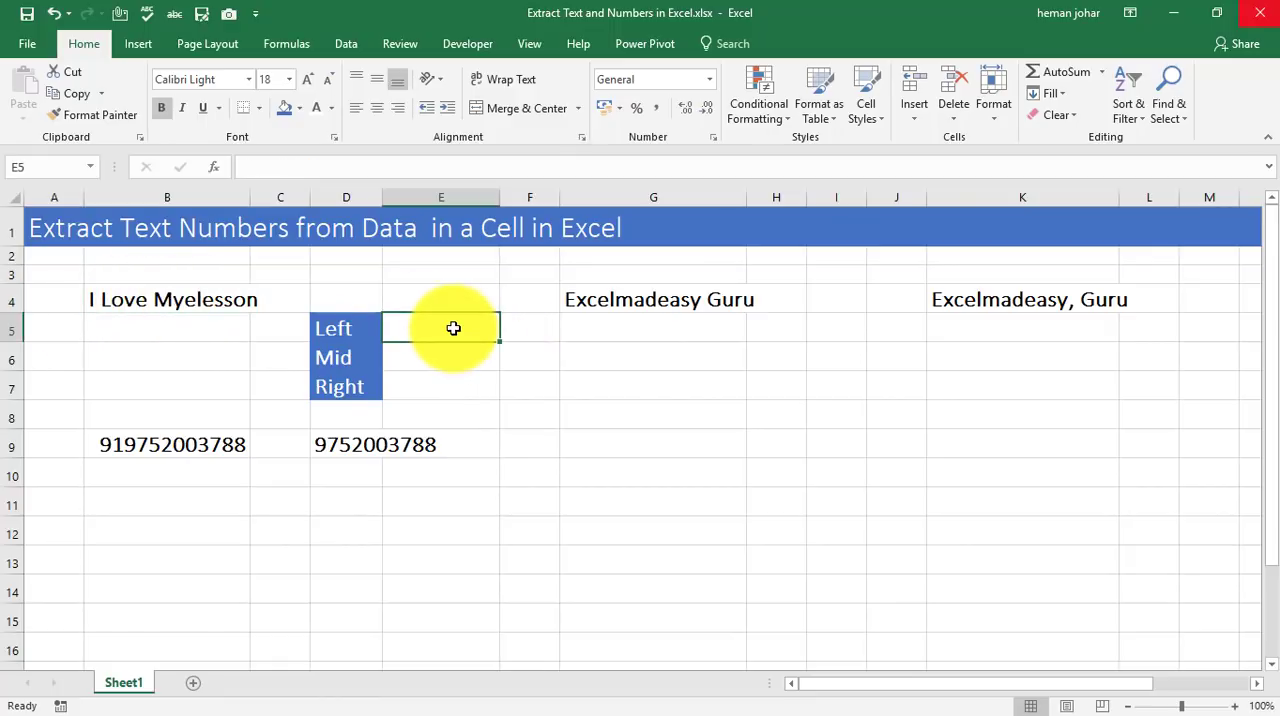
type("=l")
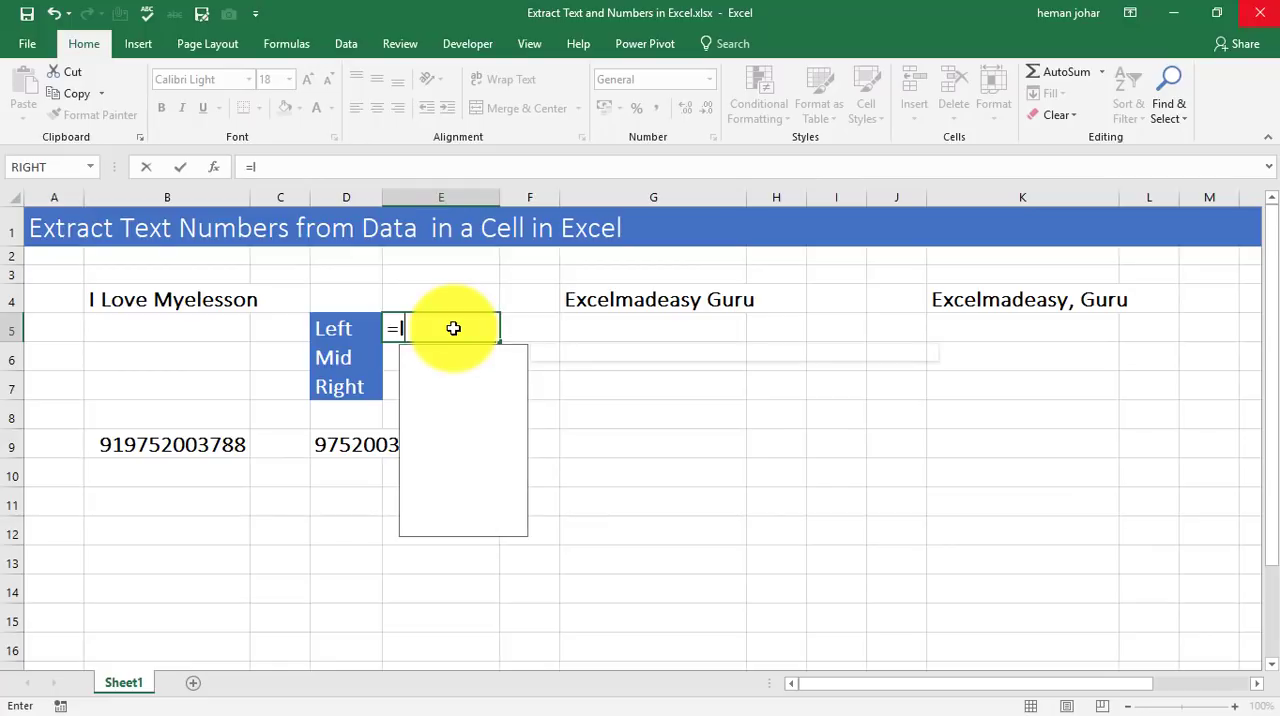
type("LEFT(")
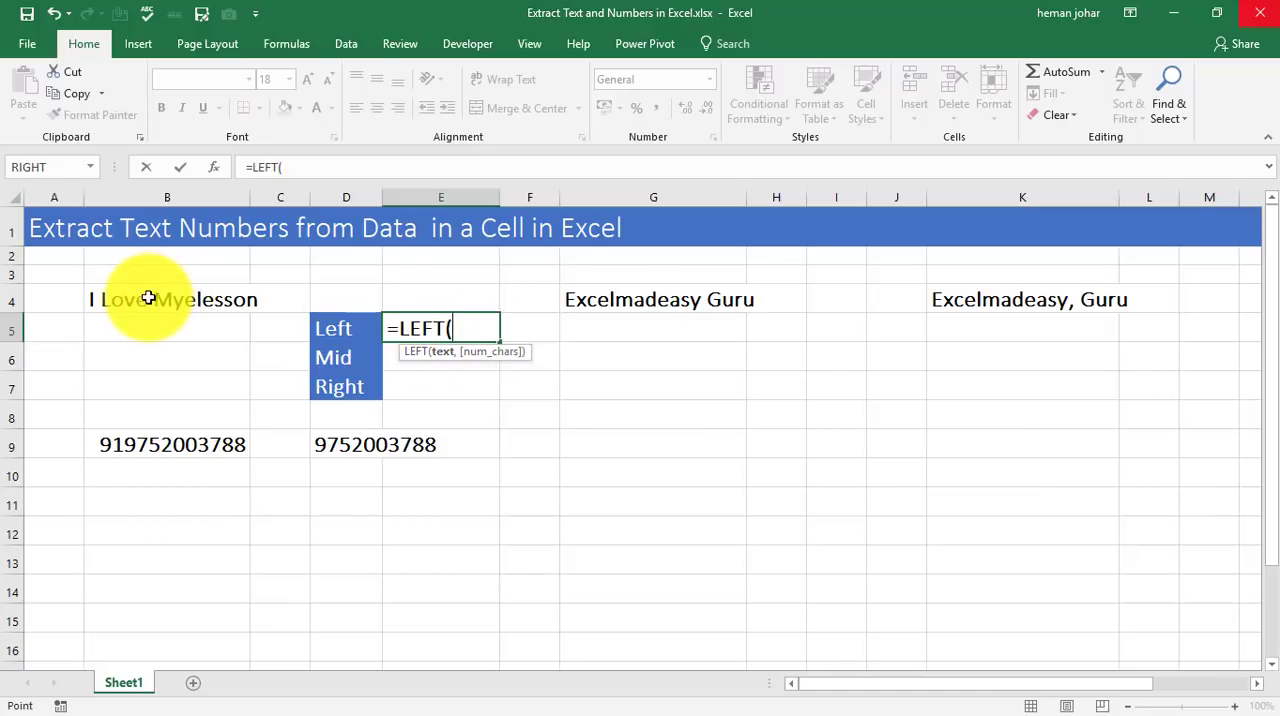
left_click(167, 299)
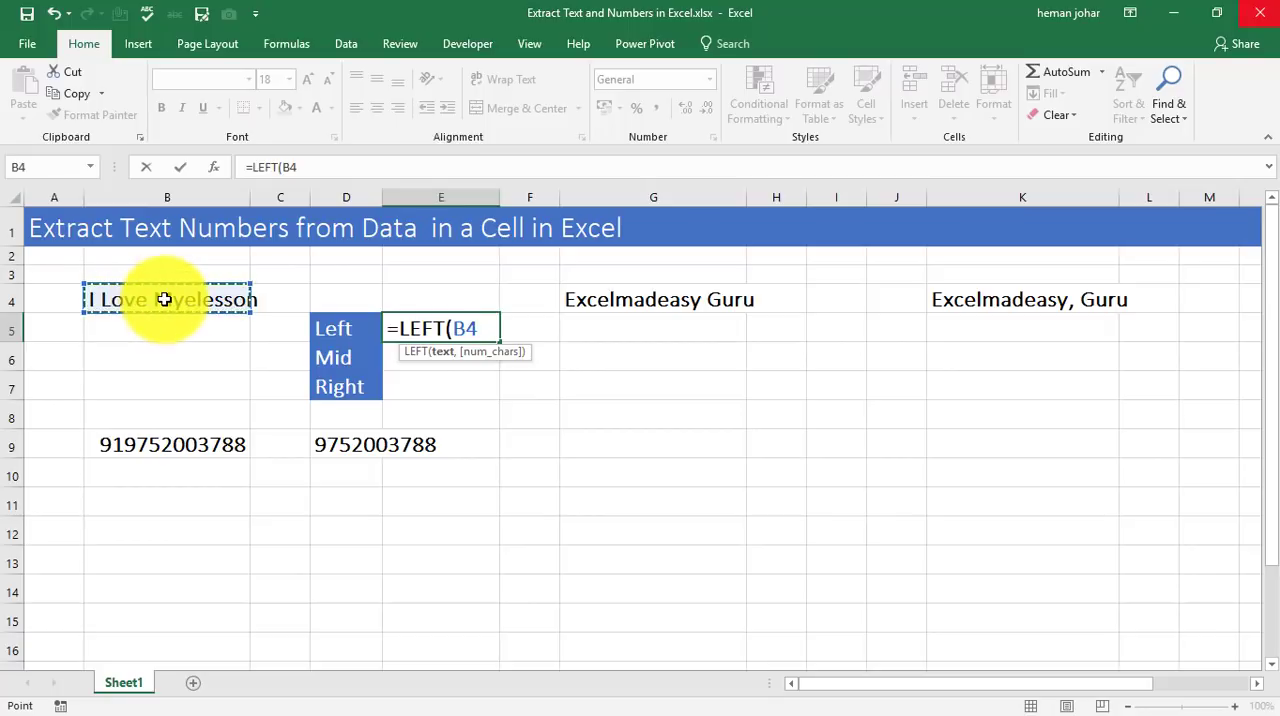
type(",")
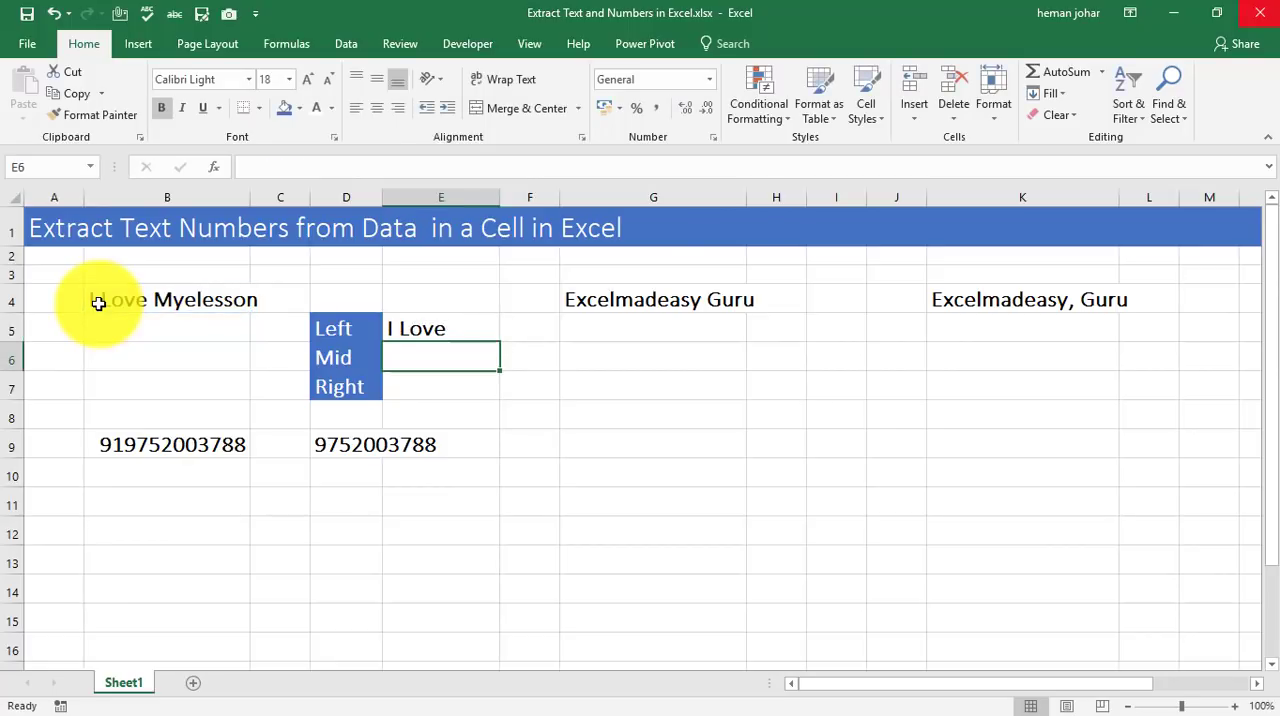
left_click(440, 328)
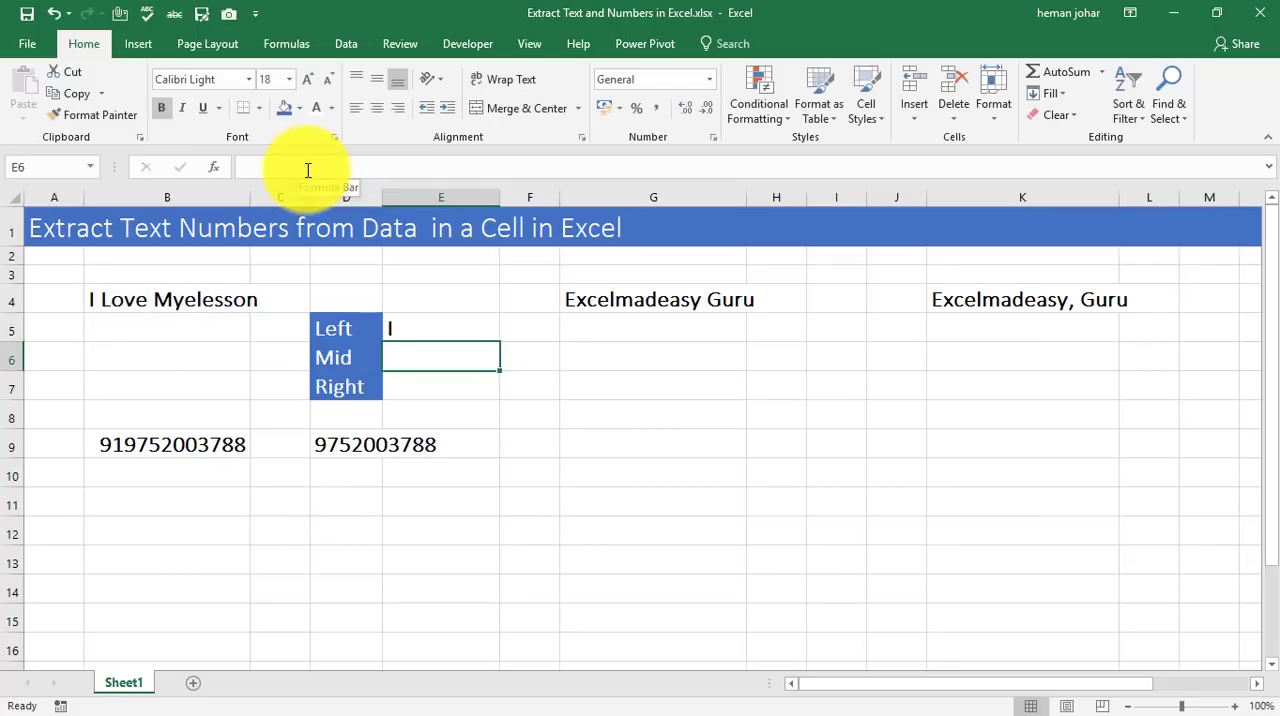
Step: Enter =MID(B4,3,4) in E6 so it returns Love
type("=m")
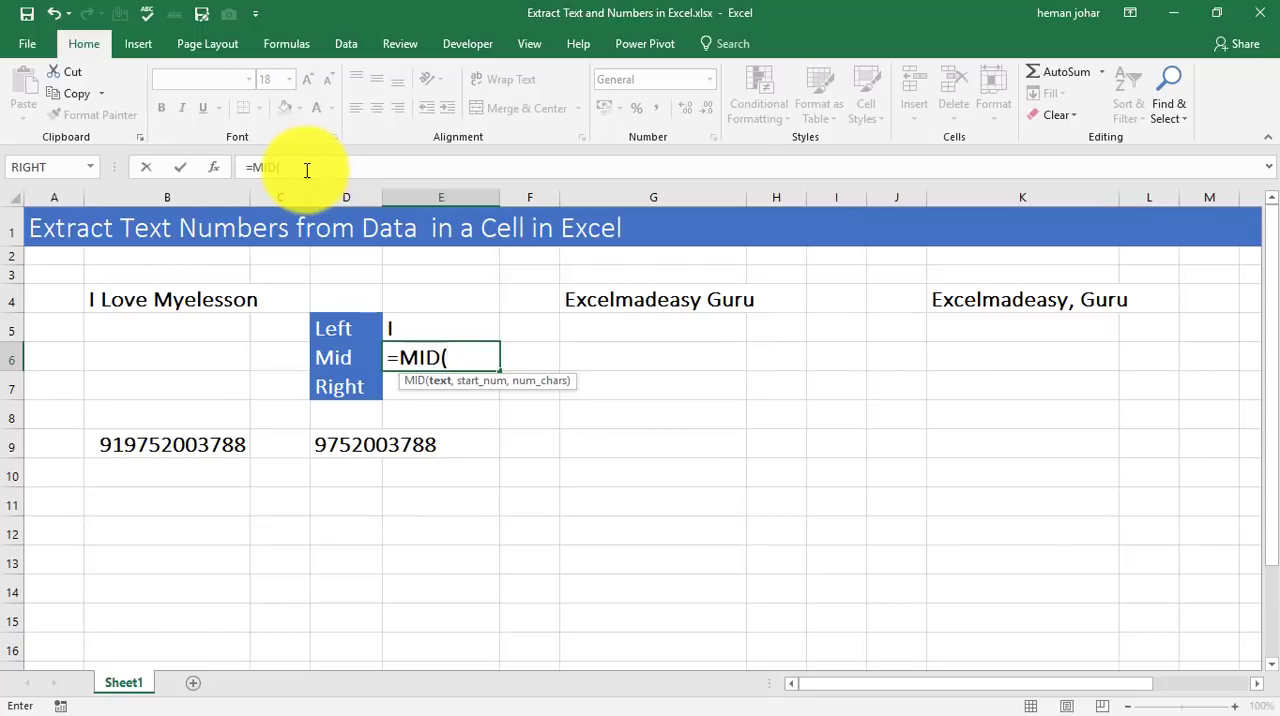
left_click(167, 299)
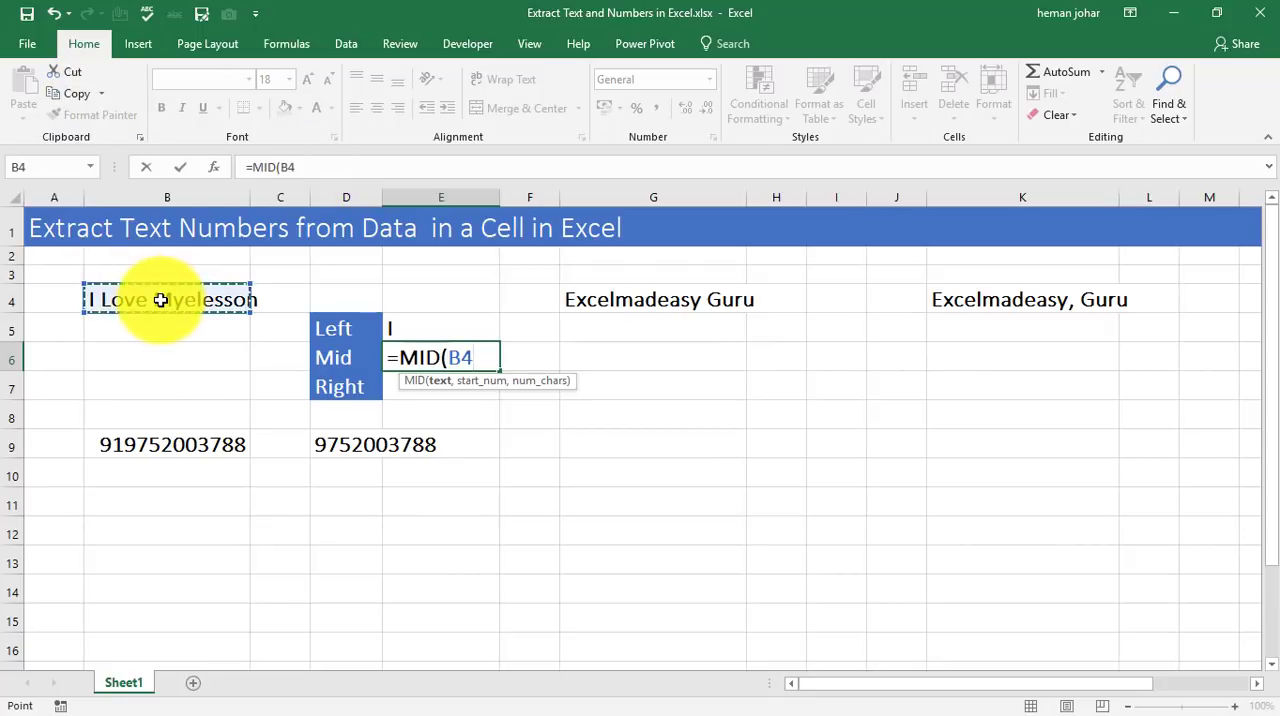
type(",")
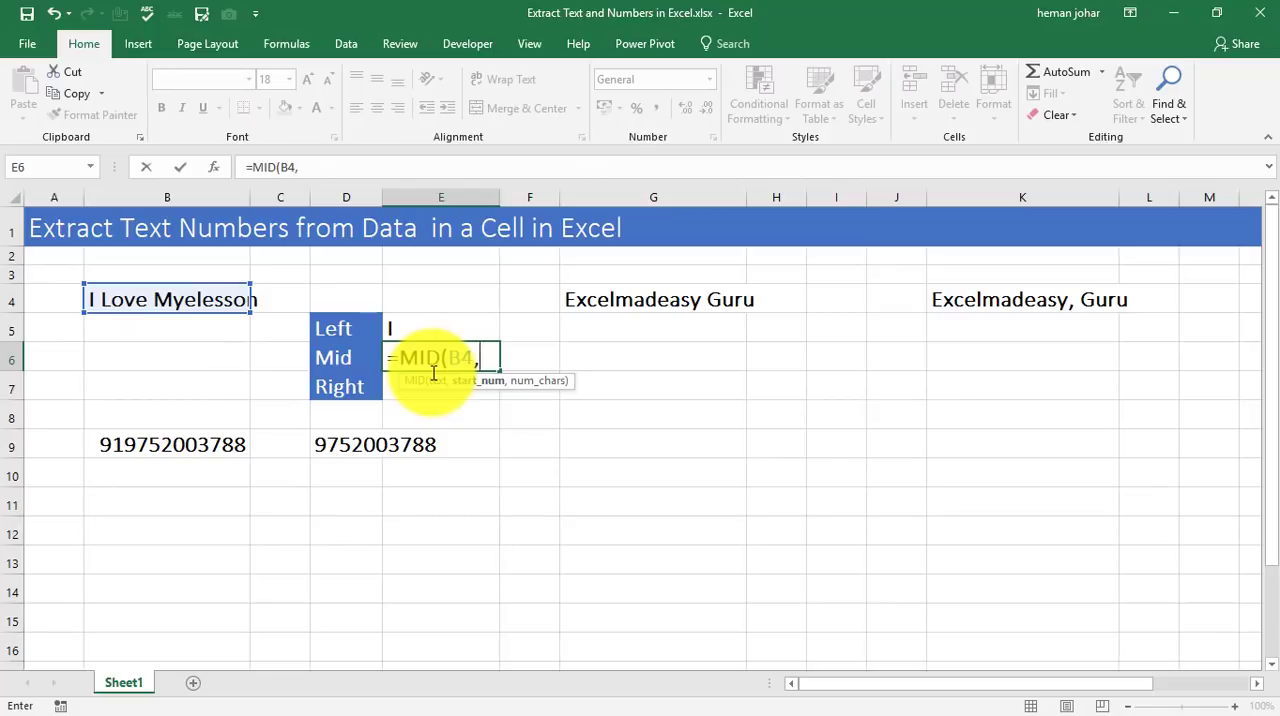
type("3")
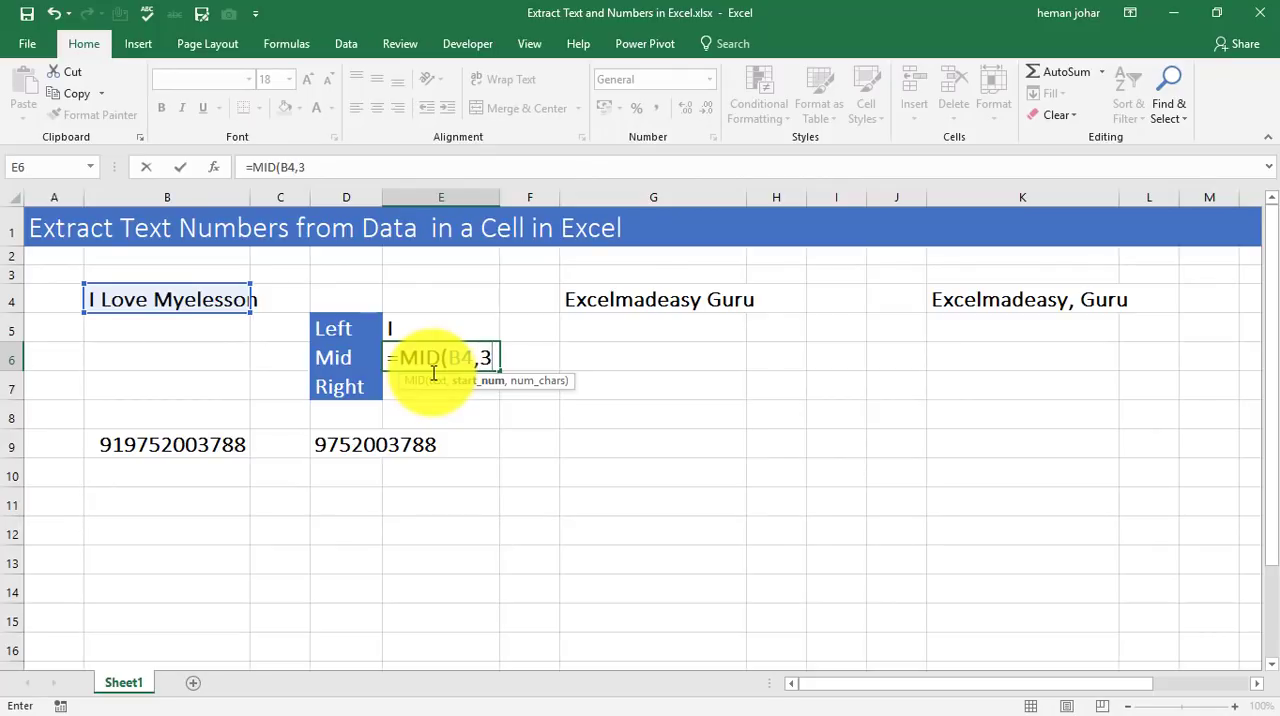
type("4)")
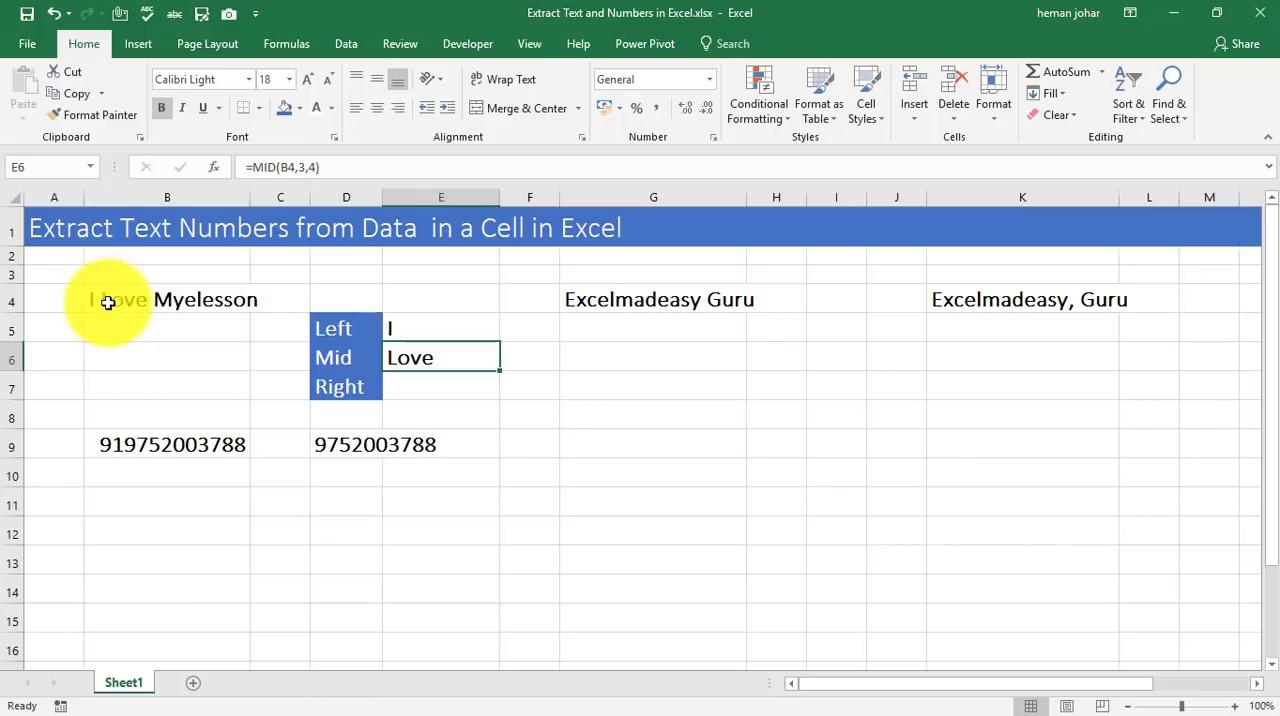
mouse_move(104, 315)
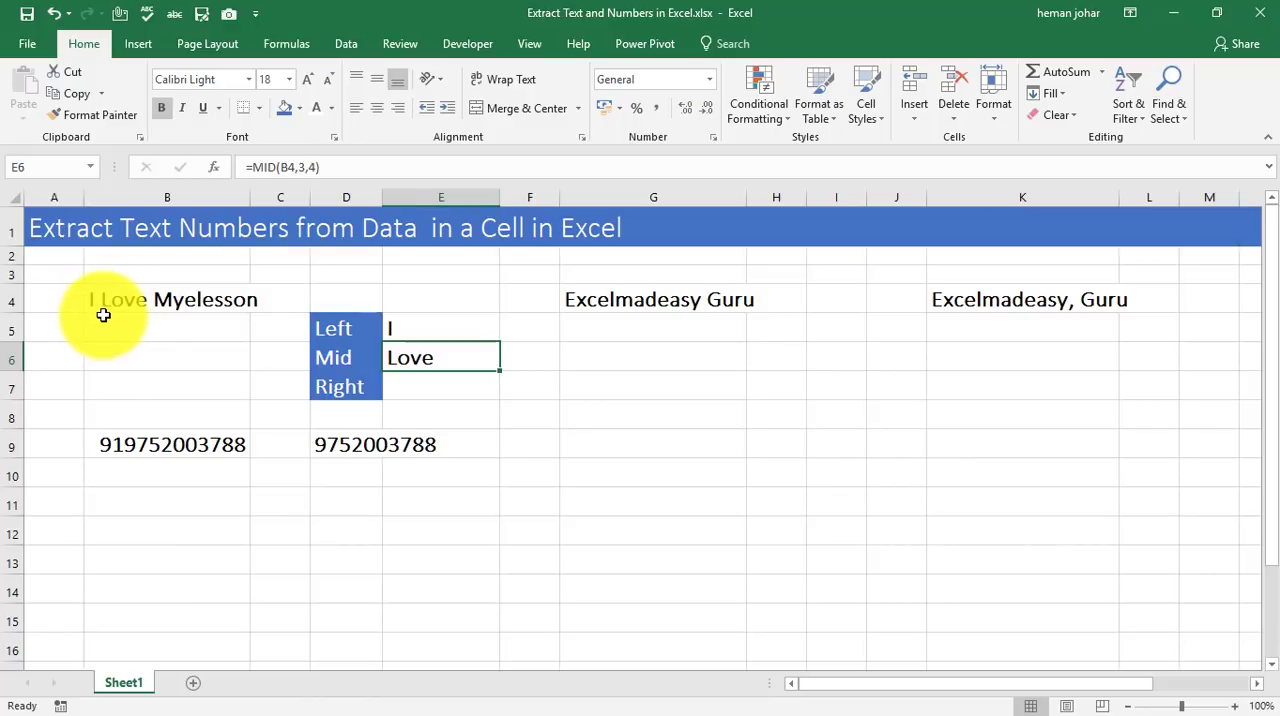
mouse_move(127, 310)
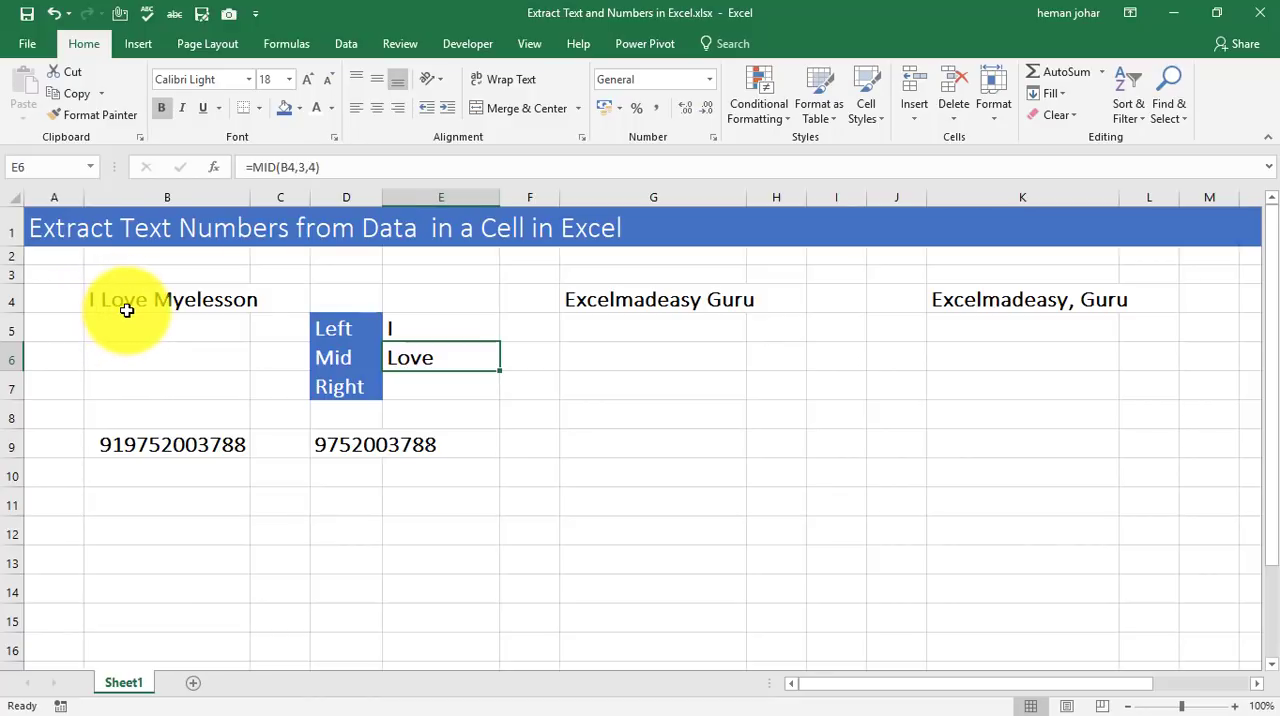
Step: Enter =RIGHT(B4,9) in E7 returning Myelesson, then select D9 to clear its old number
left_click(409, 385)
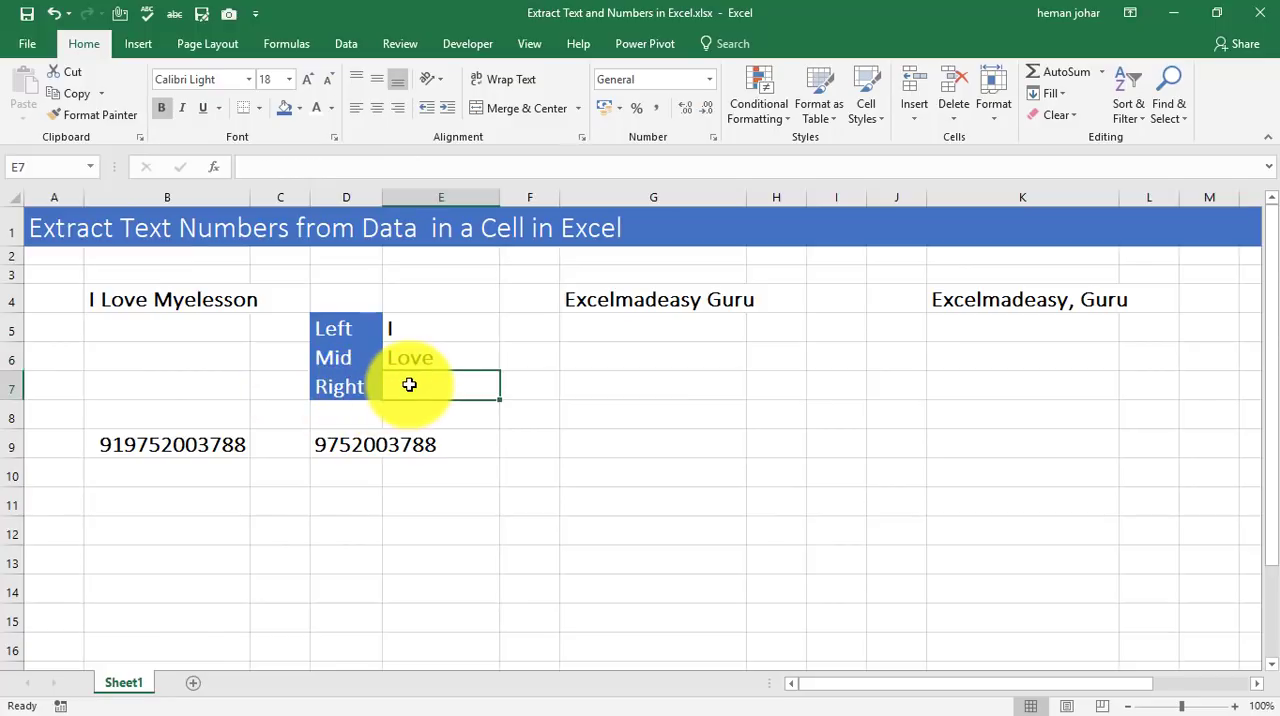
type("=")
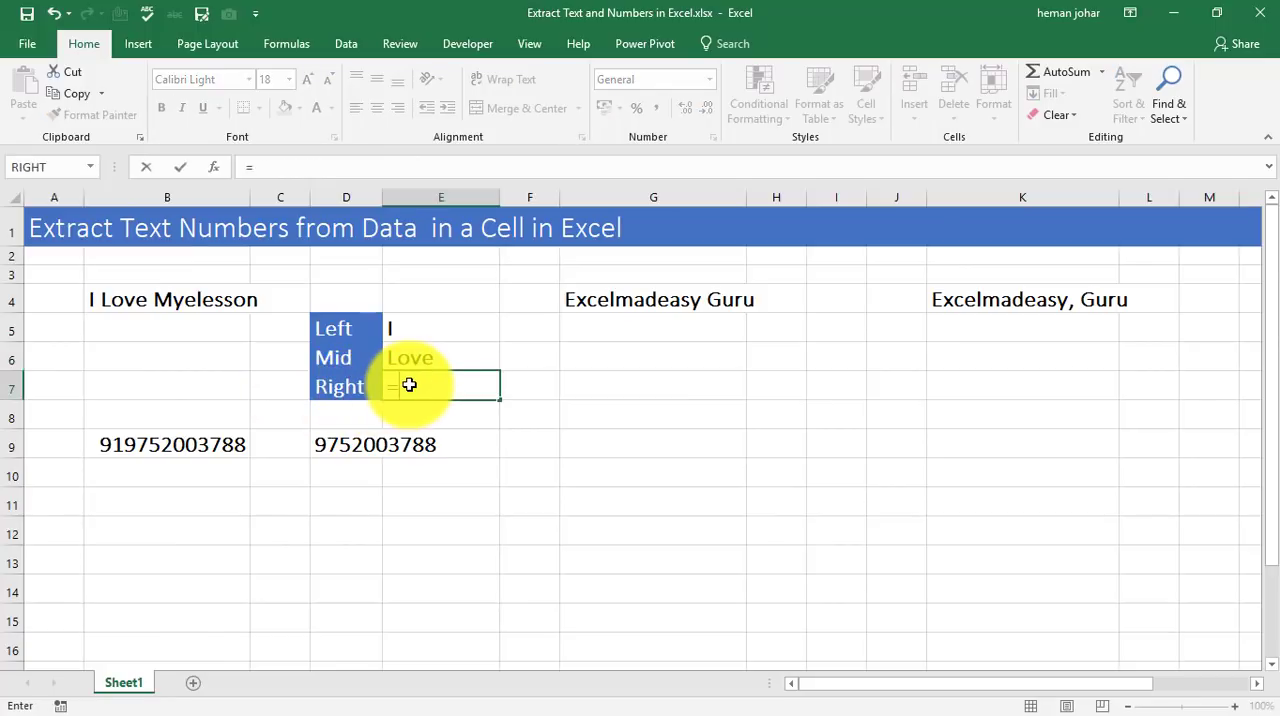
type("right")
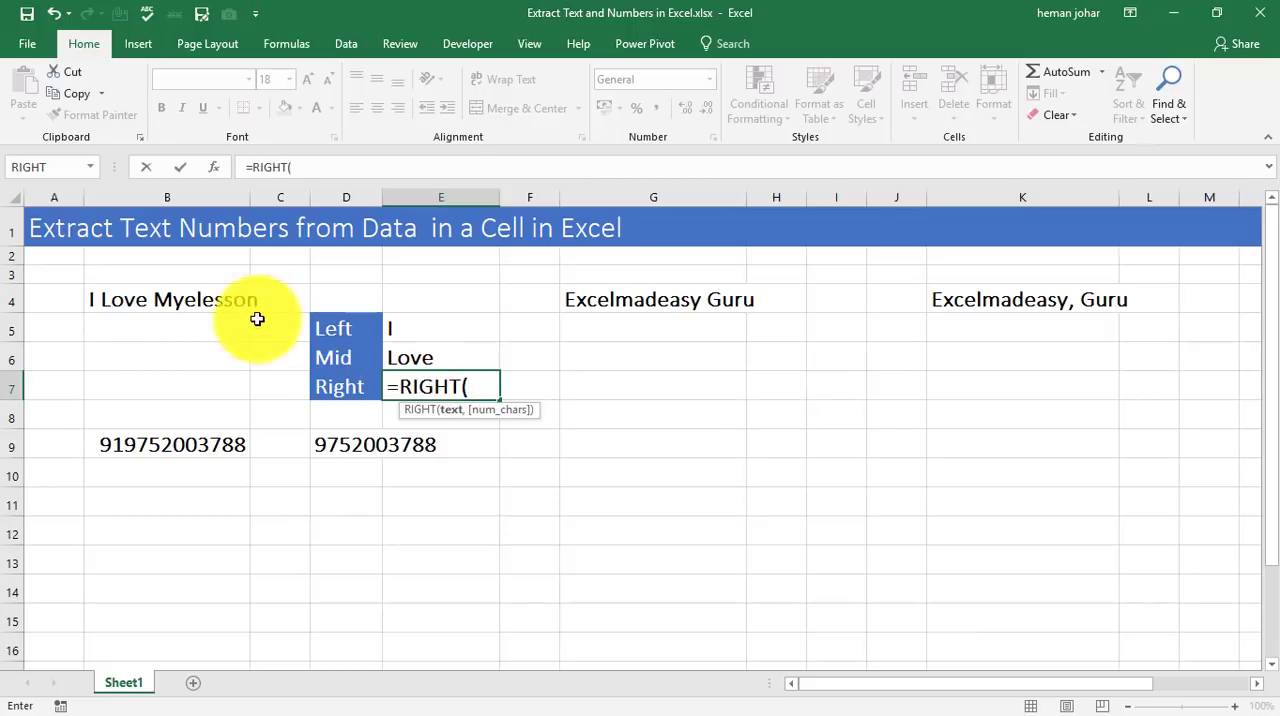
mouse_move(259, 299)
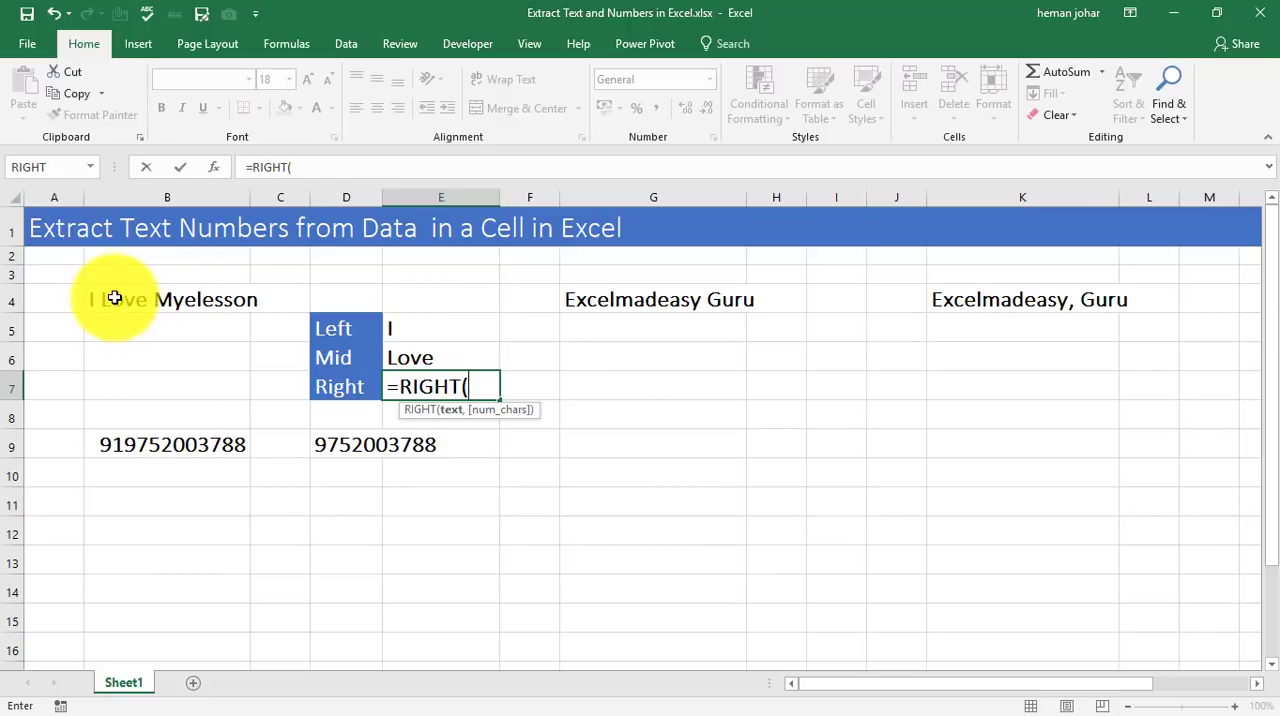
mouse_move(140, 299)
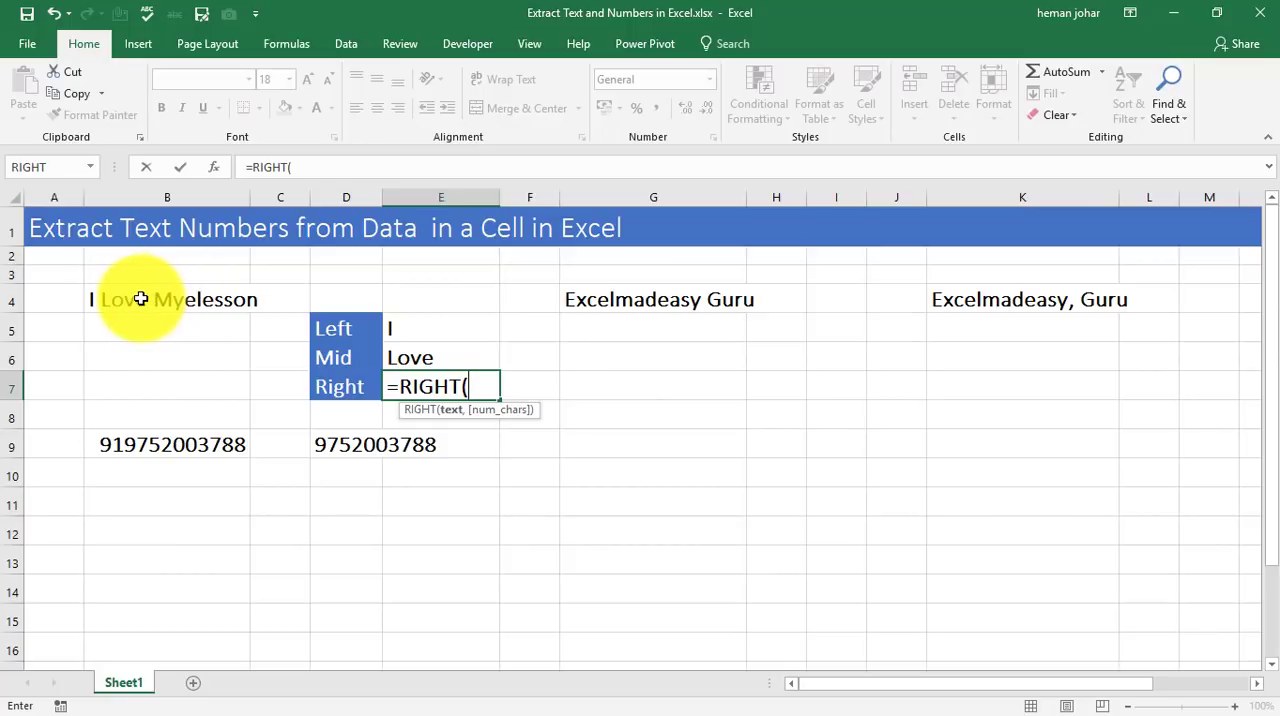
left_click(167, 299)
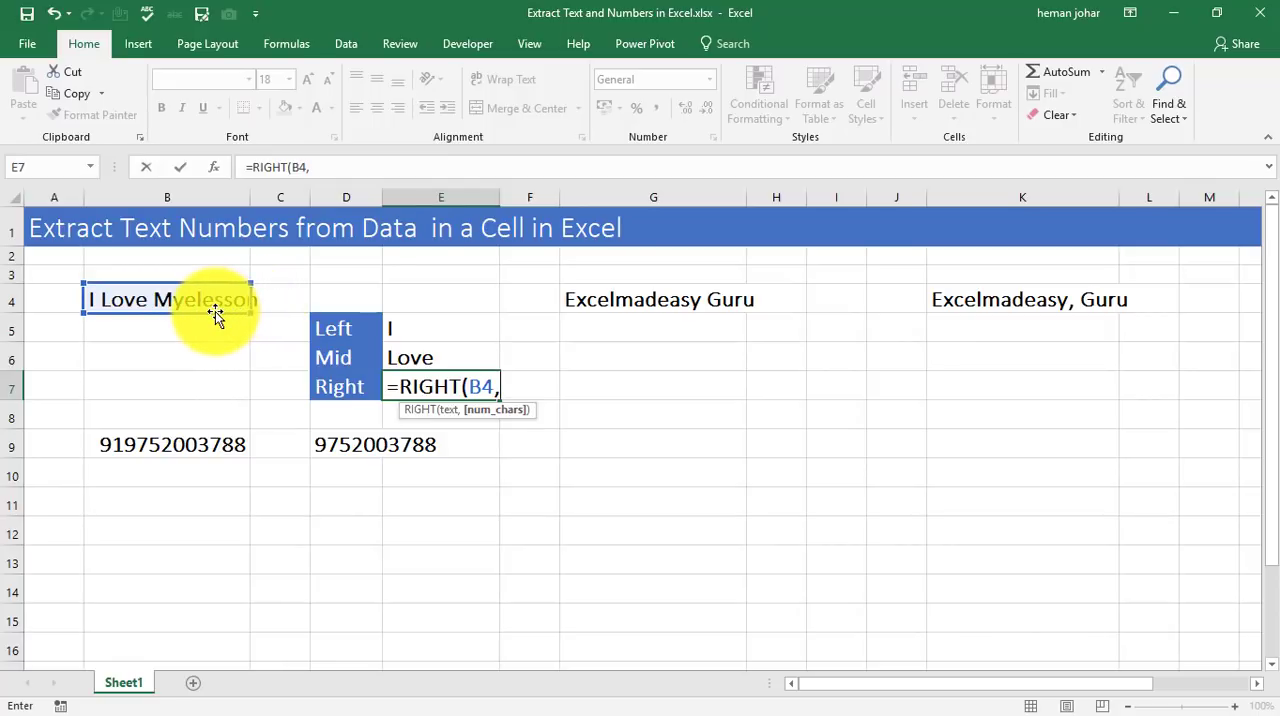
mouse_move(185, 315)
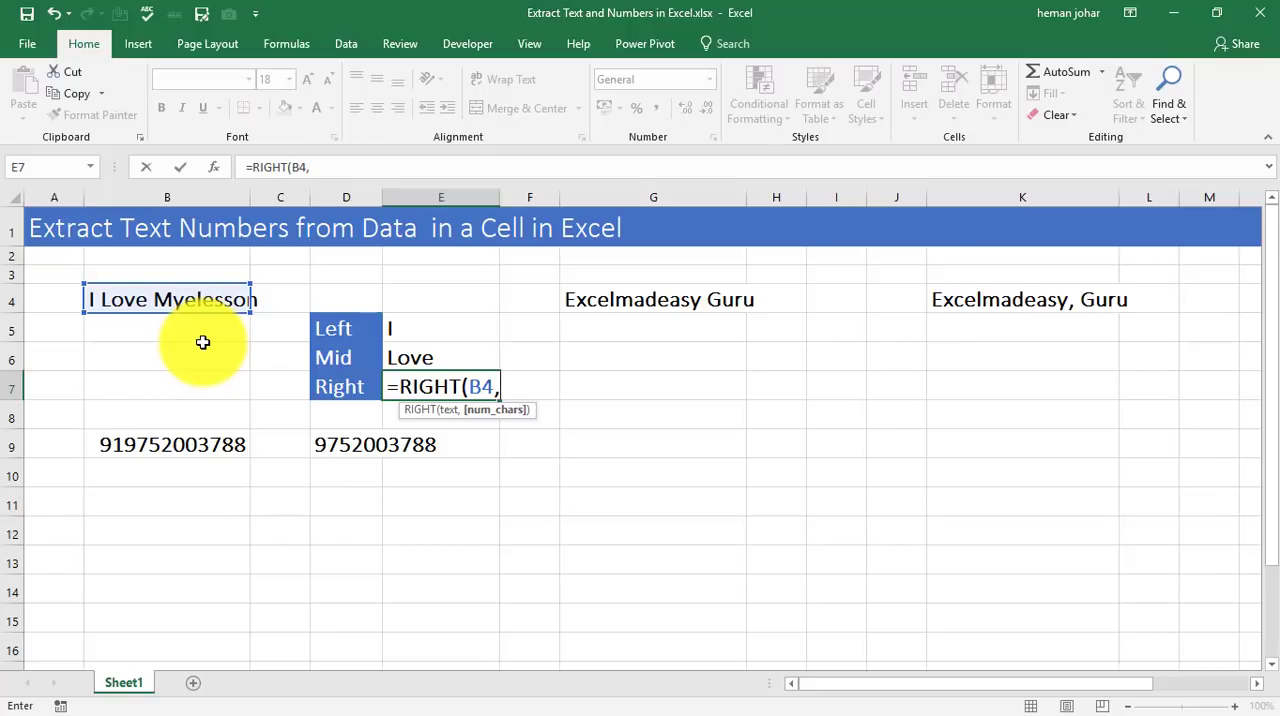
key("enter")
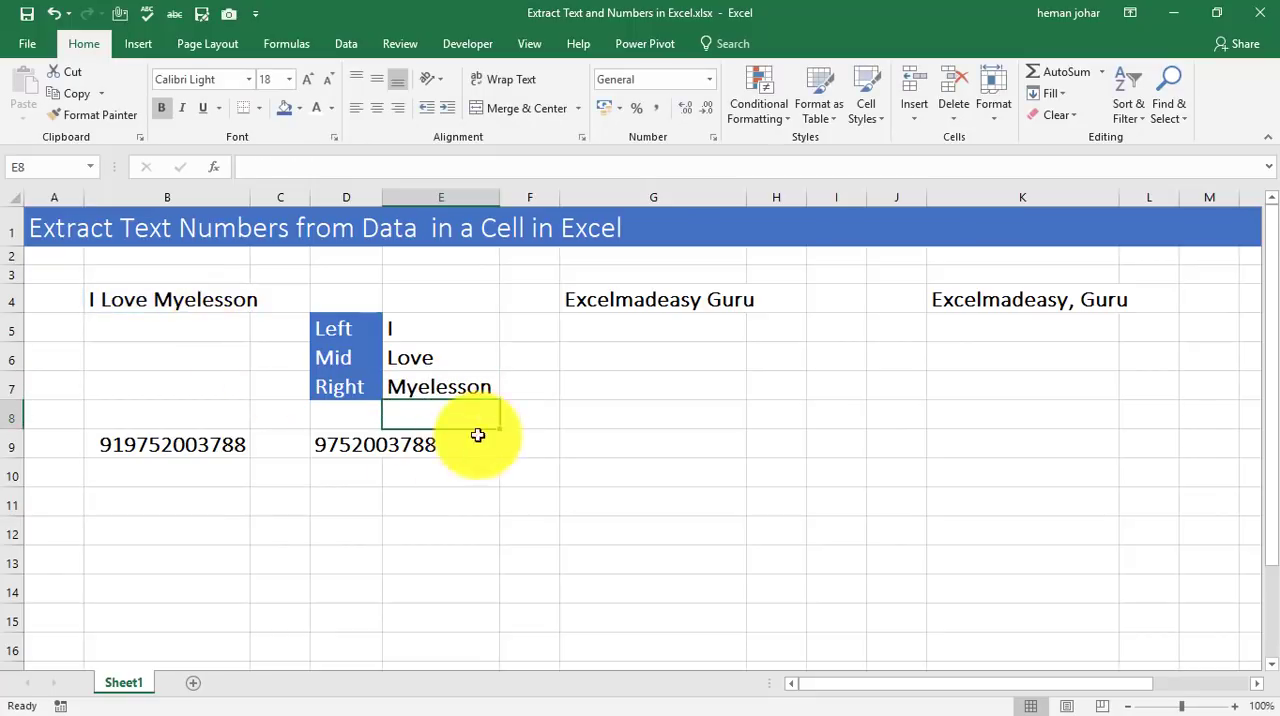
left_click(440, 387)
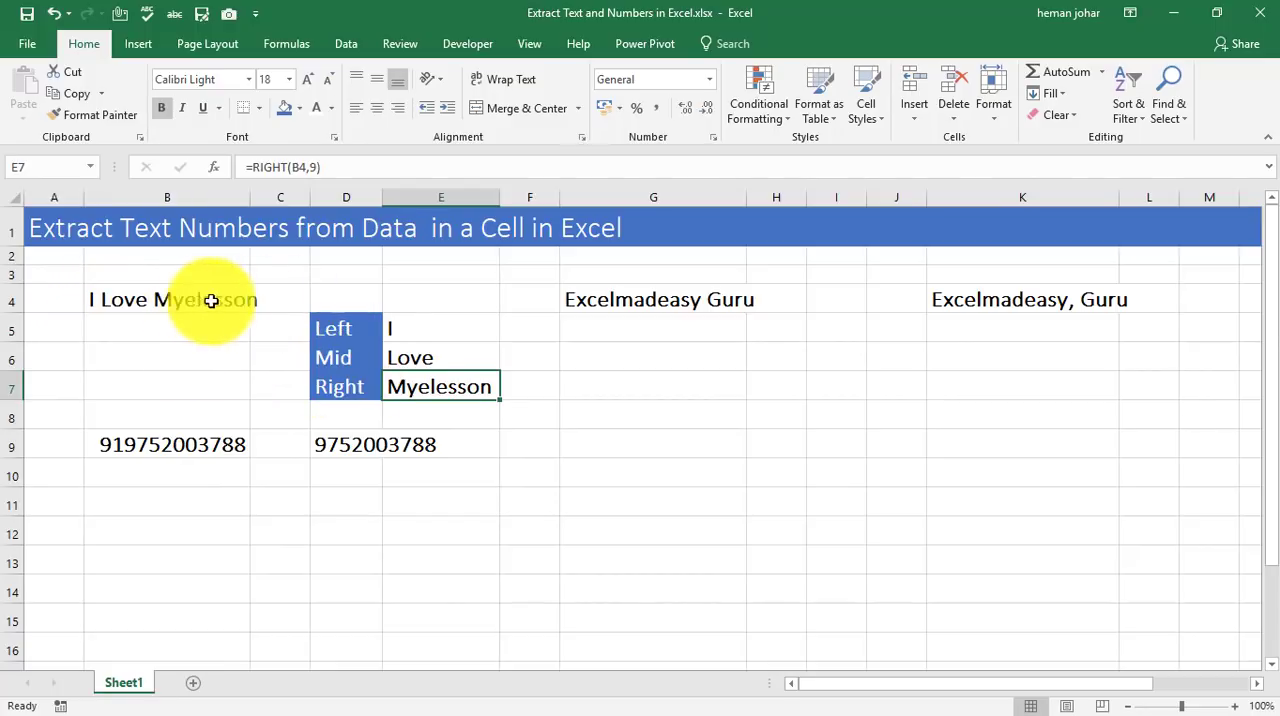
left_click(375, 444)
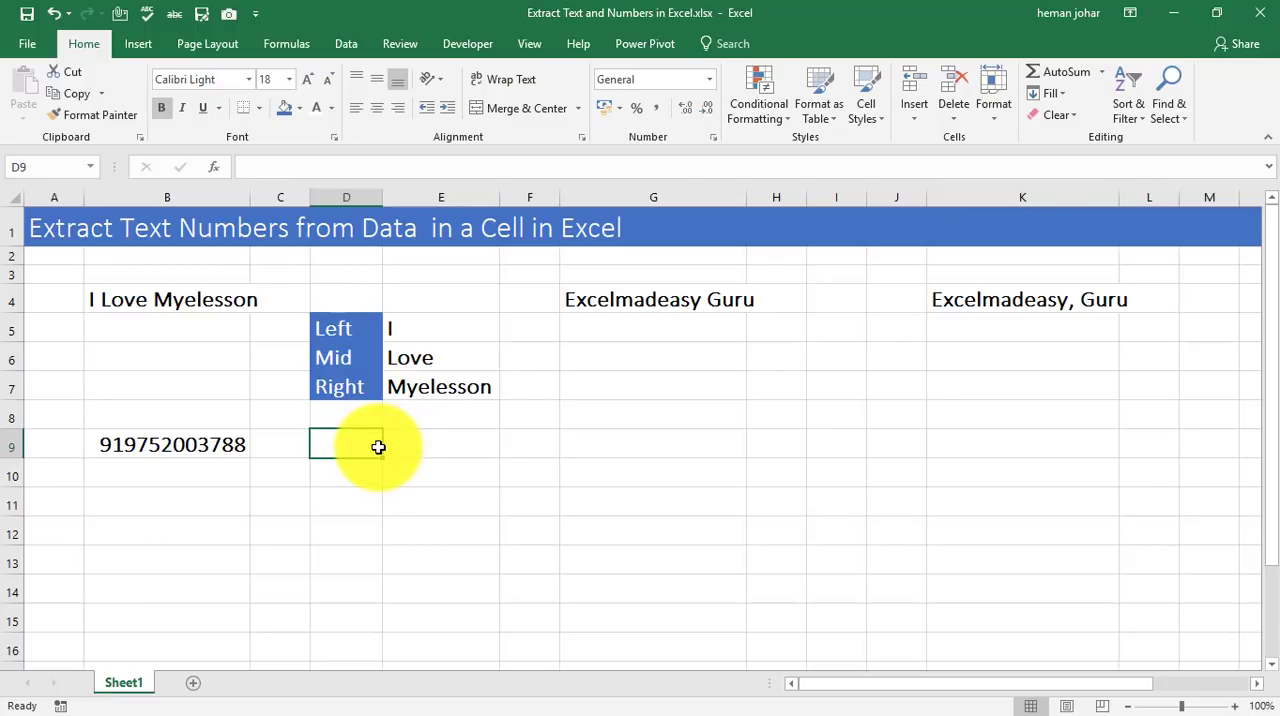
left_click(167, 444)
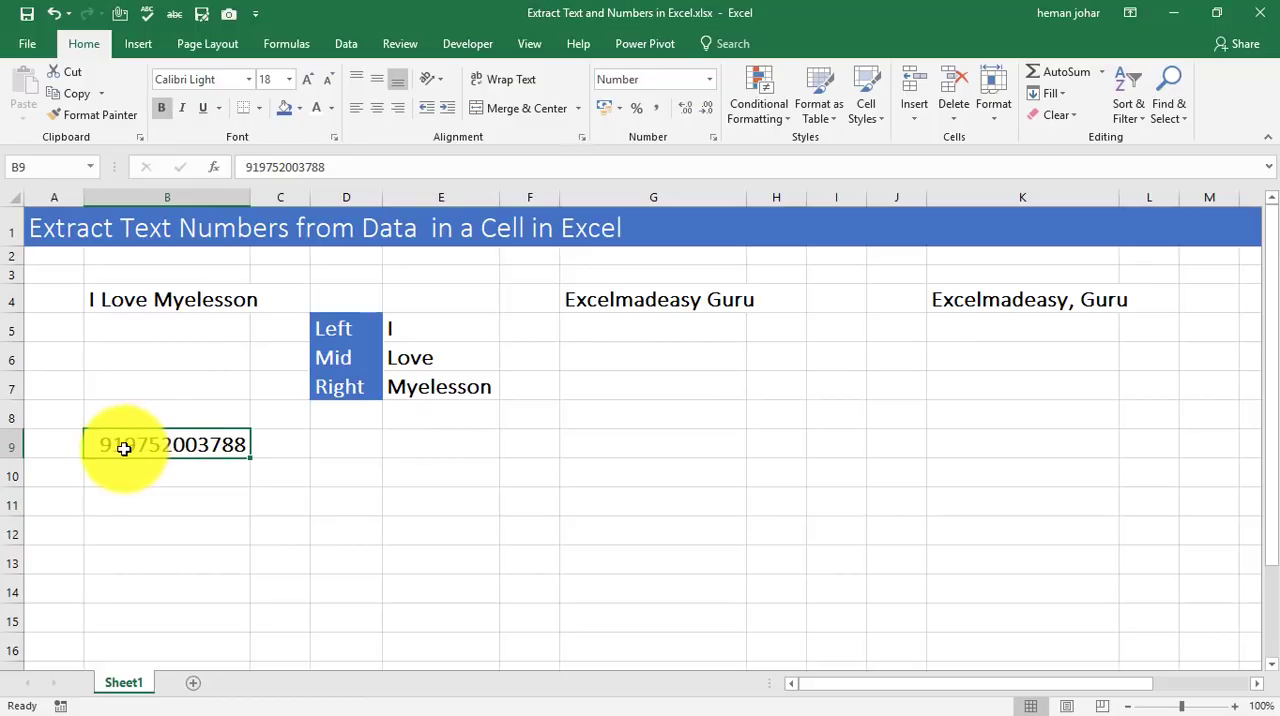
left_click(345, 444)
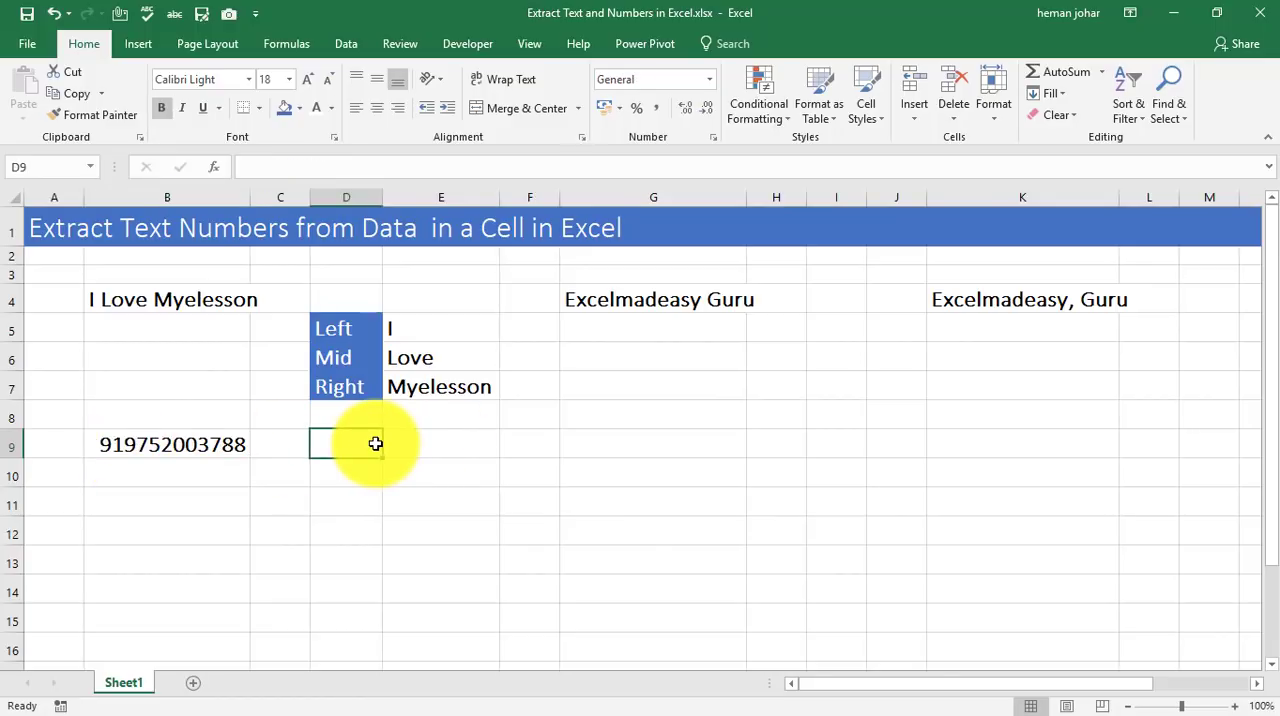
left_click(441, 444)
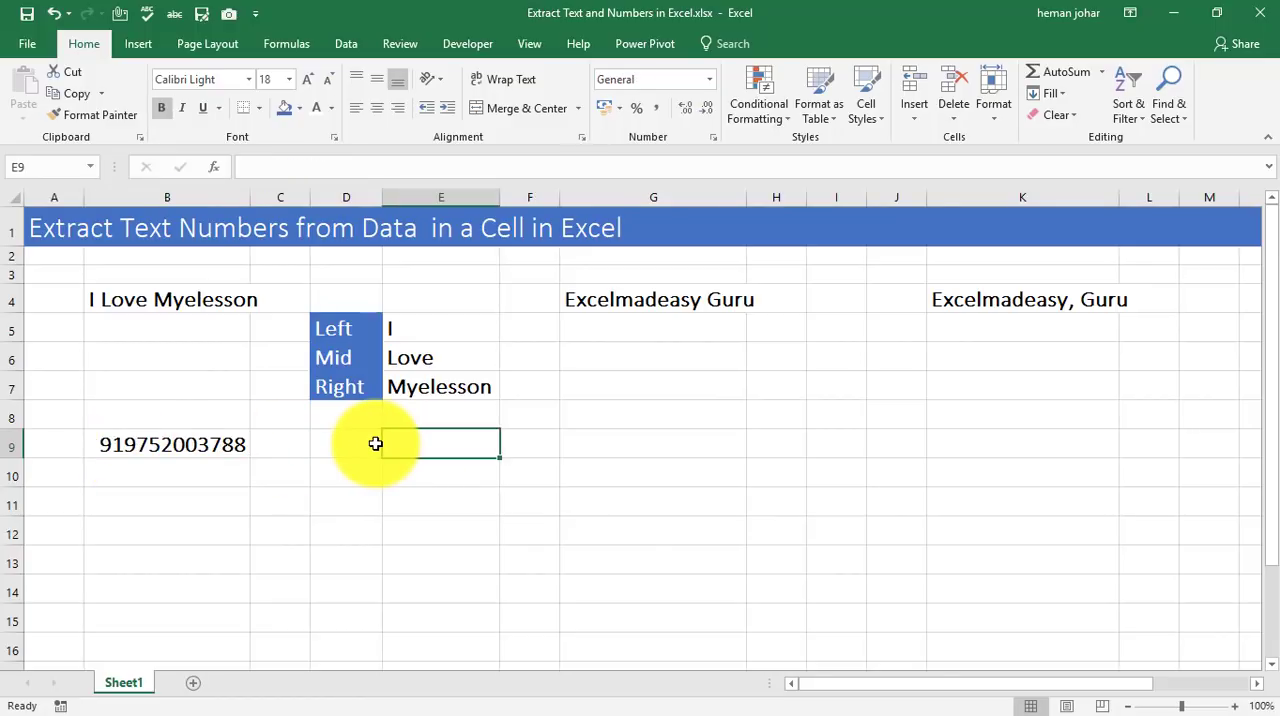
type("=ri")
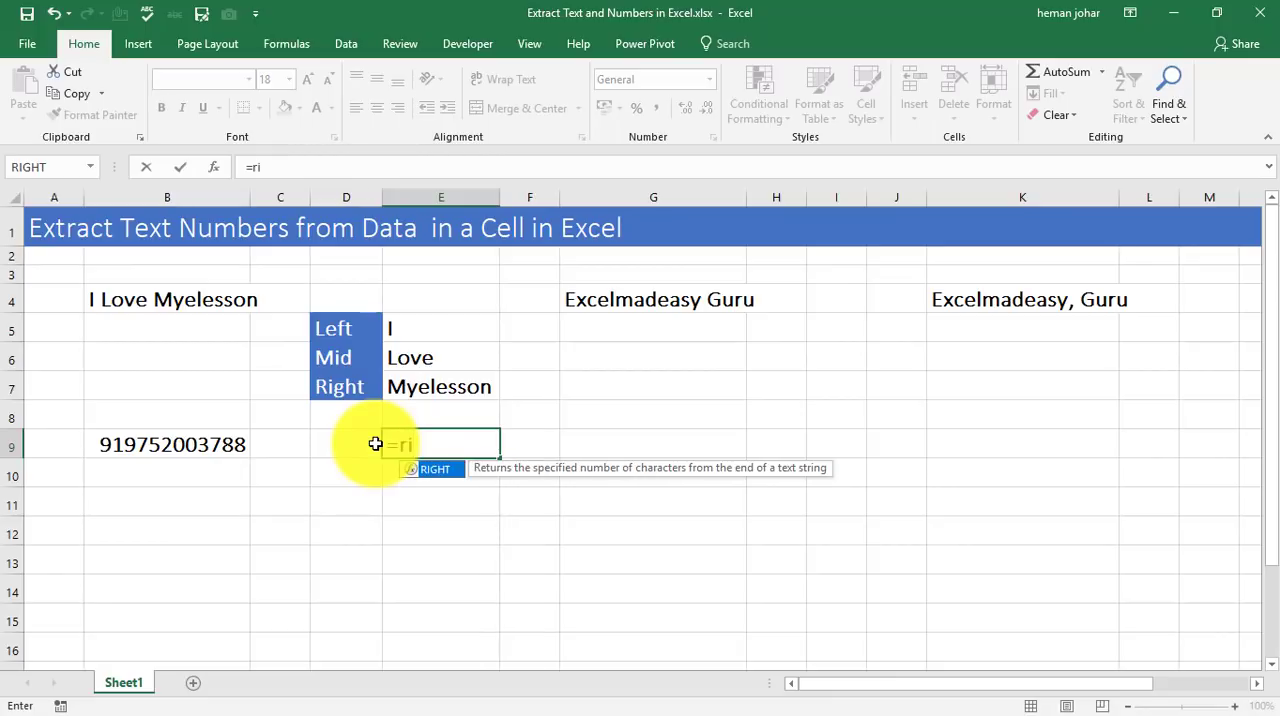
left_click(167, 444)
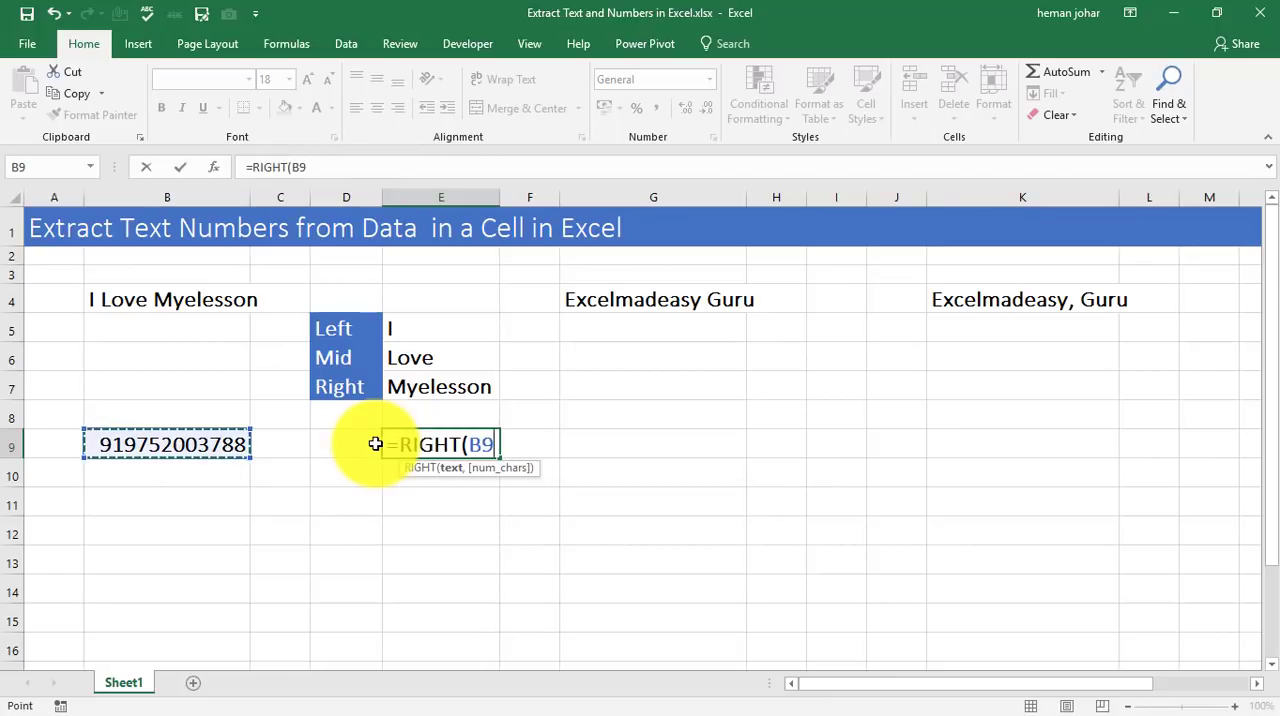
type(",10")
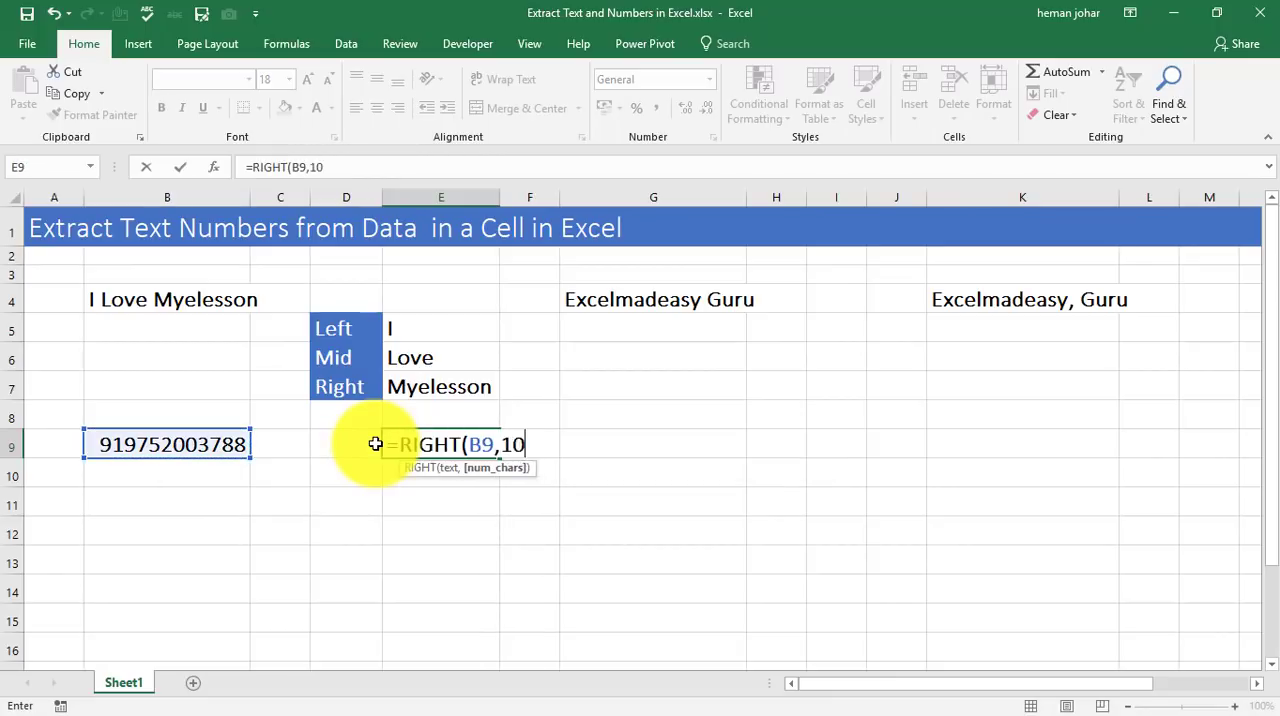
key("enter")
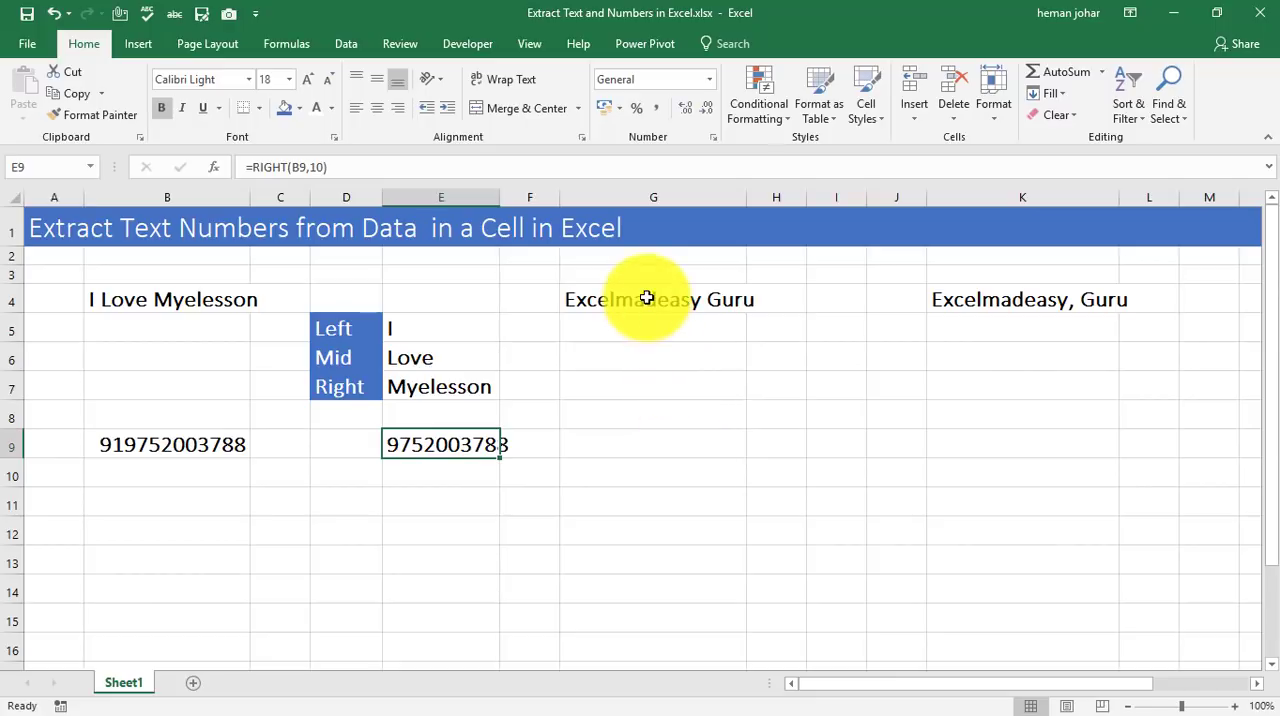
left_click(653, 299)
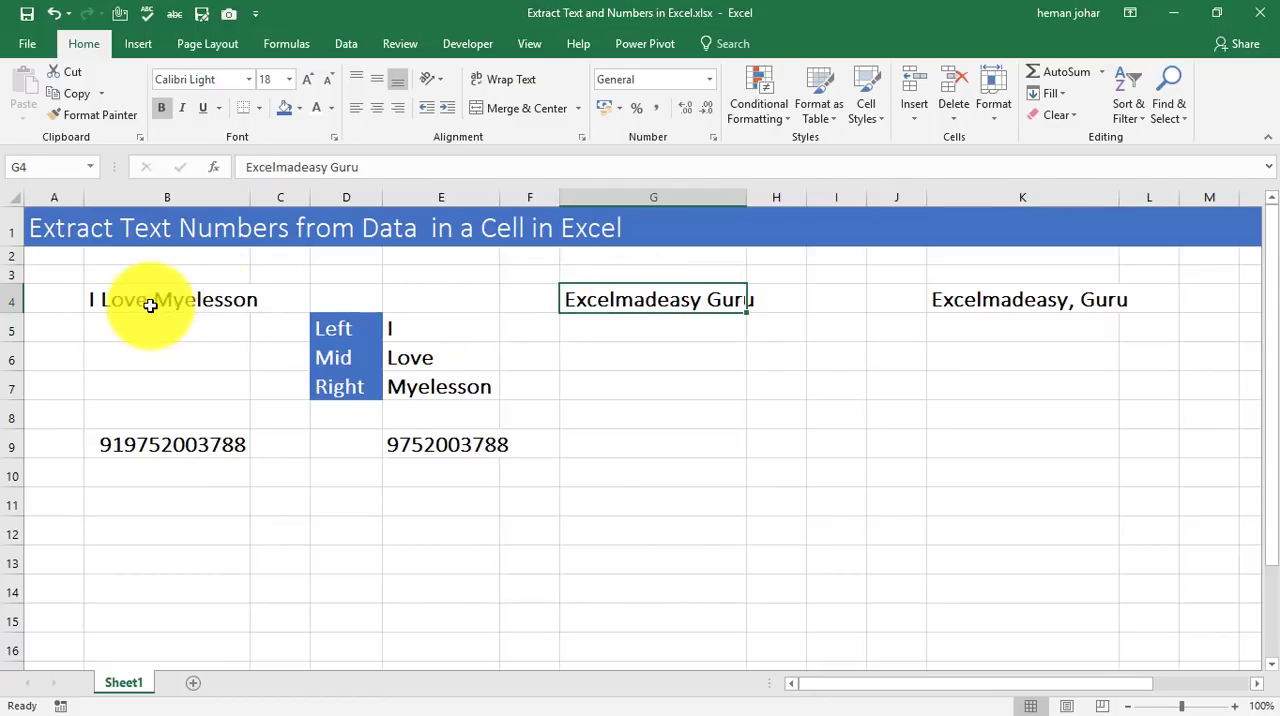
mouse_move(197, 307)
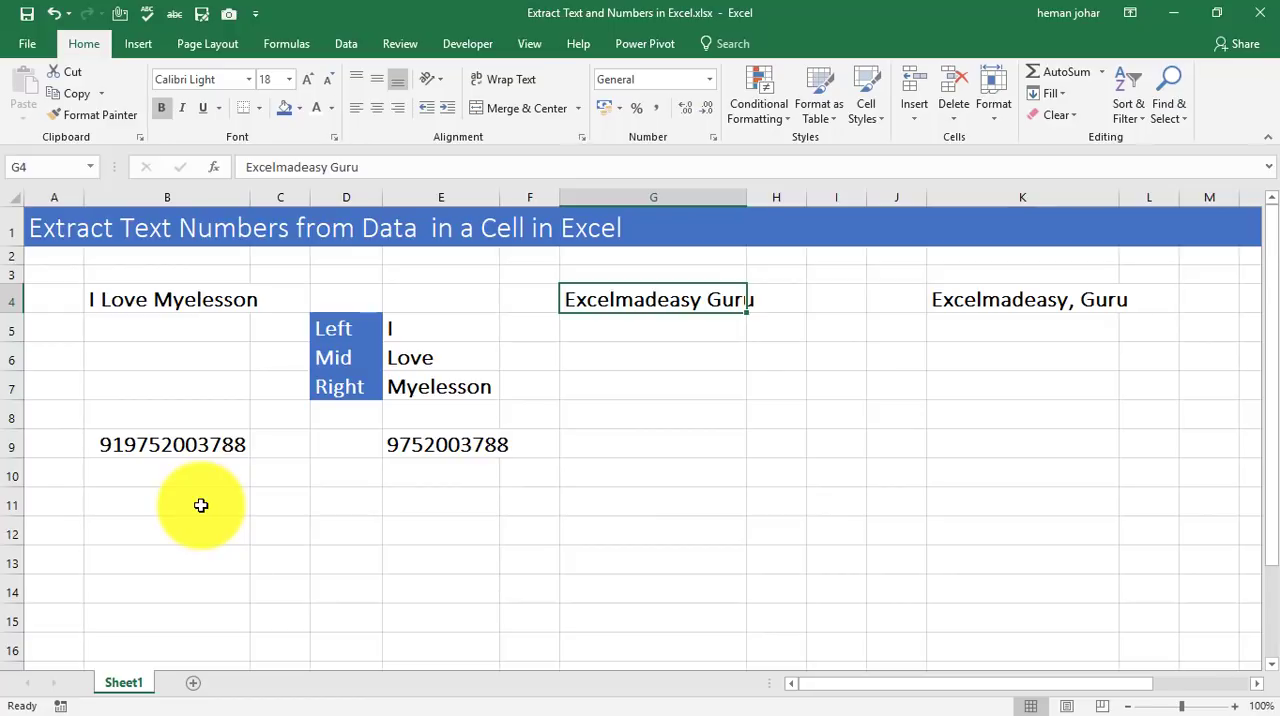
mouse_move(364, 358)
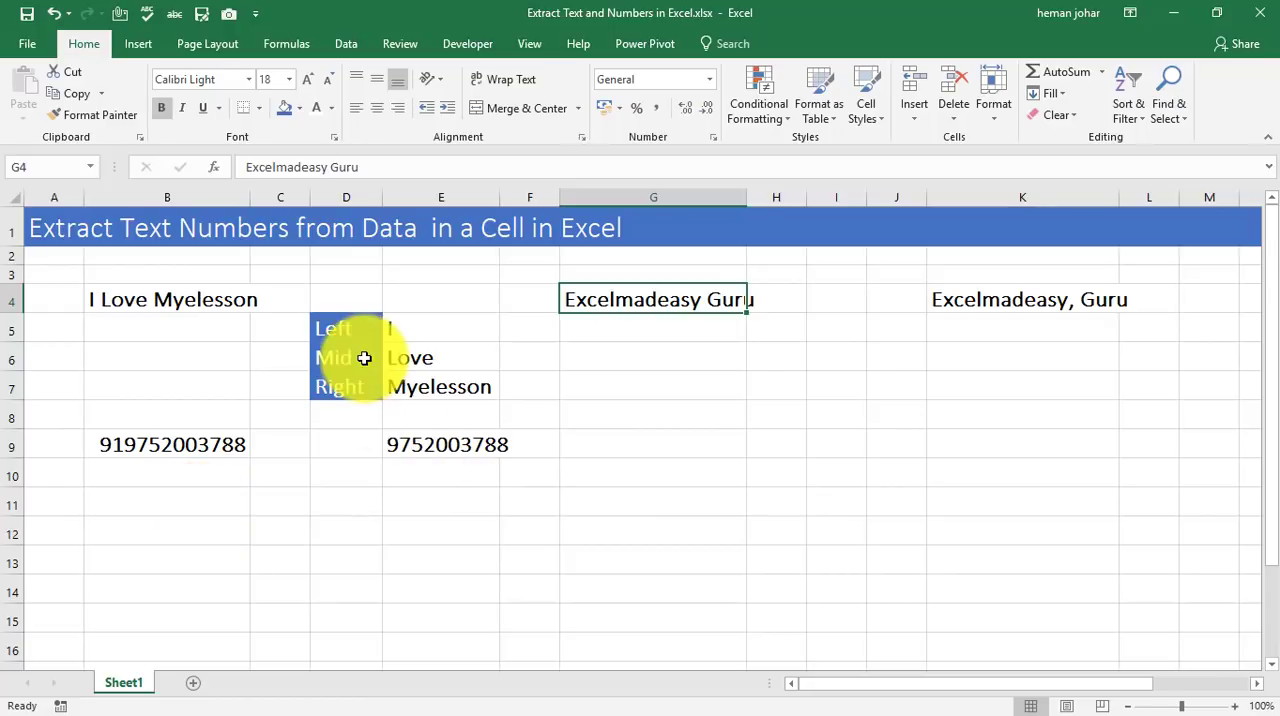
mouse_move(815, 251)
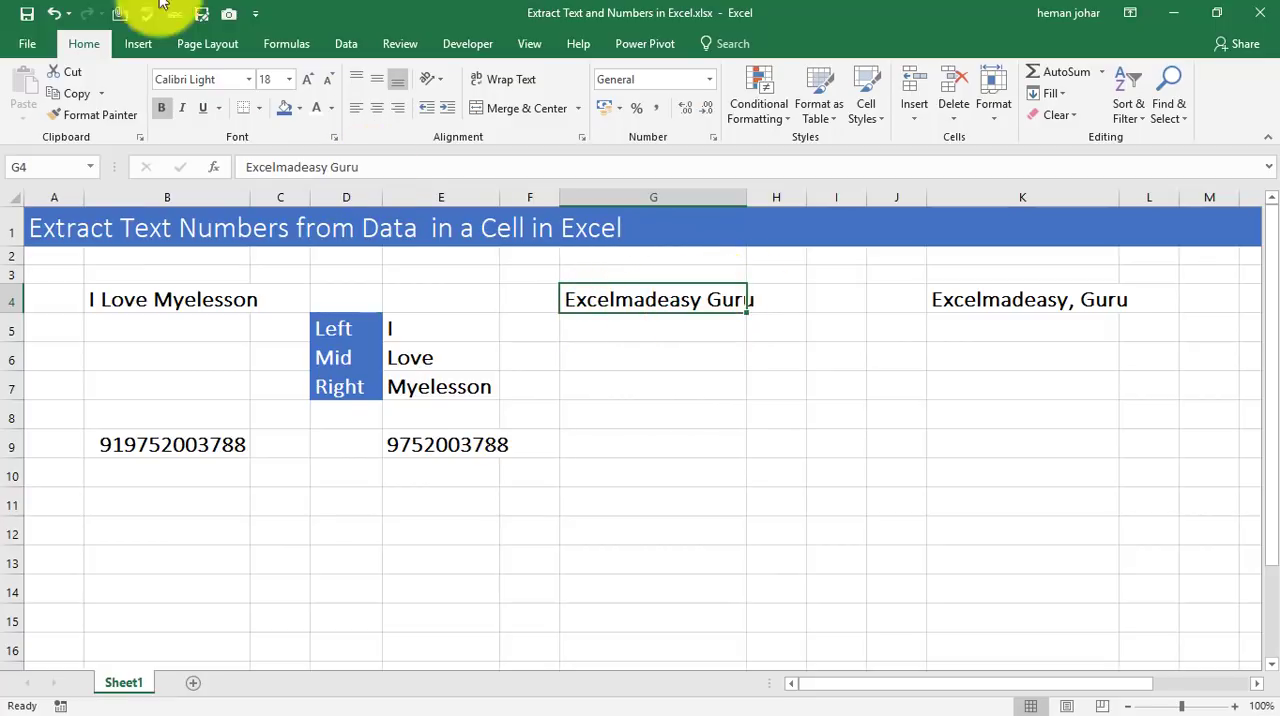
mouse_move(490, 50)
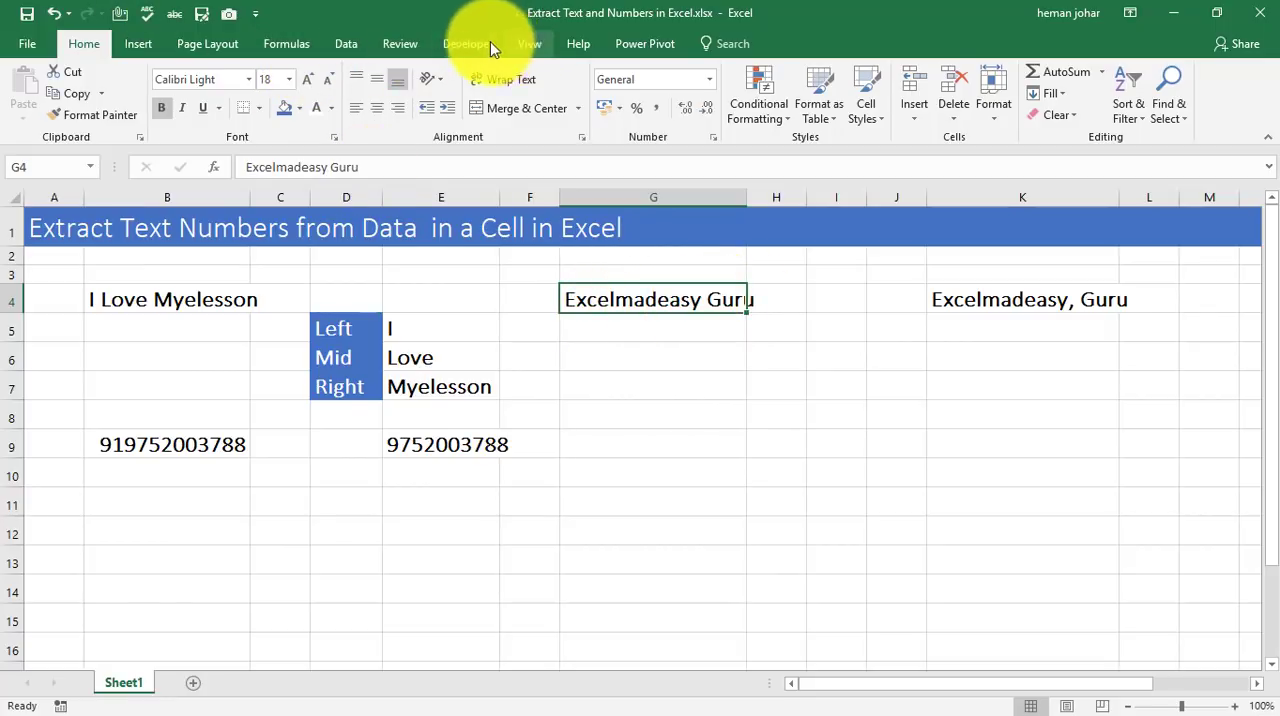
left_click(345, 43)
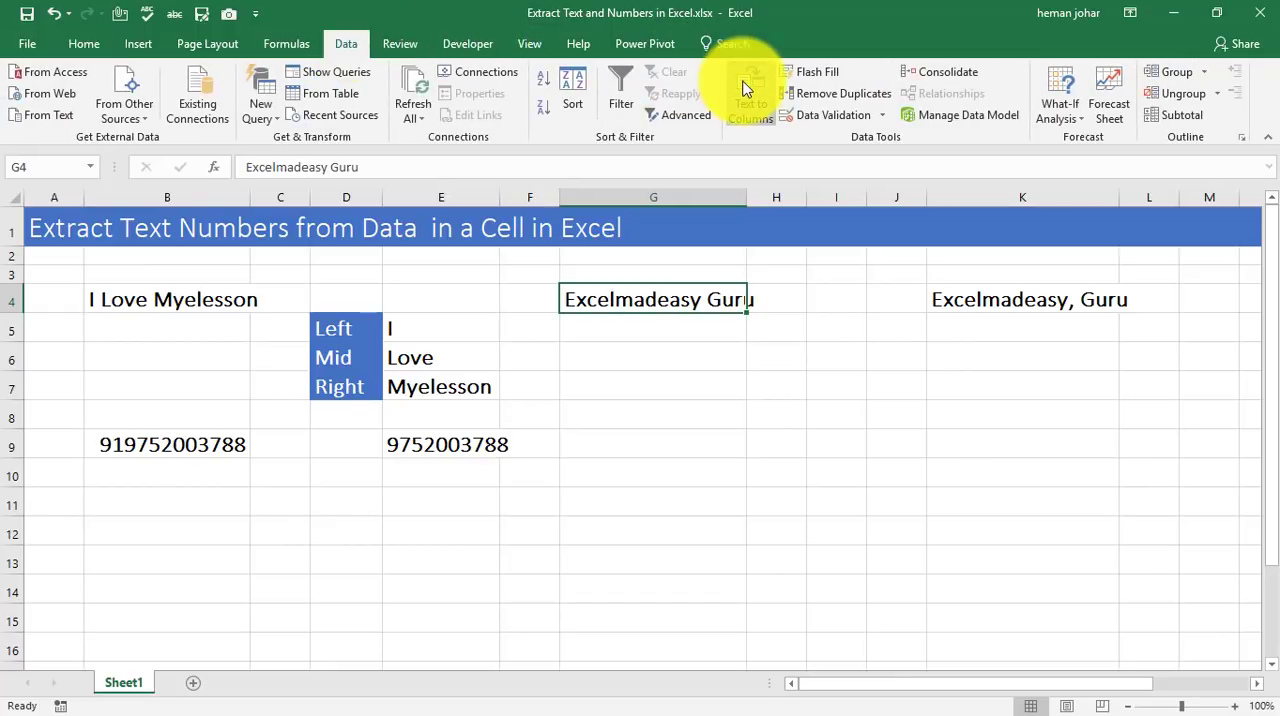
Step: Run Text to Columns on G4 delimited by Space, giving Excelmadeasy and Guru in G4 and H4
left_click(749, 95)
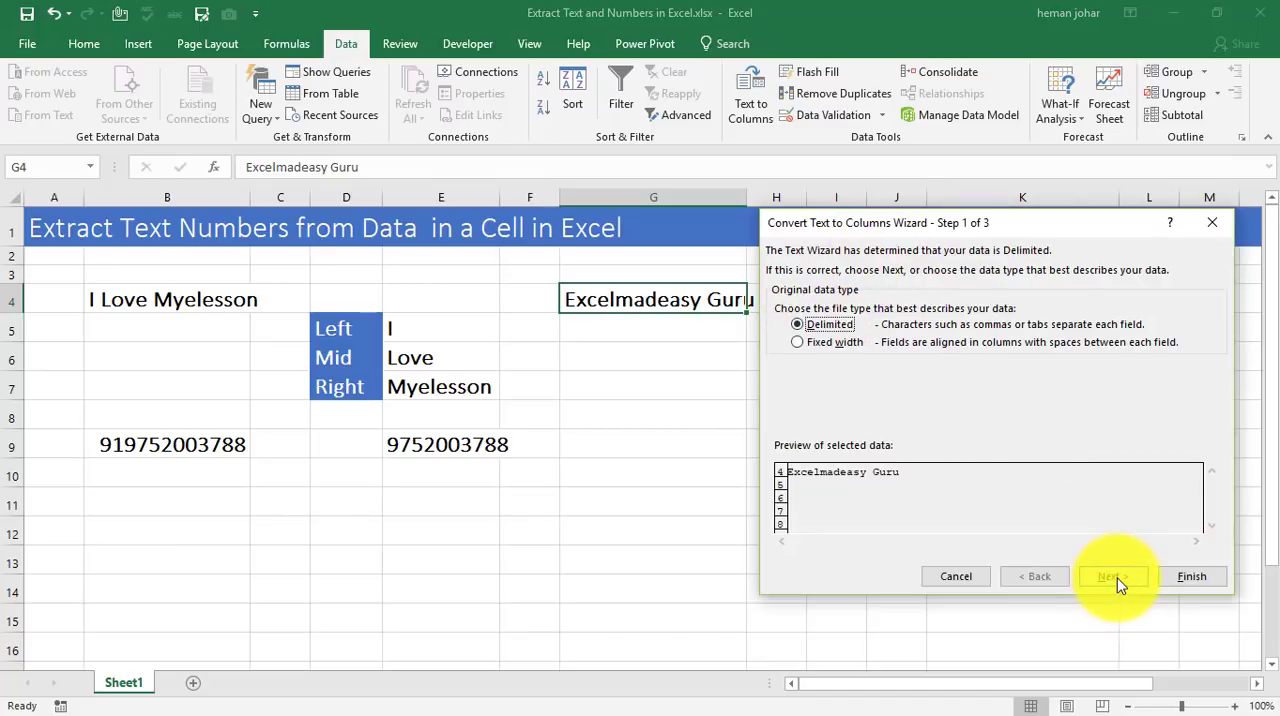
left_click(1112, 576)
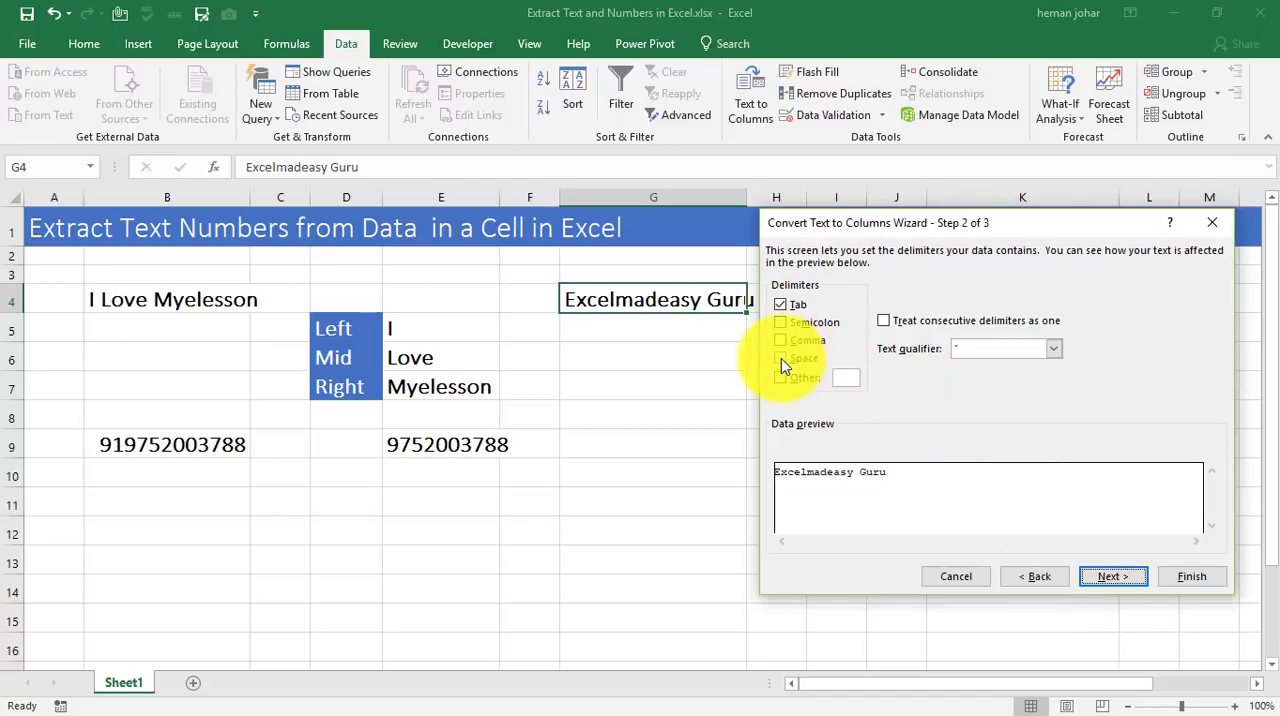
left_click(781, 358)
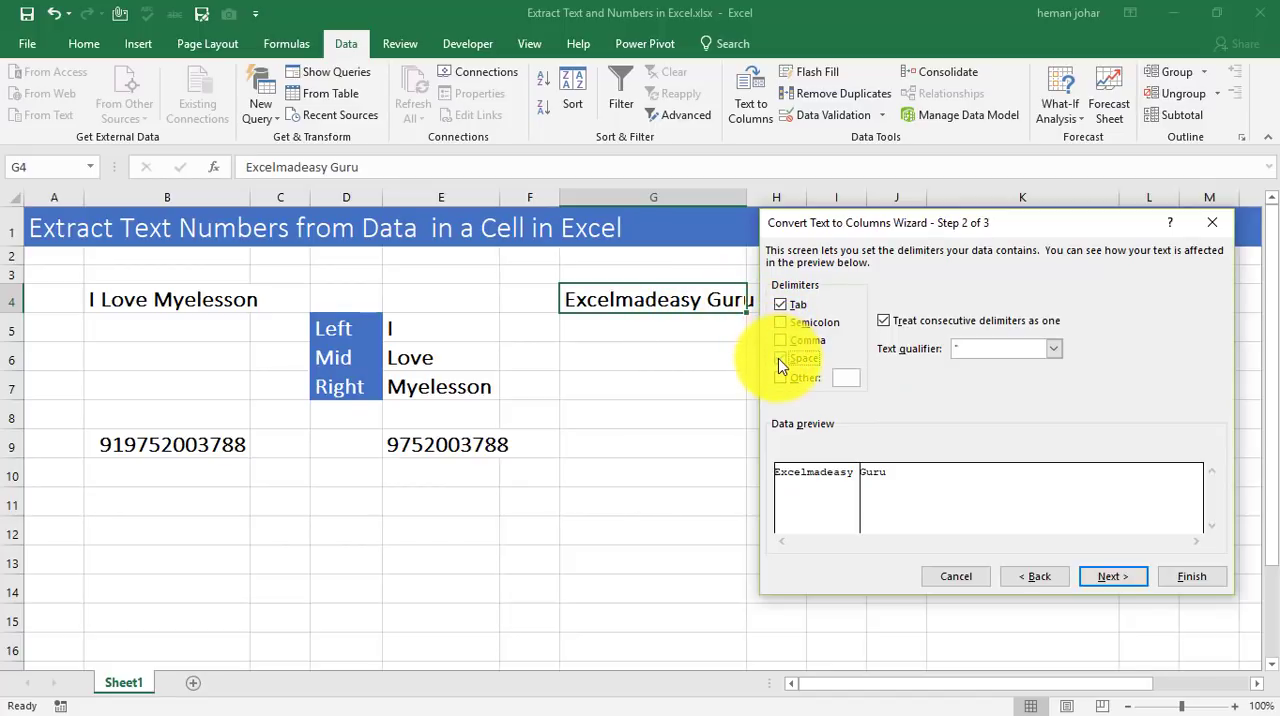
left_click(781, 358)
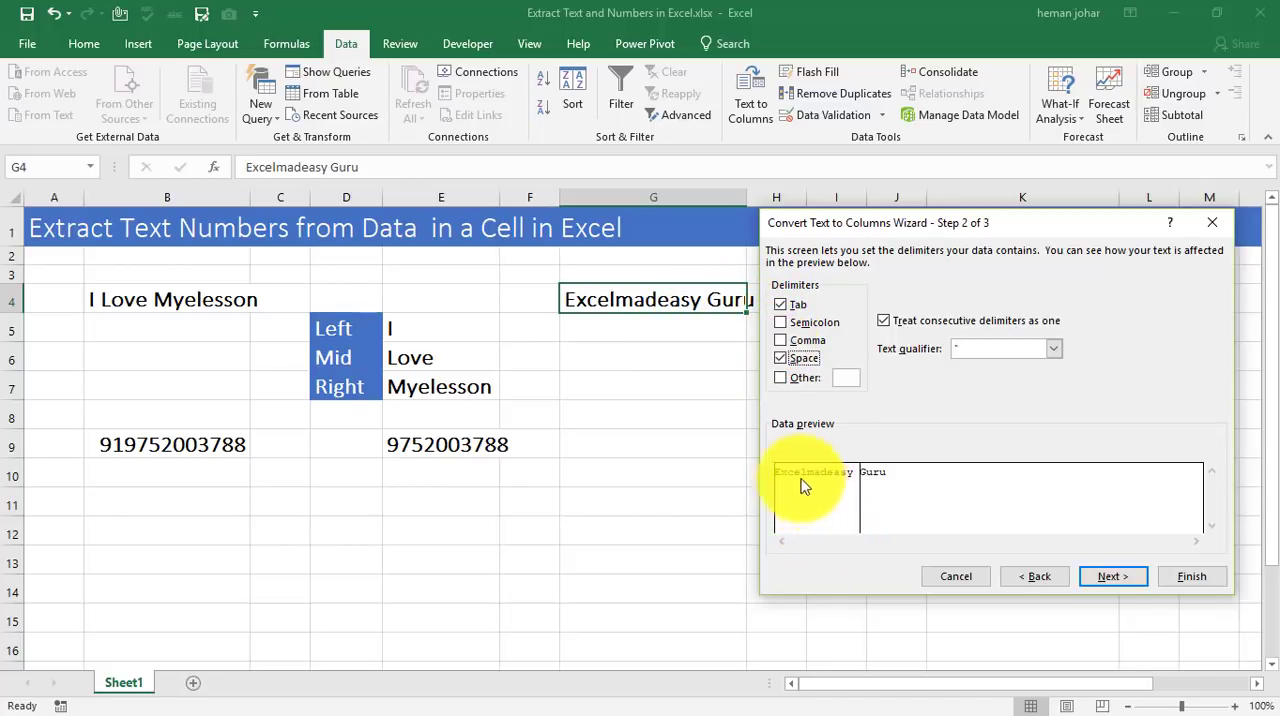
mouse_move(835, 488)
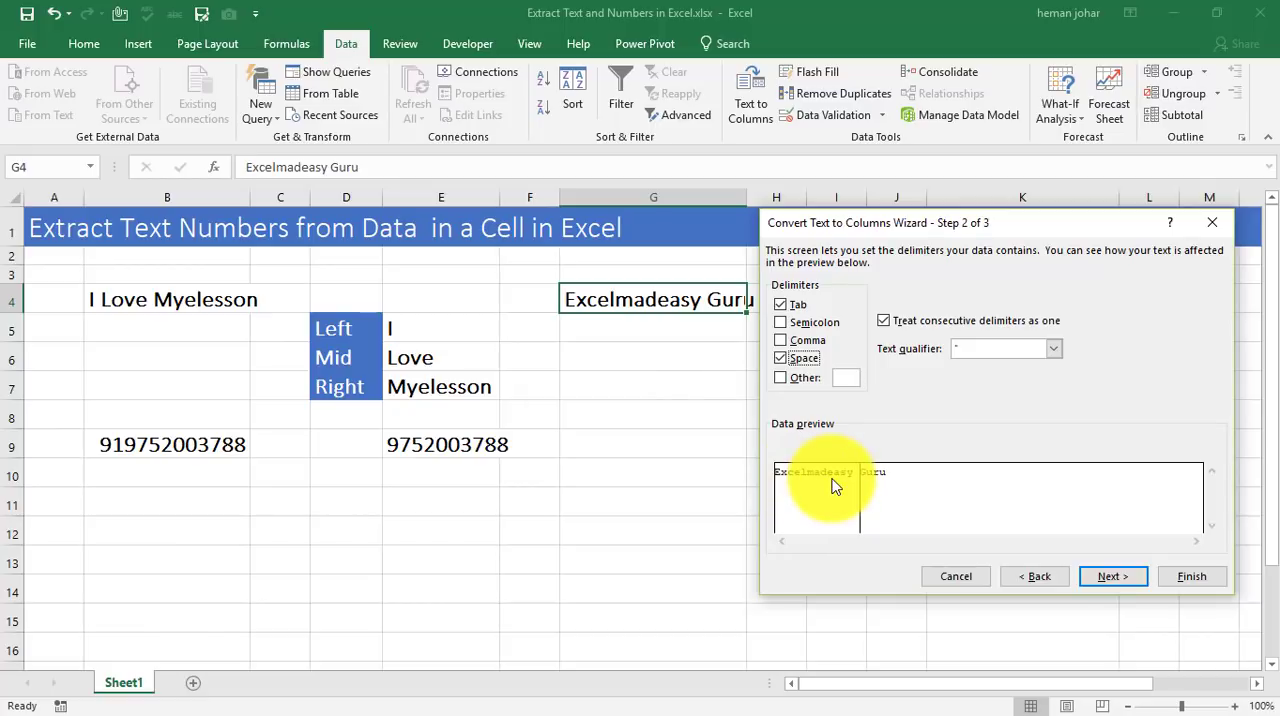
left_click(1113, 576)
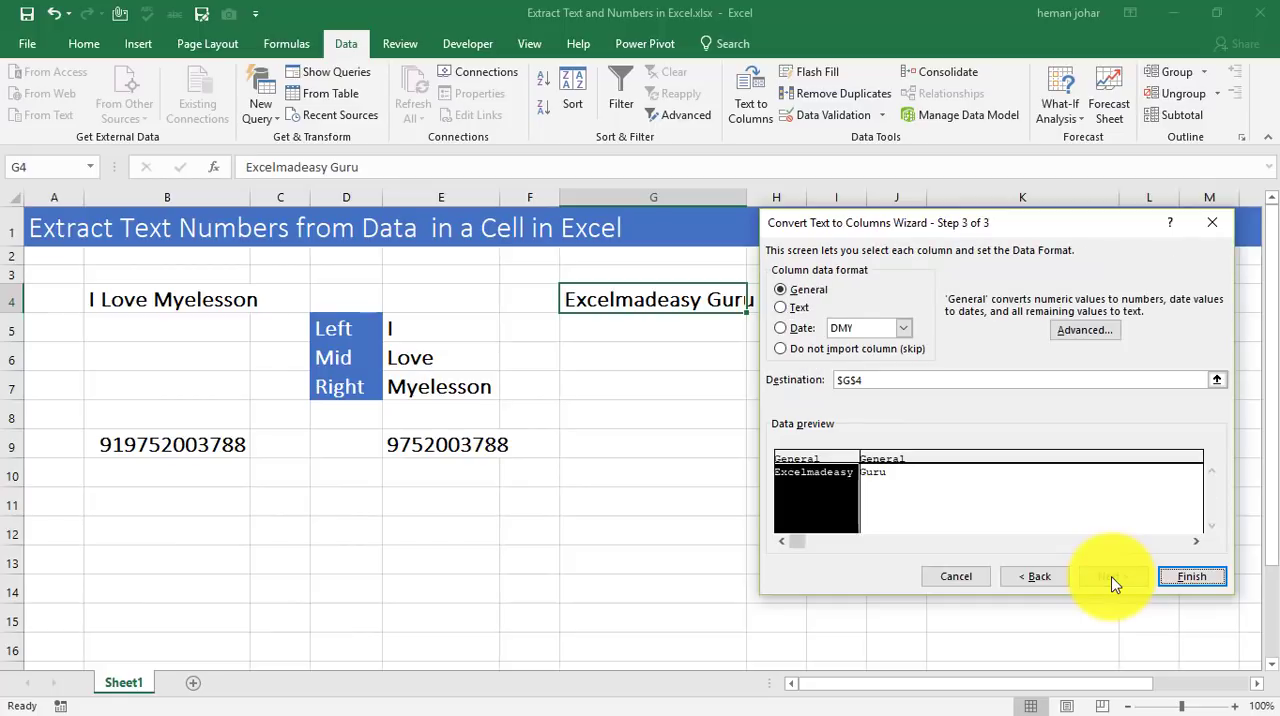
left_click(1191, 576)
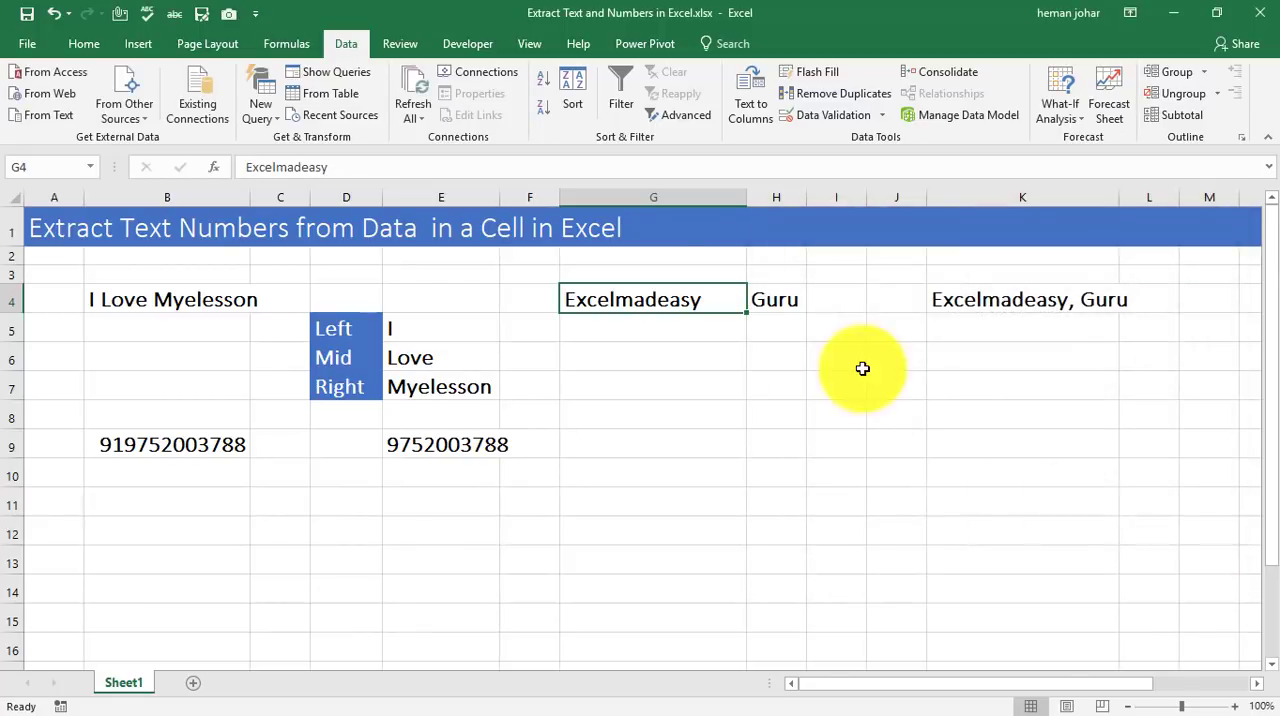
left_click(653, 357)
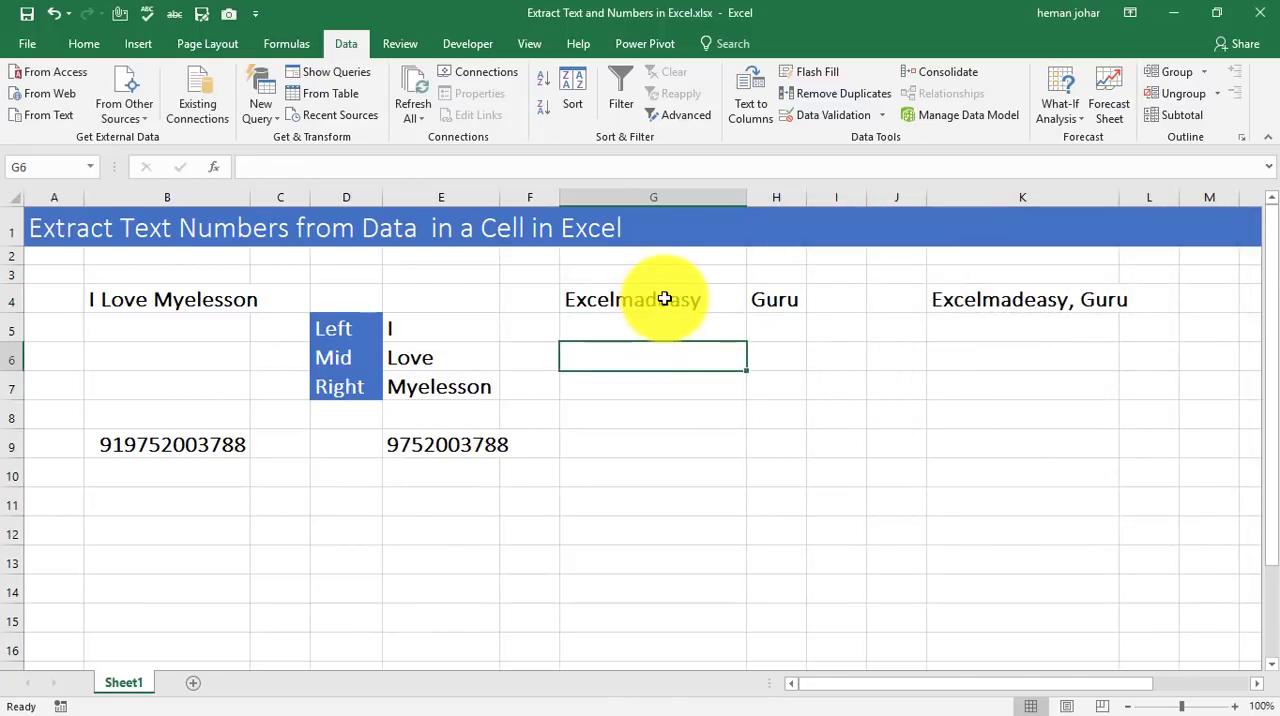
Step: Run Text to Columns on K4 delimited by Comma instead of Space, putting Guru in L4
left_click(653, 299)
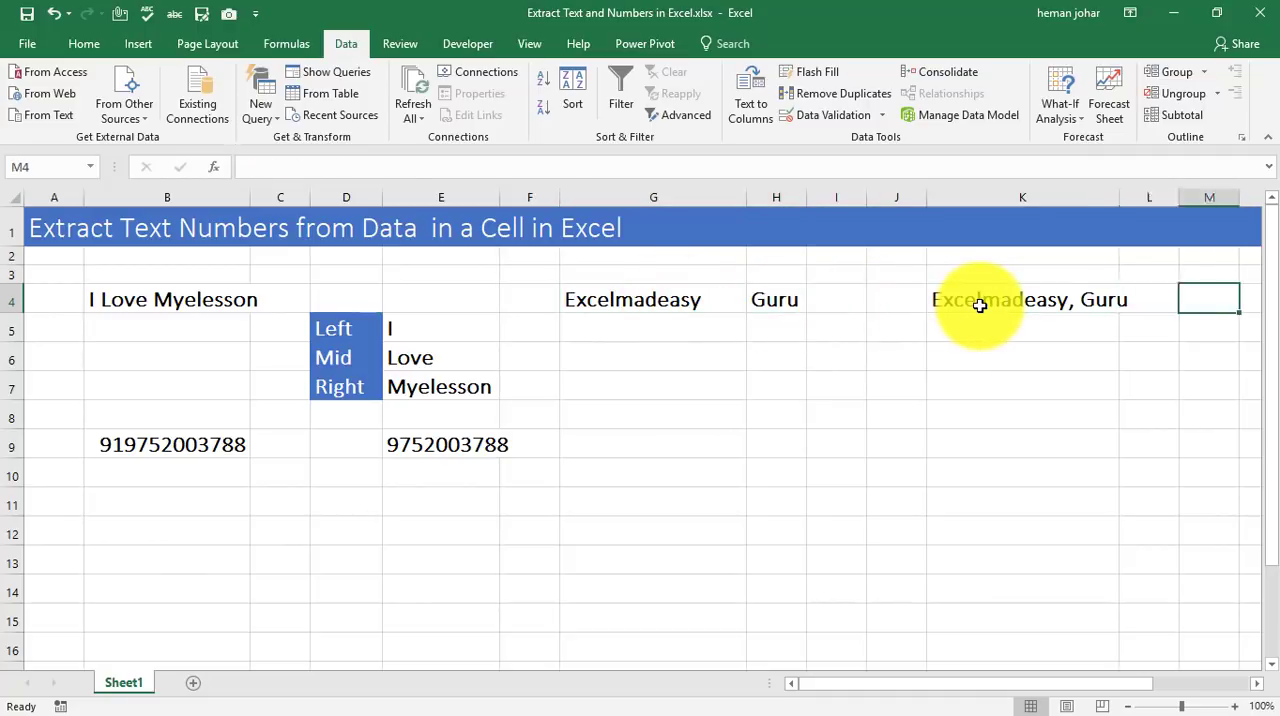
left_click(1022, 299)
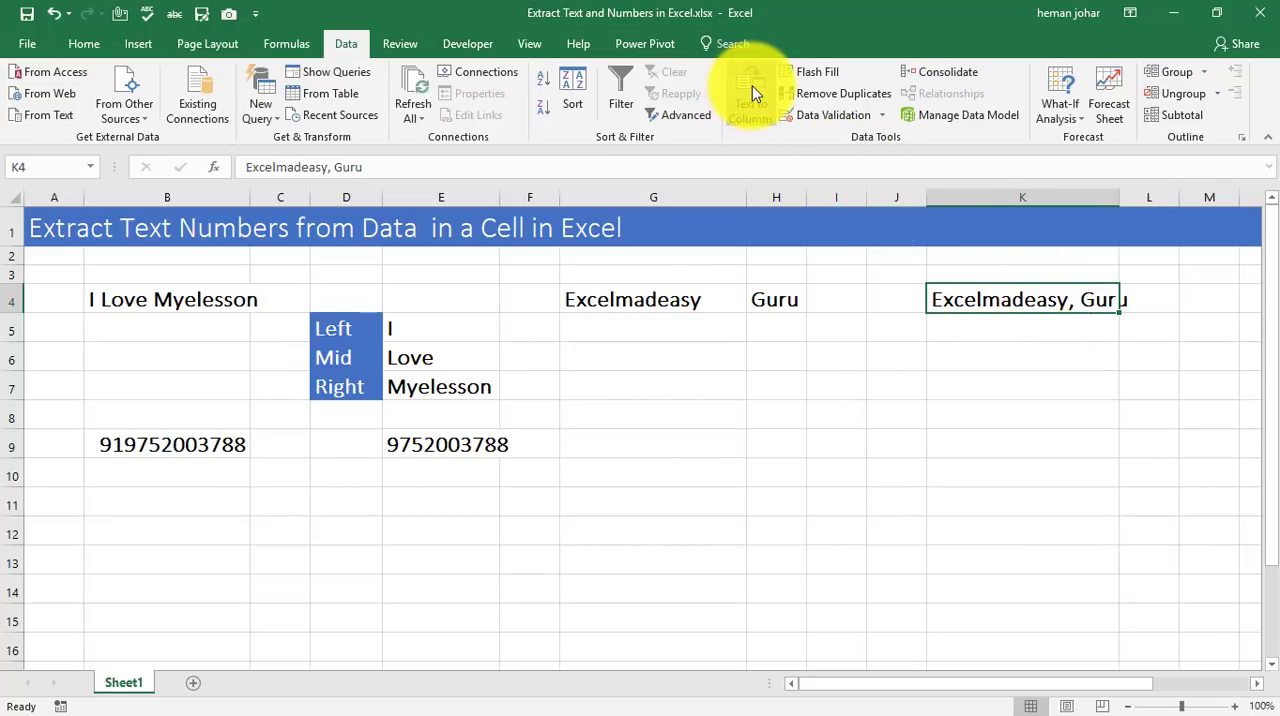
left_click(750, 95)
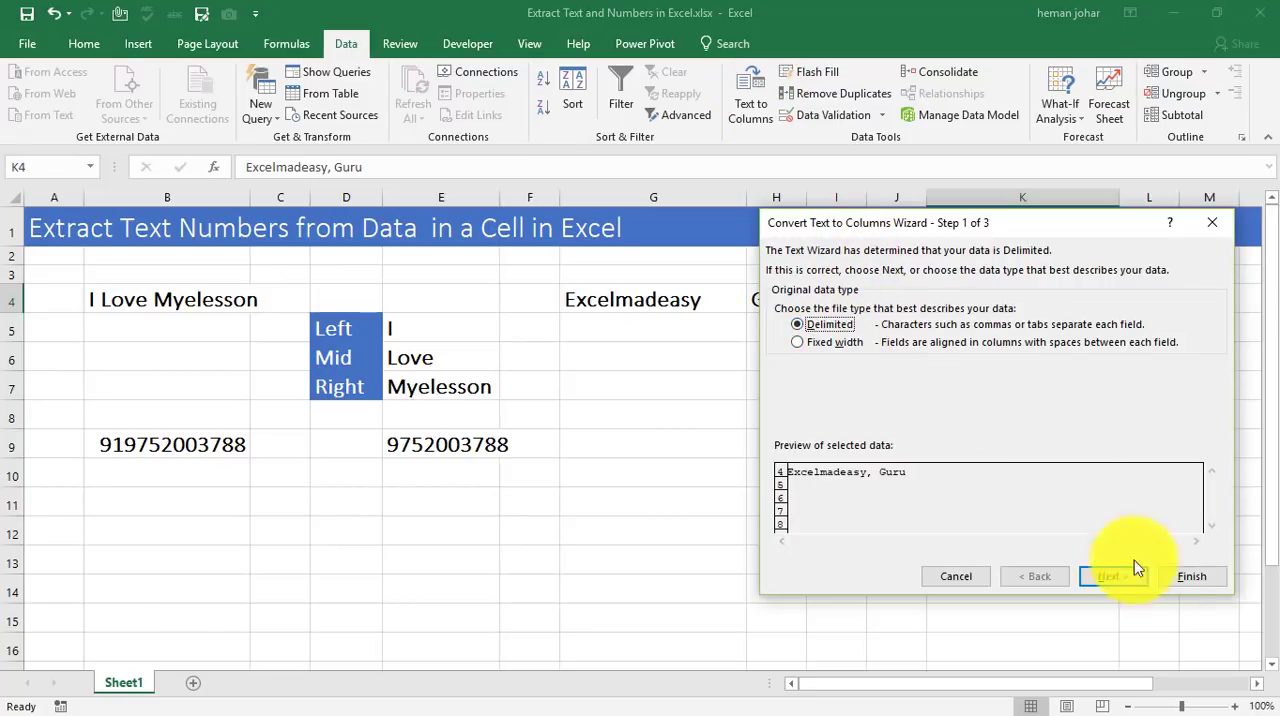
left_click(1113, 575)
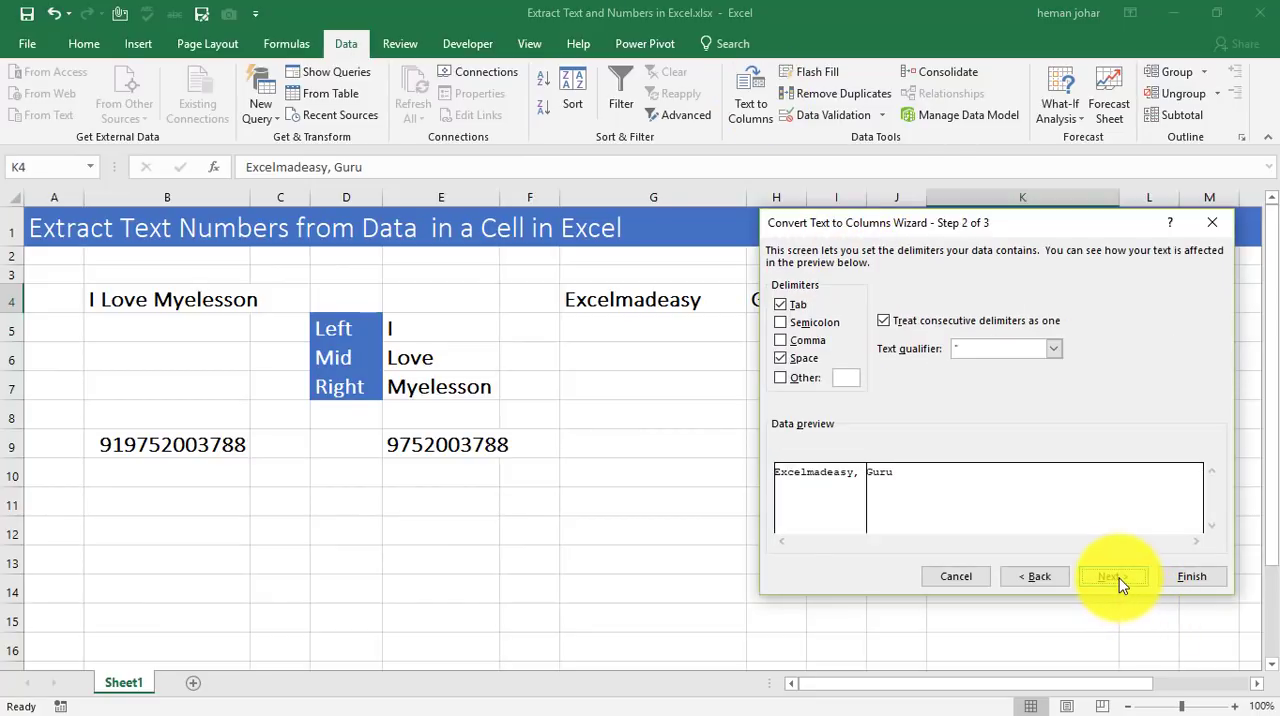
left_click(883, 320)
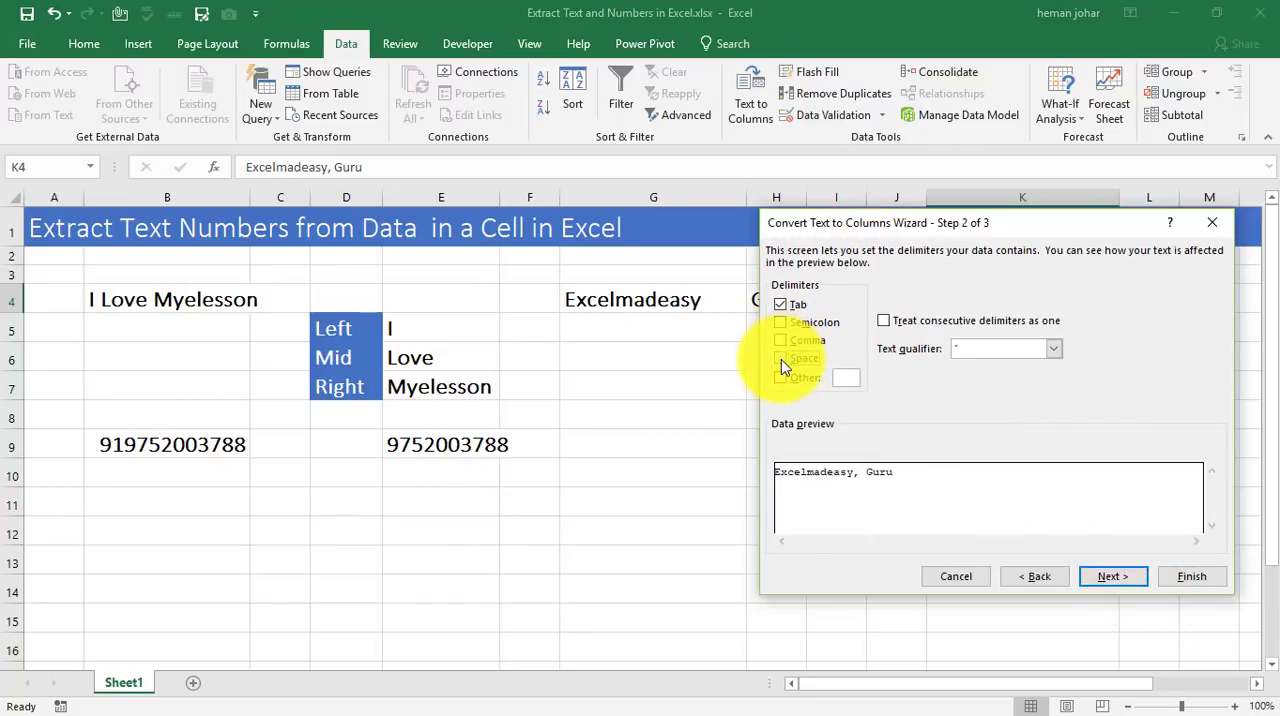
left_click(781, 340)
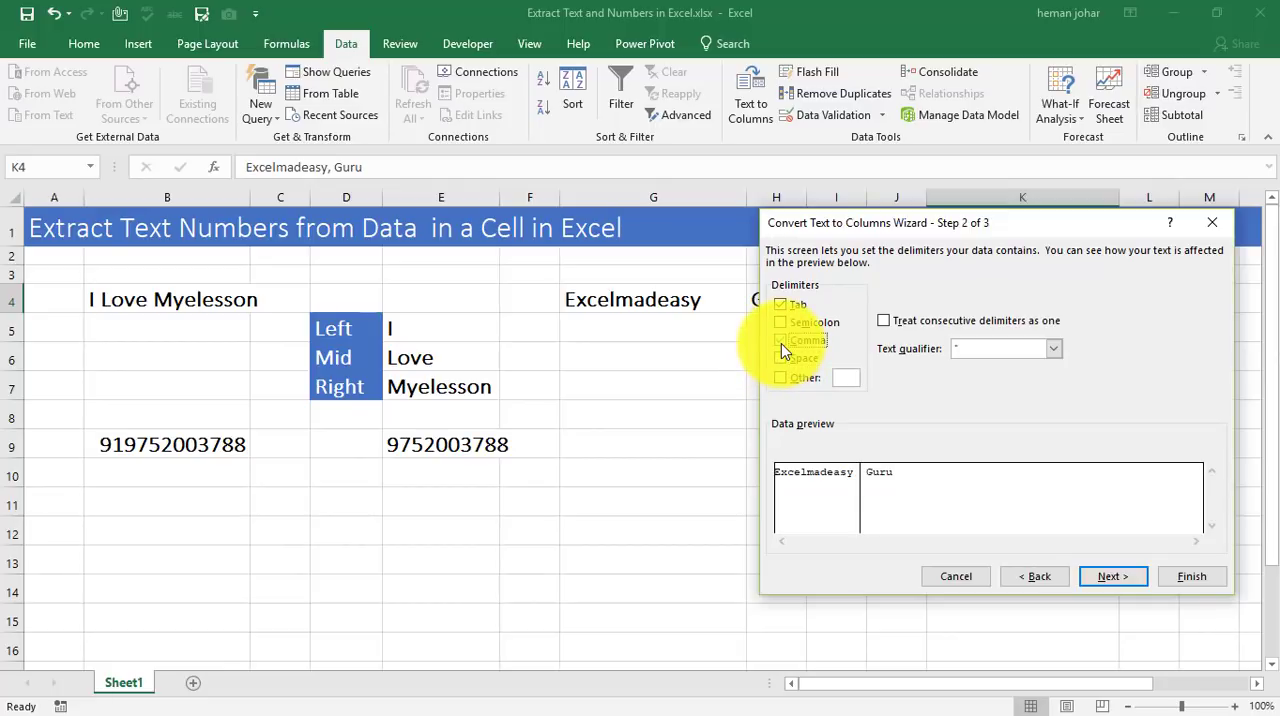
left_click(781, 340)
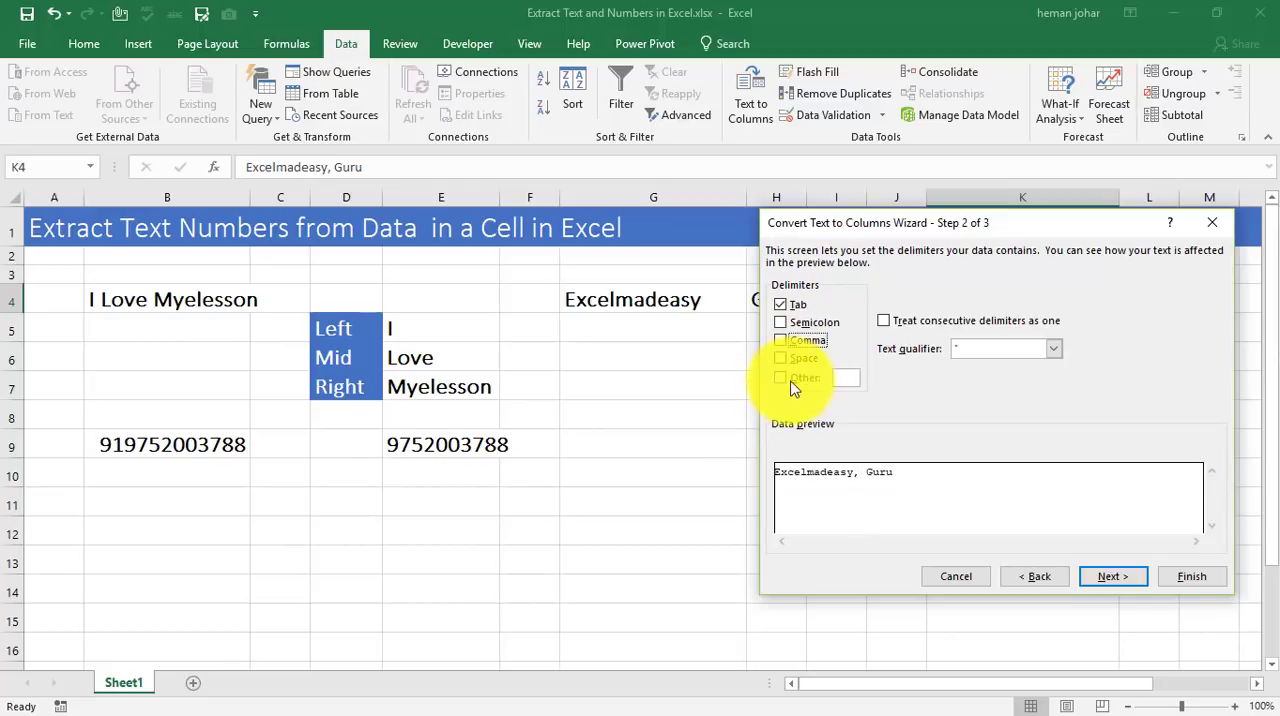
left_click(781, 377)
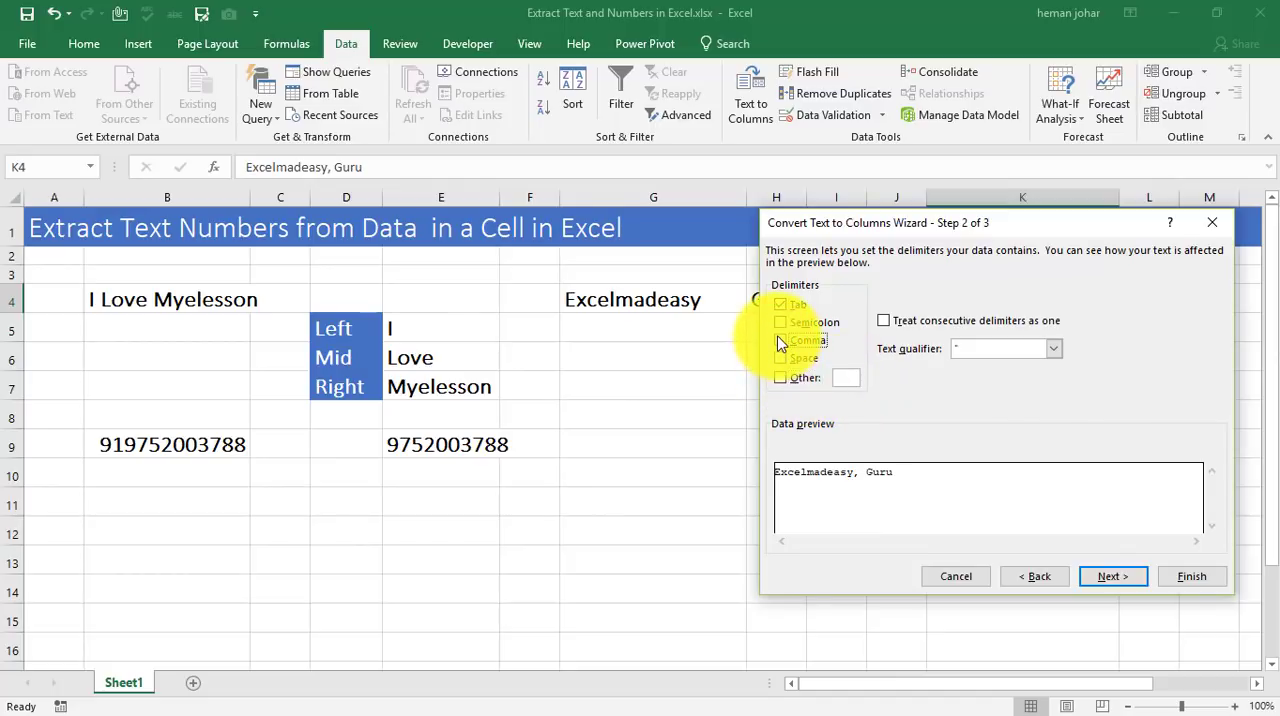
left_click(1112, 576)
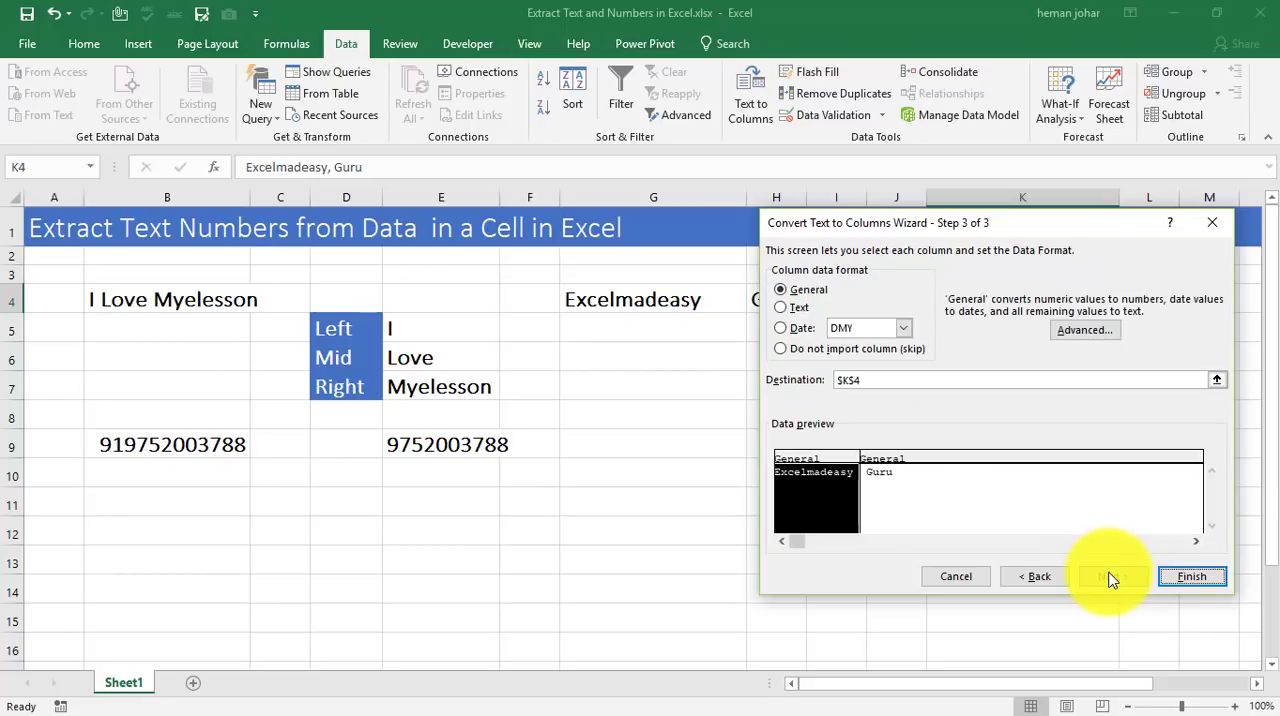
left_click(1192, 576)
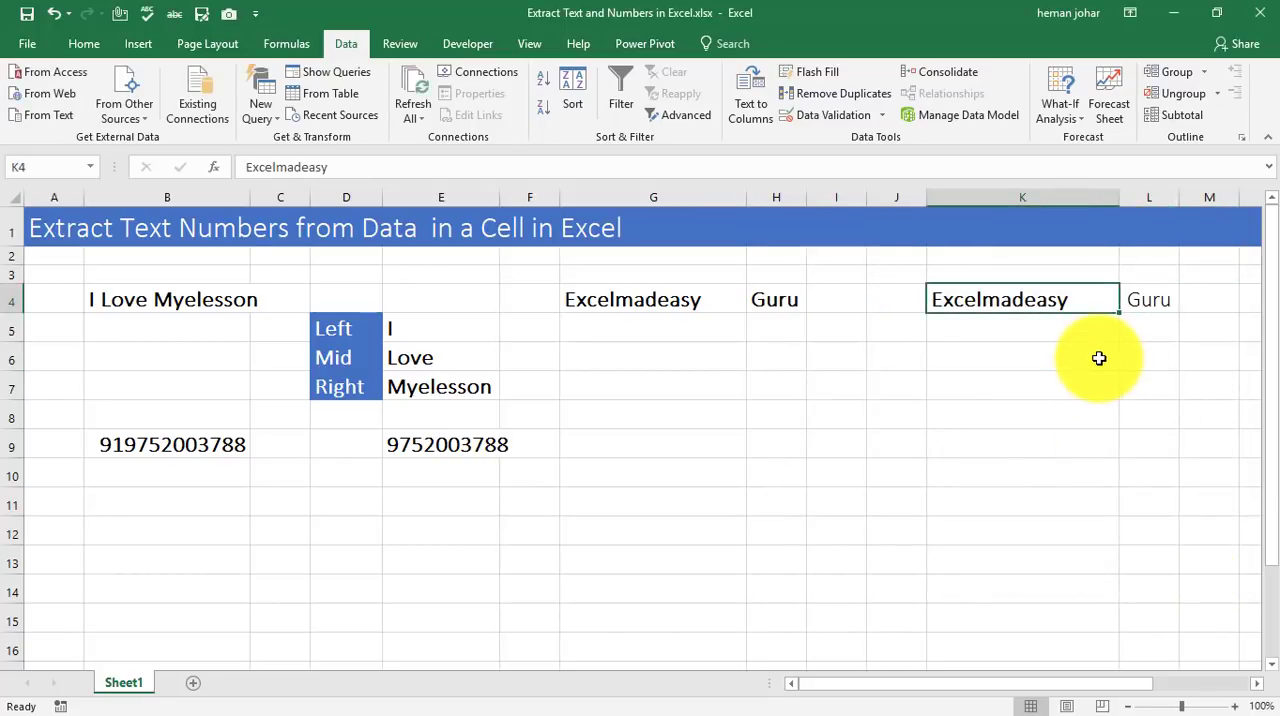
left_click(1148, 299)
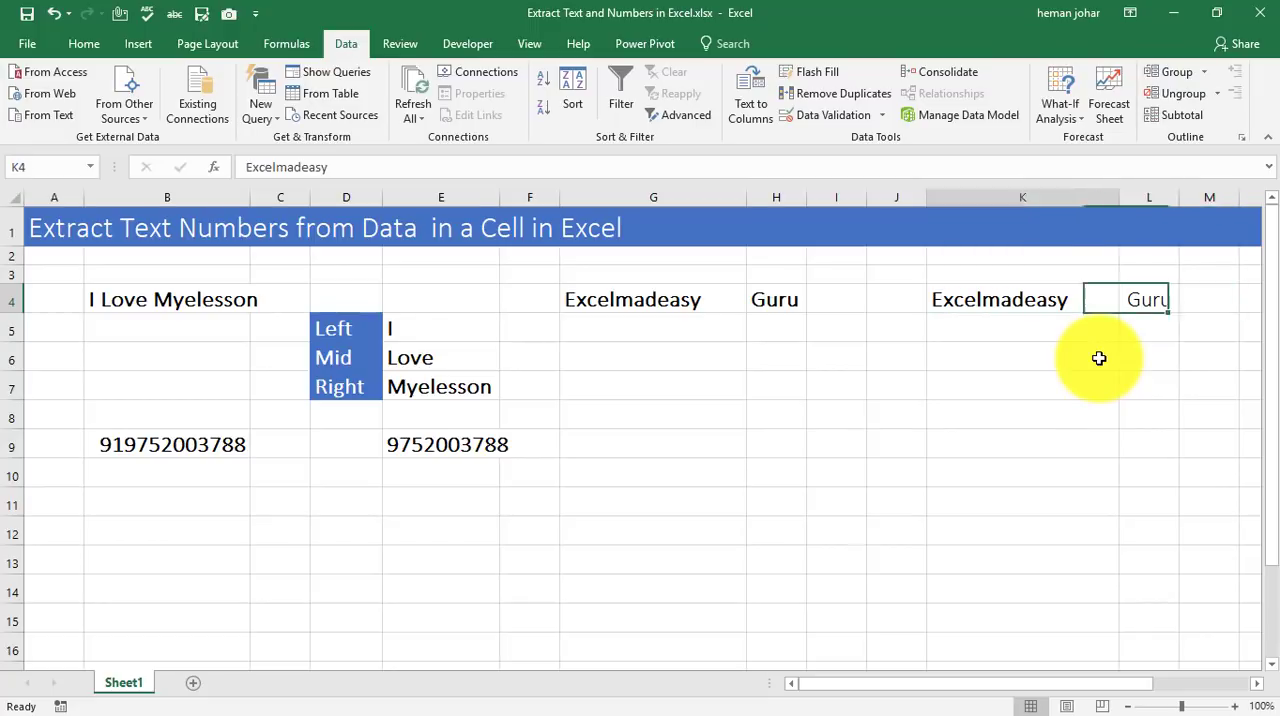
Step: Select K4 and restore its text to 'Excelmadeasy, Guru'
left_click(1022, 299)
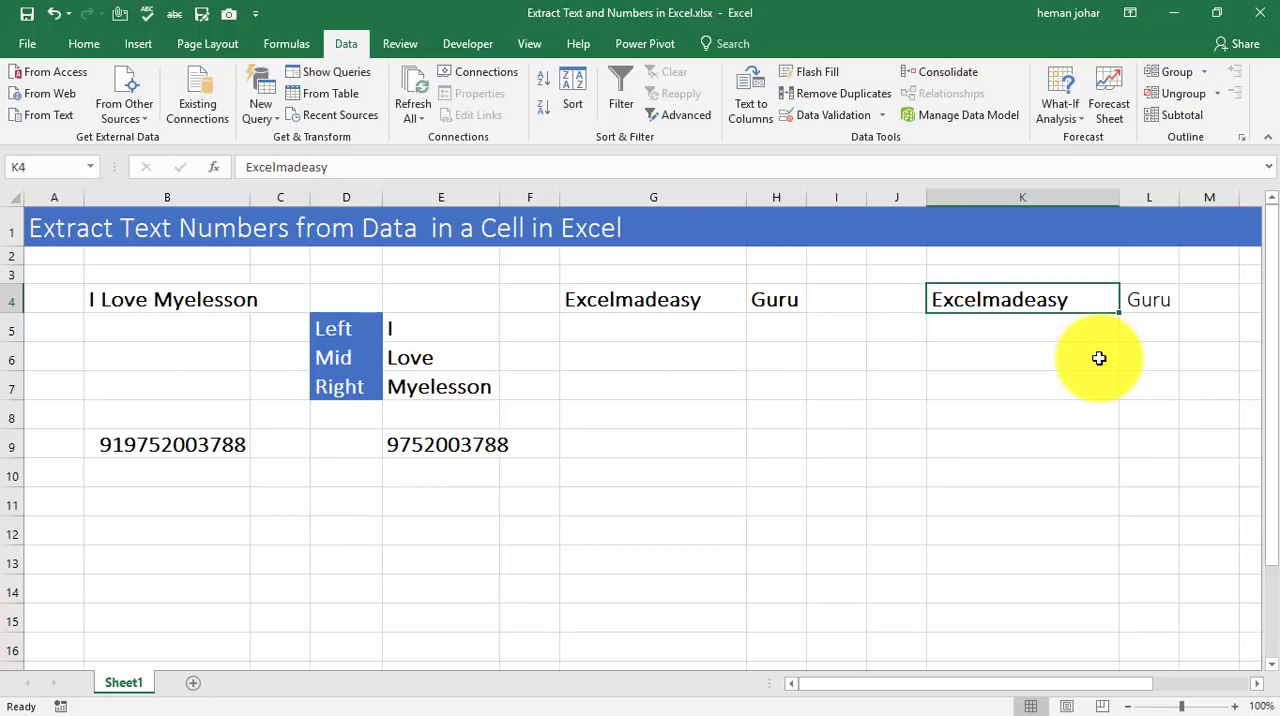
type(", Guru")
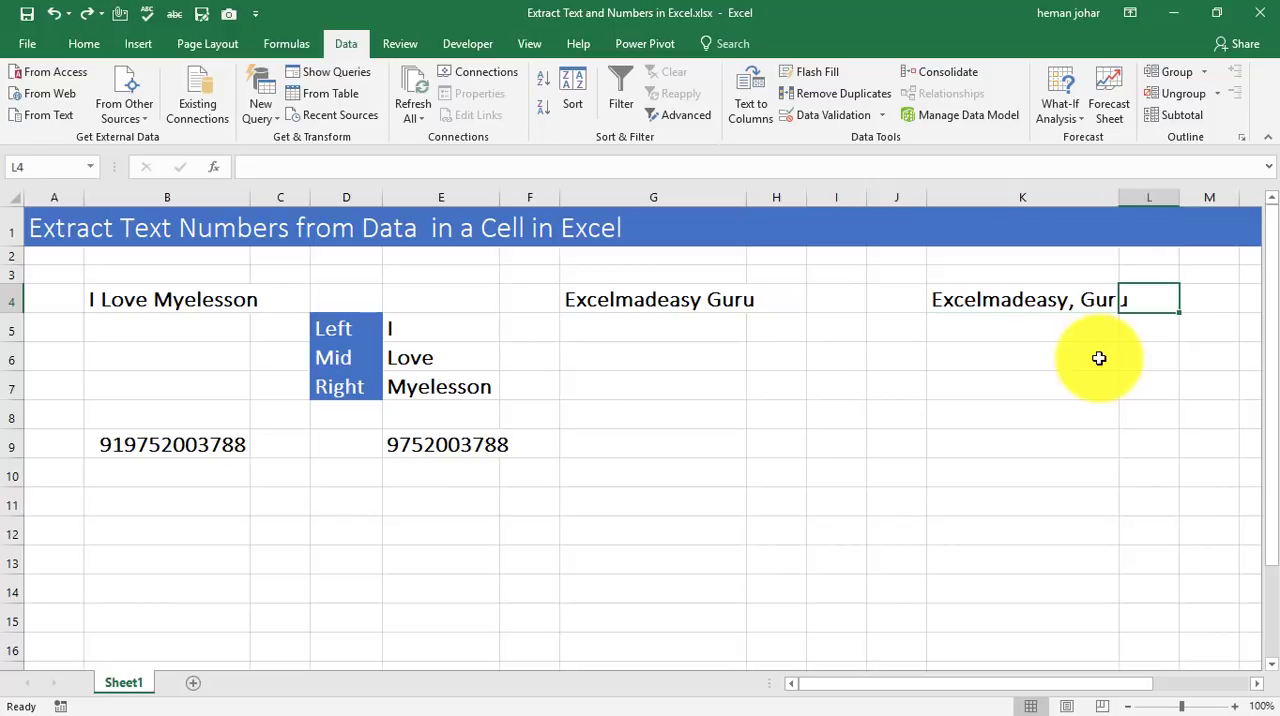
mouse_move(257, 434)
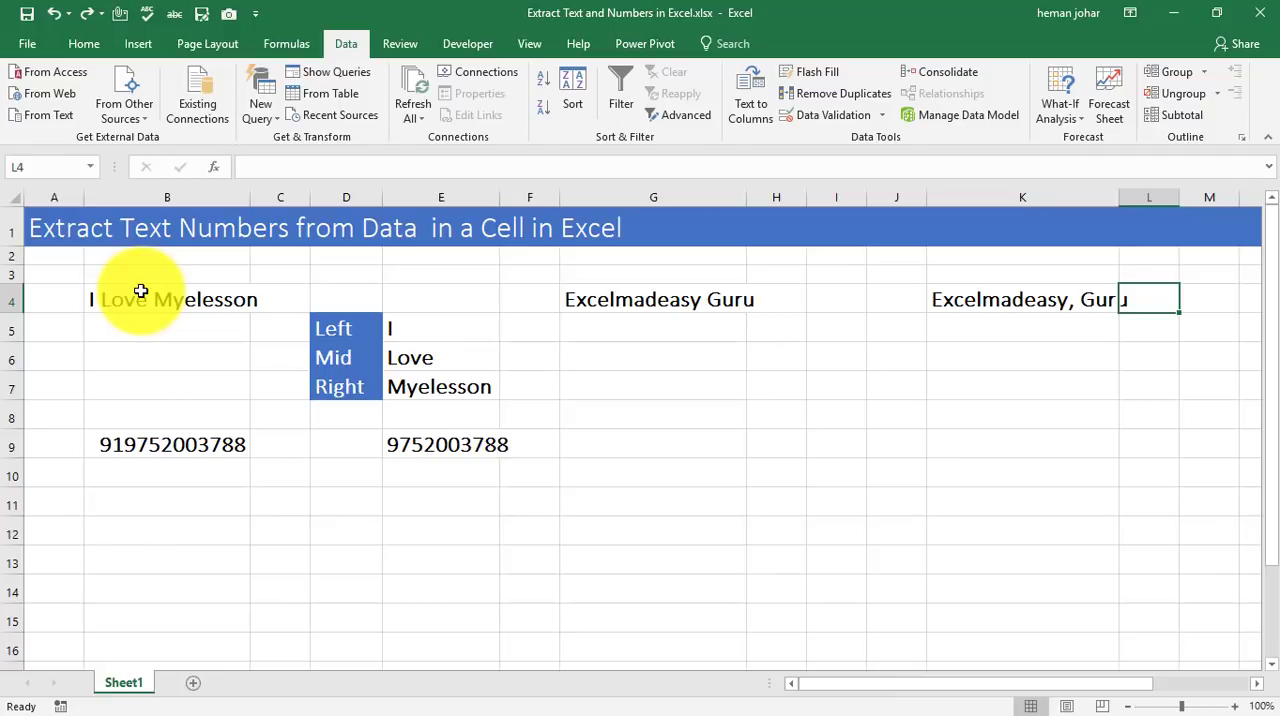
mouse_move(765, 229)
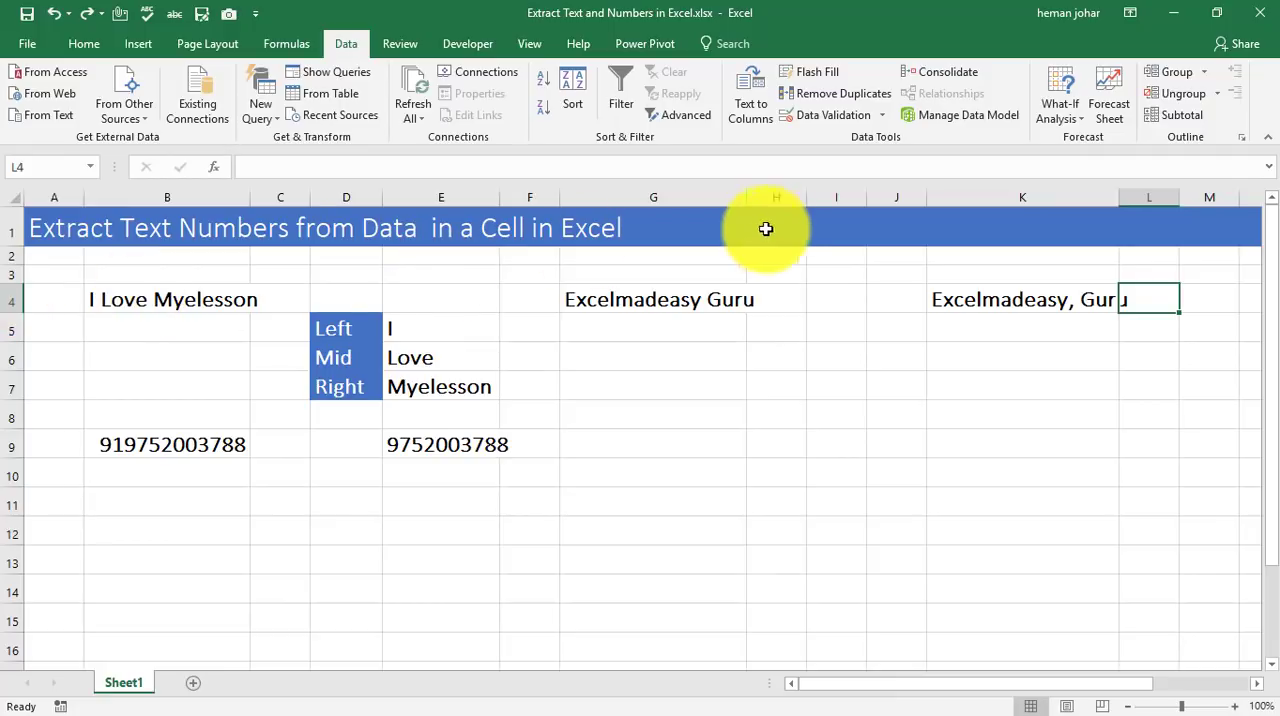
type("www.myelesson.org")
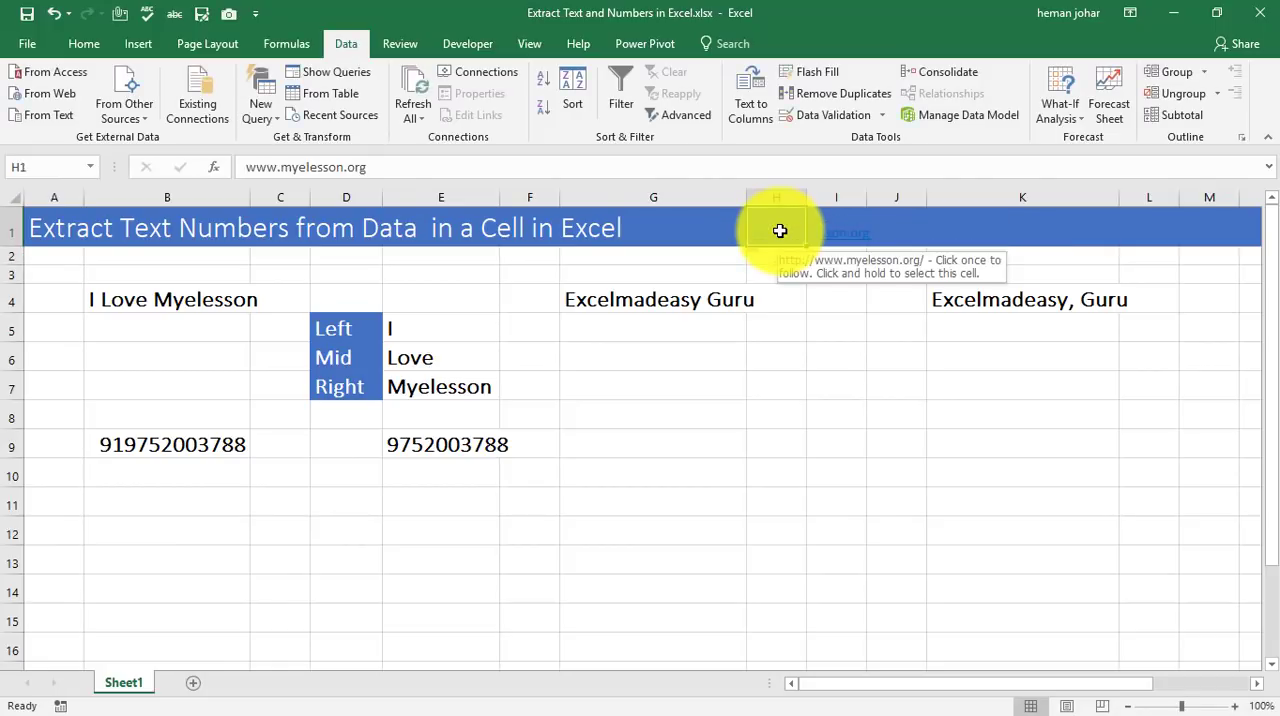
left_click(84, 43)
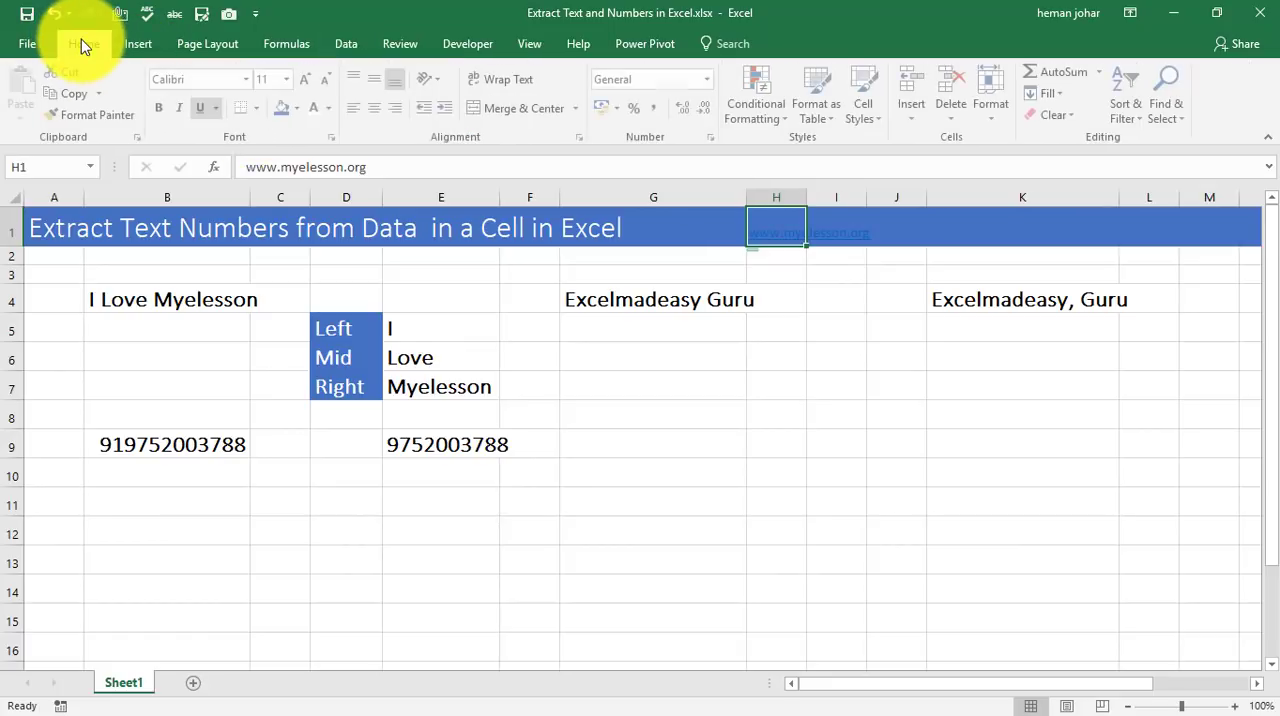